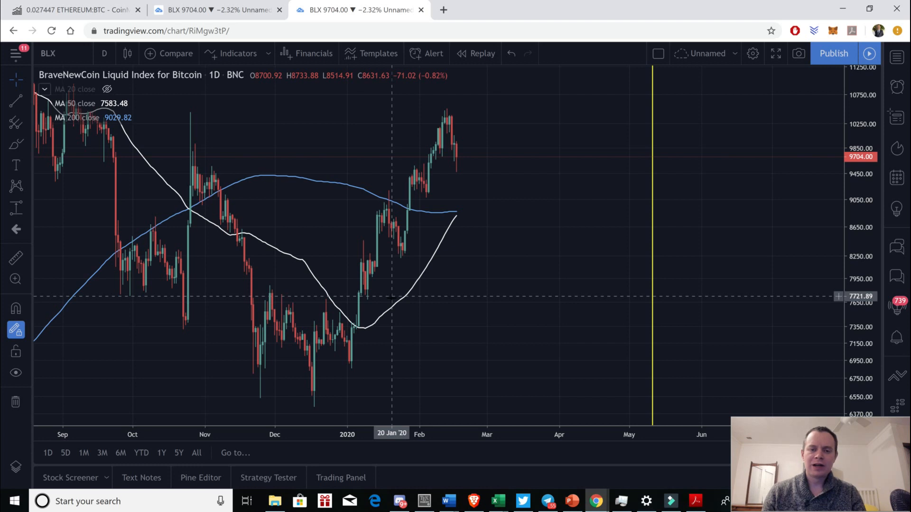
mouse_move(390, 303)
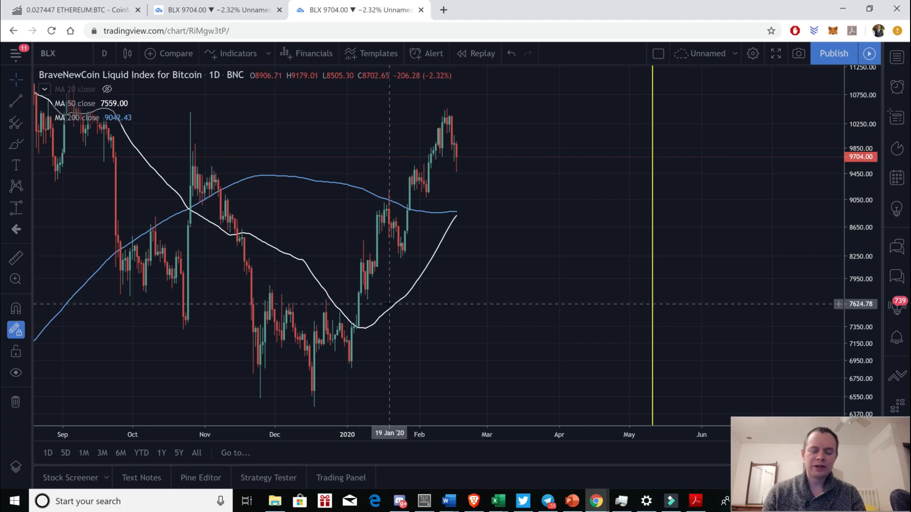
mouse_move(462, 214)
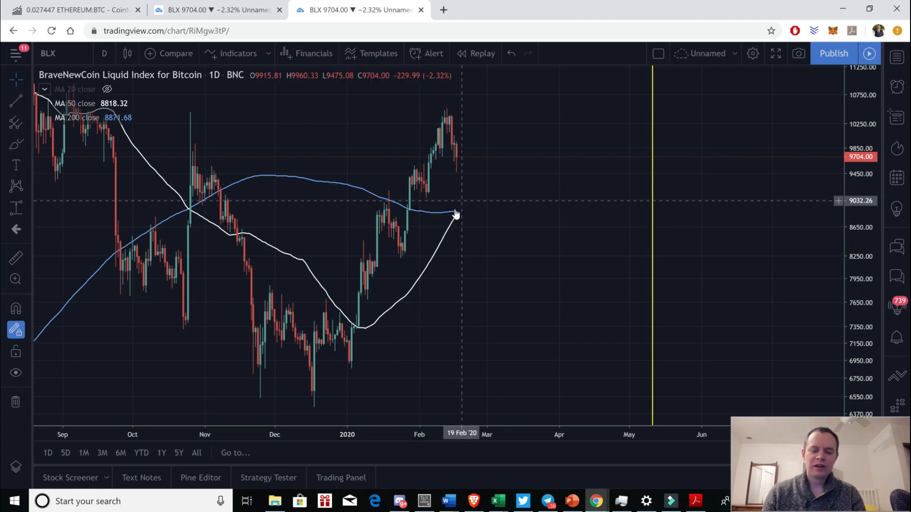
mouse_move(446, 215)
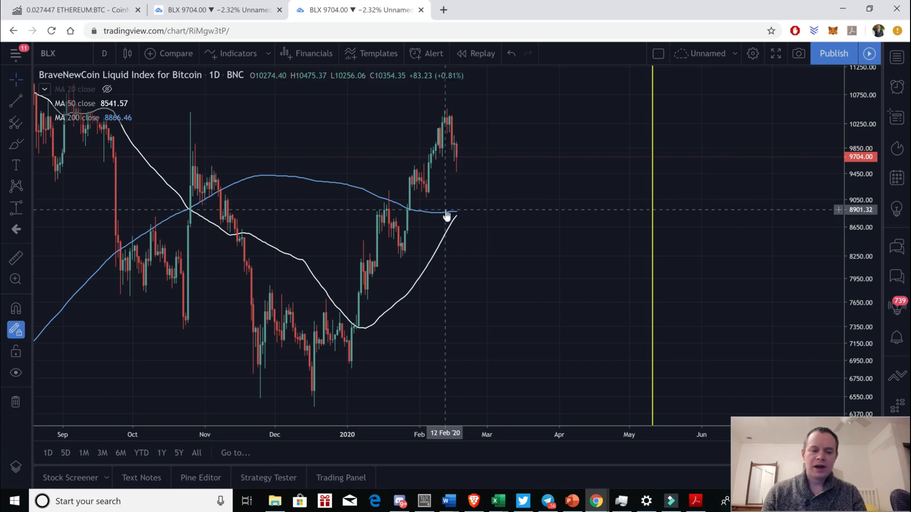
mouse_move(433, 233)
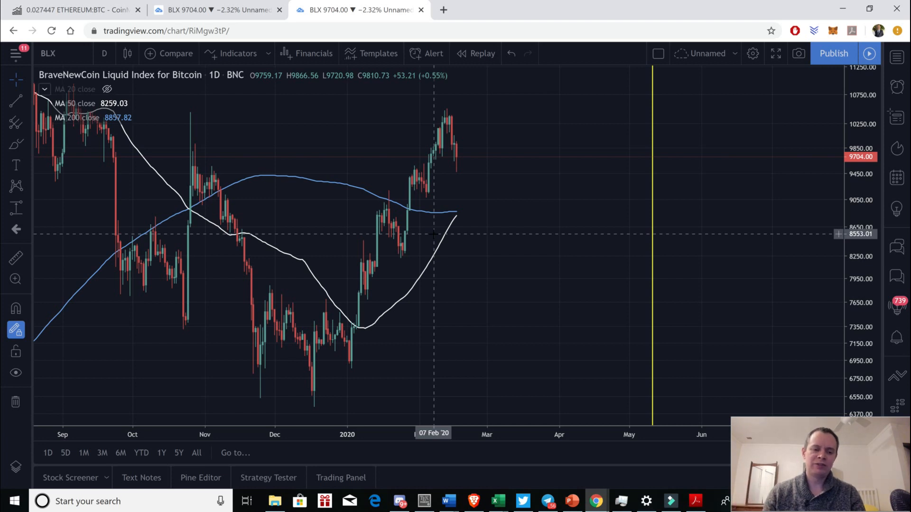
mouse_move(448, 222)
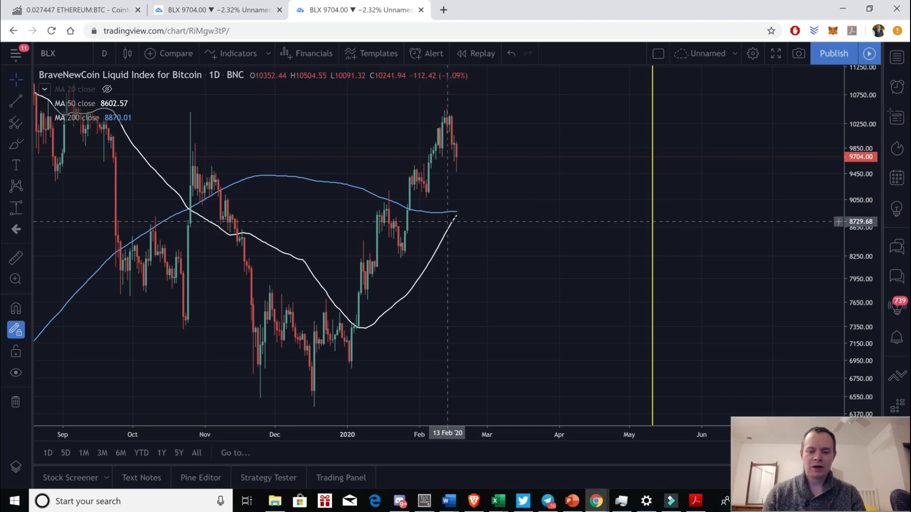
mouse_move(445, 161)
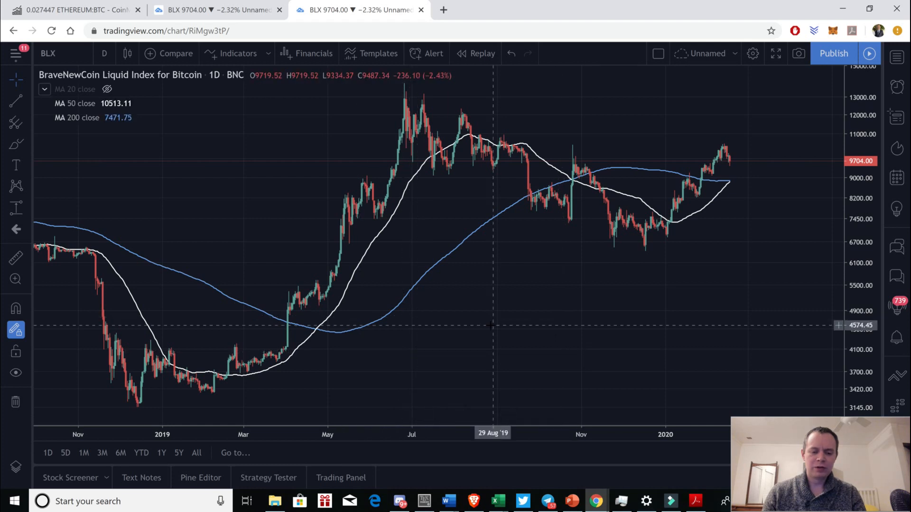
mouse_move(328, 340)
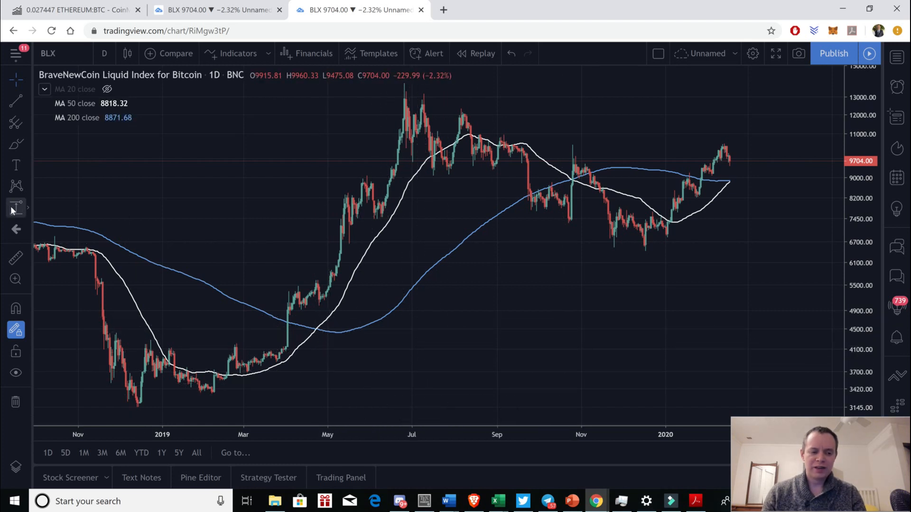
Step: Measure the roughly 10.8% April 2019 dip with the Price Range tool
click(15, 208)
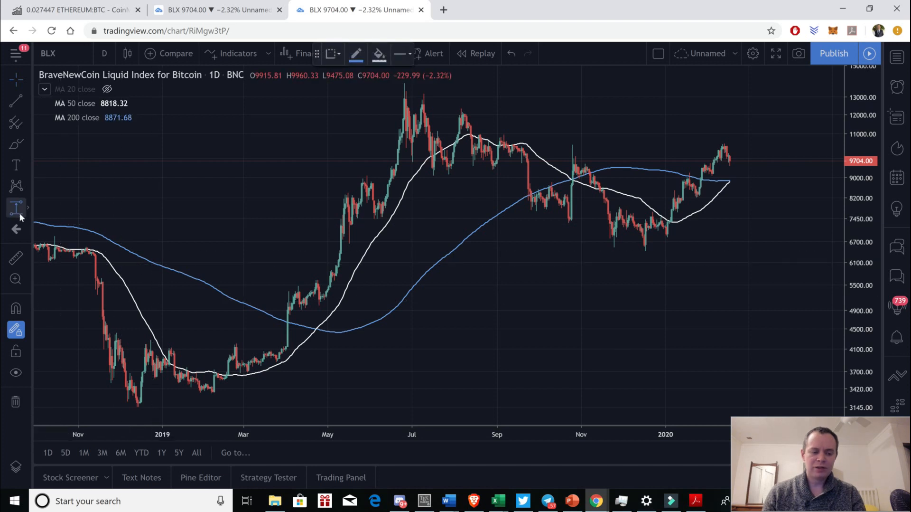
click(16, 208)
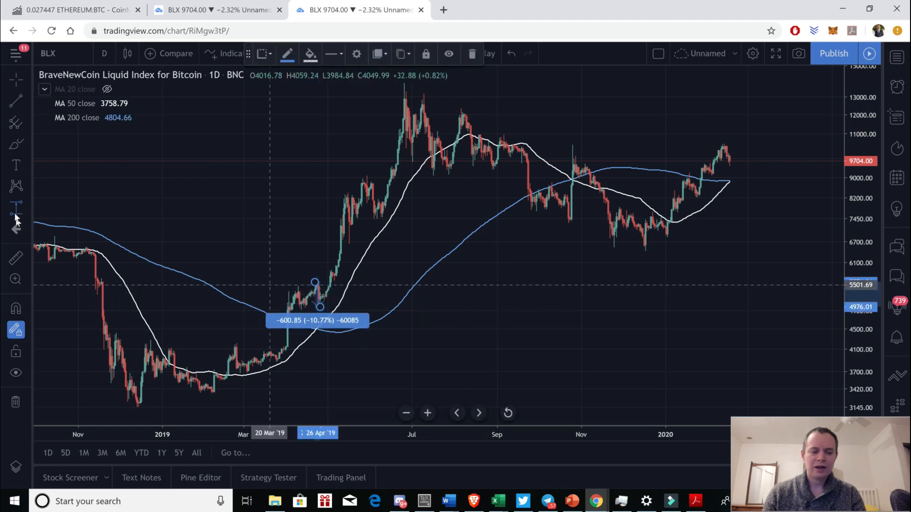
click(16, 207)
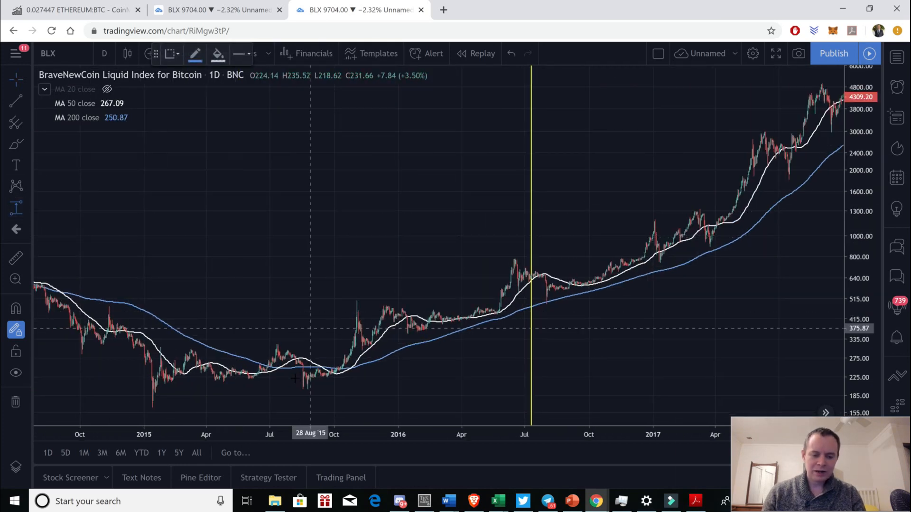
mouse_move(278, 372)
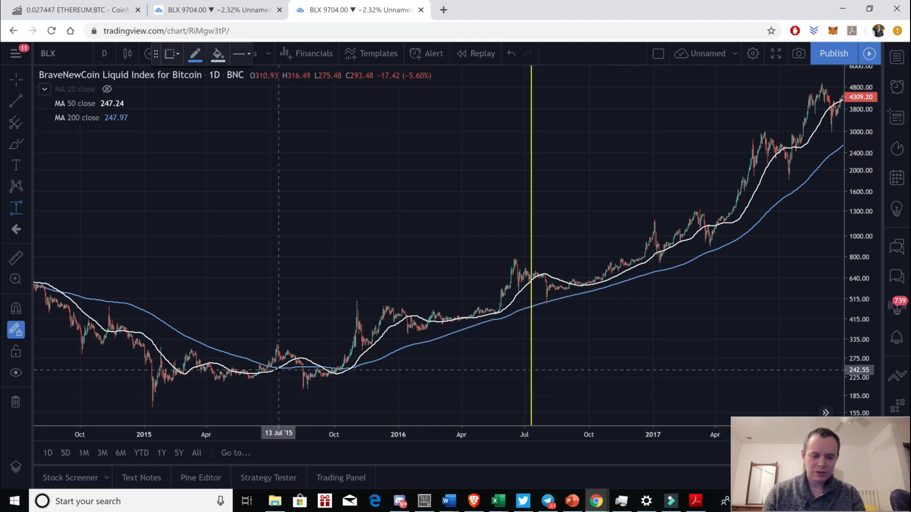
mouse_move(381, 344)
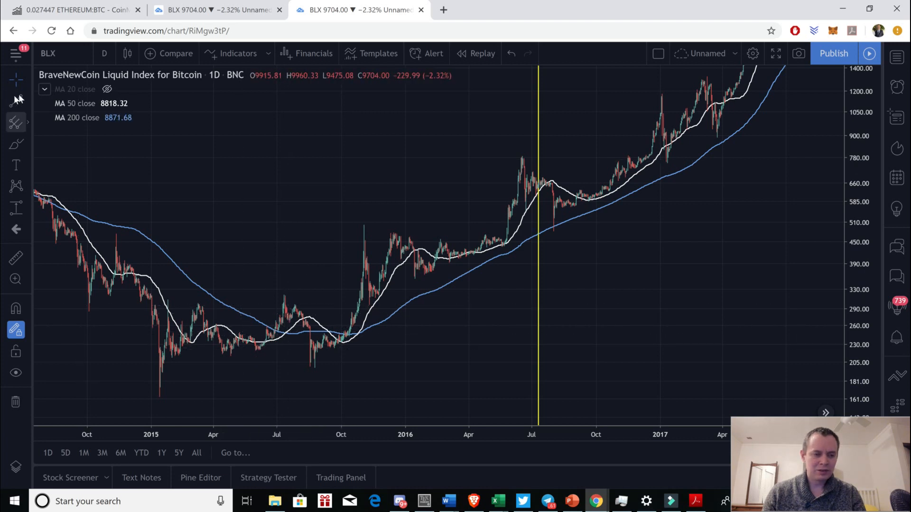
Step: Measure the July 2015 (−15.34%) and November 2015 pullbacks with Price Range
click(15, 207)
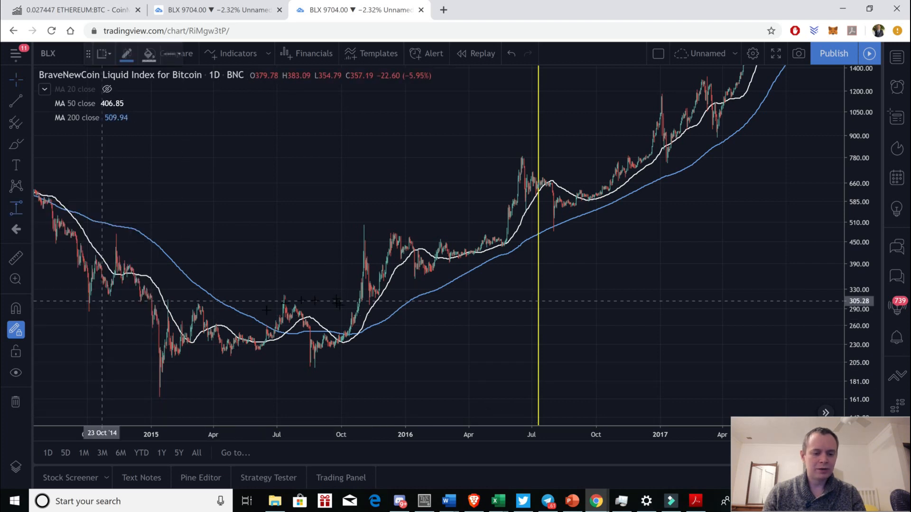
mouse_move(291, 298)
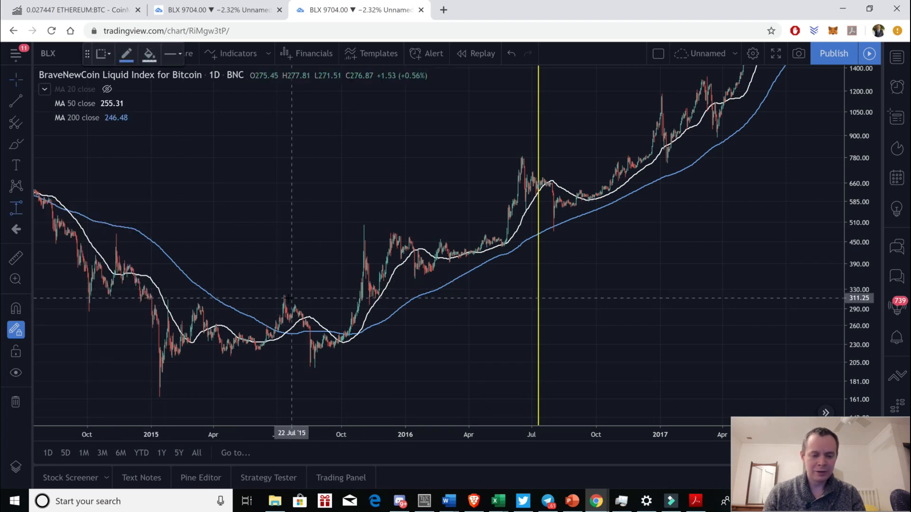
mouse_move(284, 298)
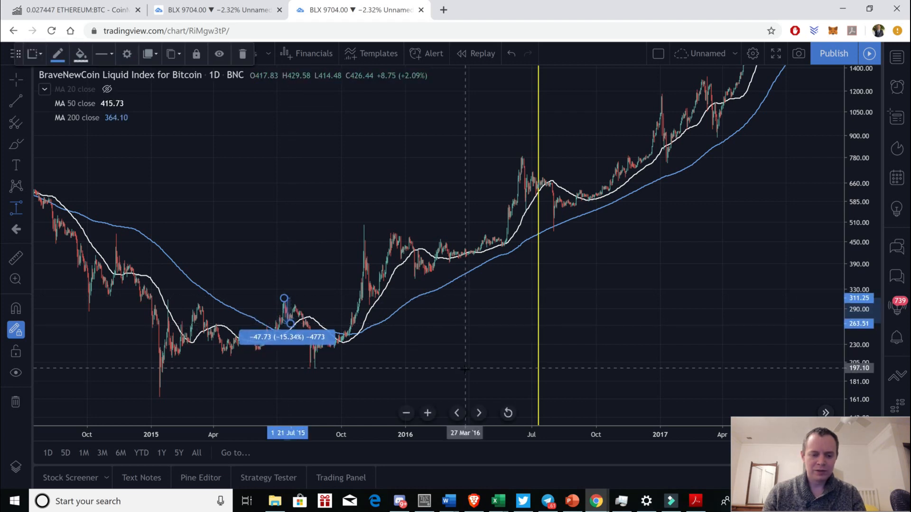
mouse_move(360, 337)
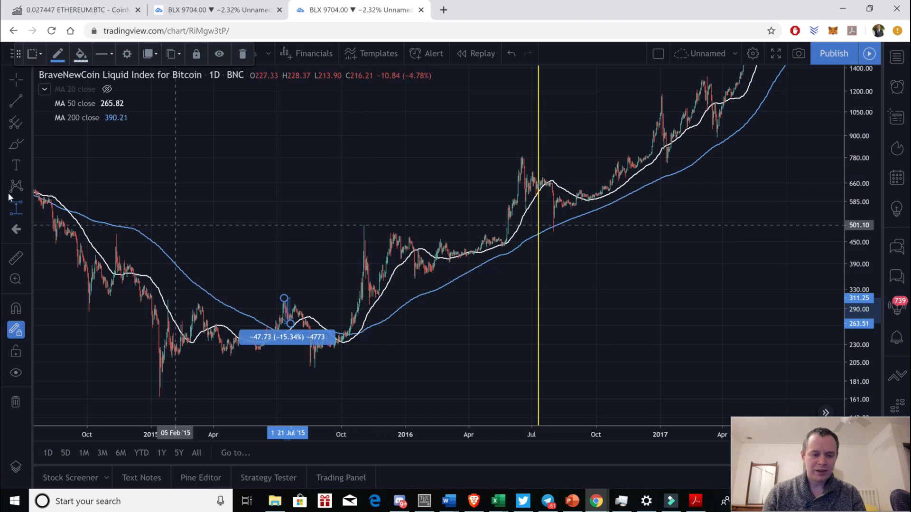
click(16, 206)
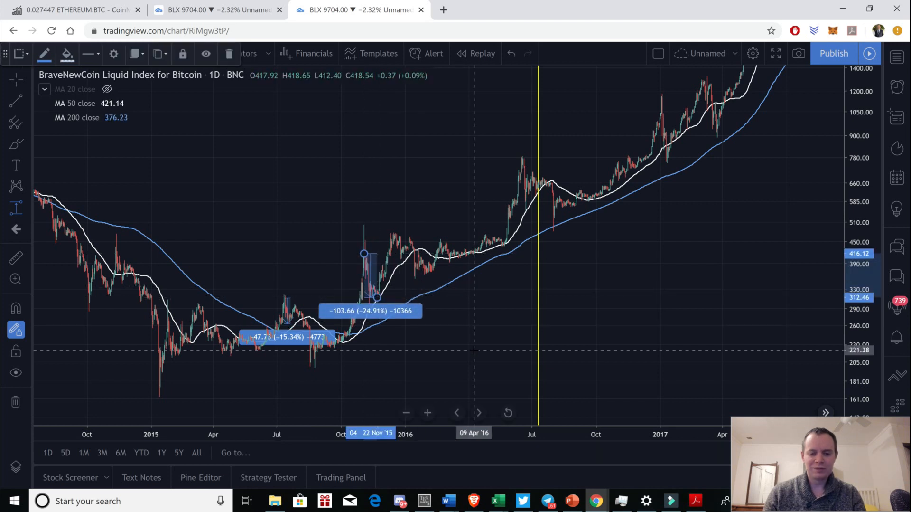
mouse_move(513, 338)
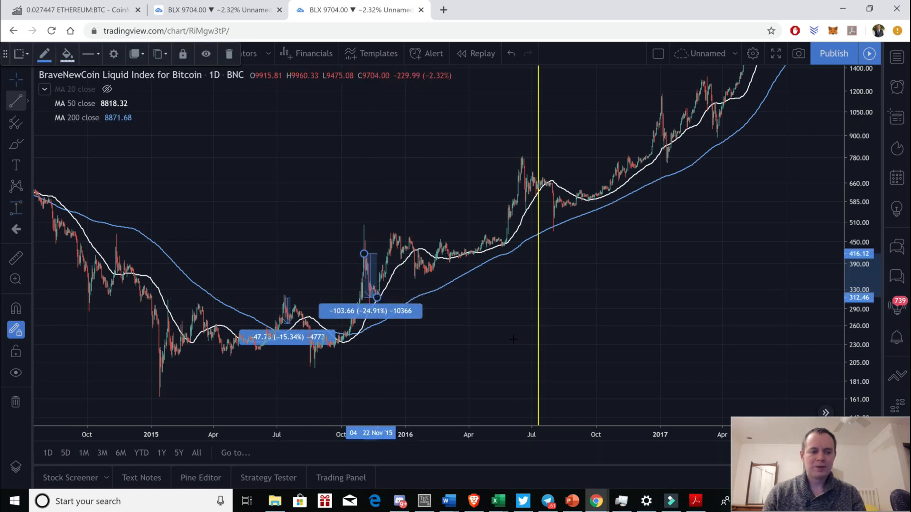
mouse_move(365, 257)
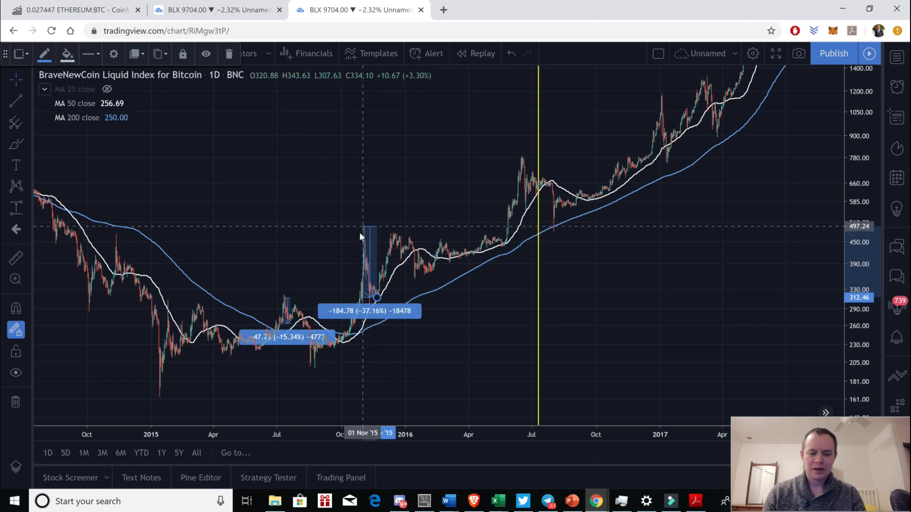
mouse_move(262, 302)
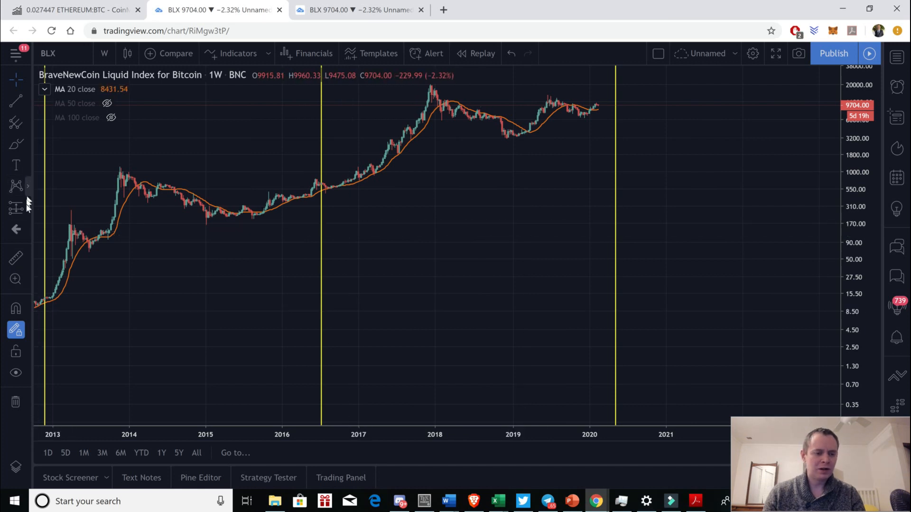
Step: Draw Price Range boxes over the 2015–2017 weekly corrections, from −21.04% to −36.60%
click(16, 209)
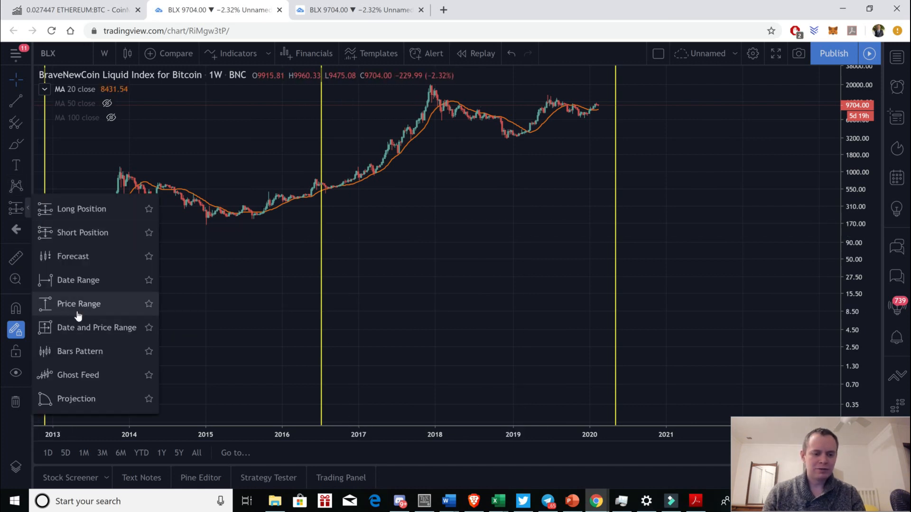
click(78, 303)
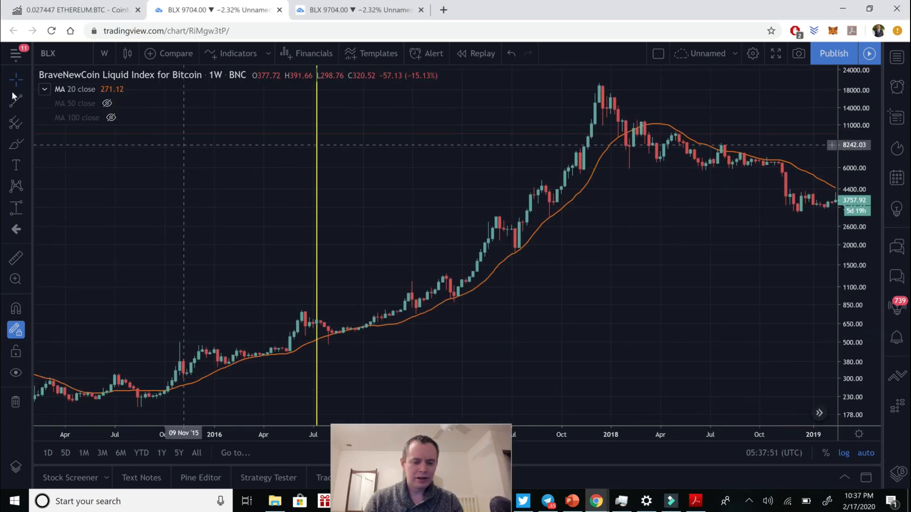
click(16, 208)
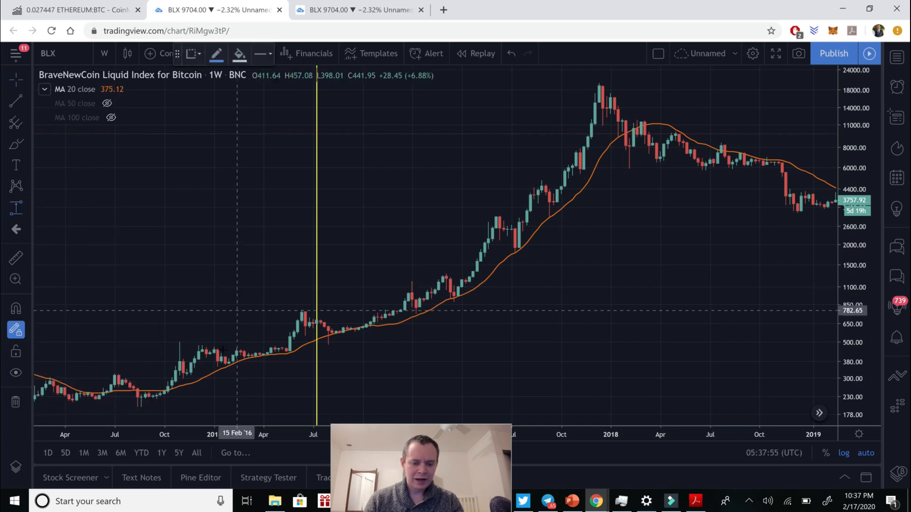
mouse_move(228, 354)
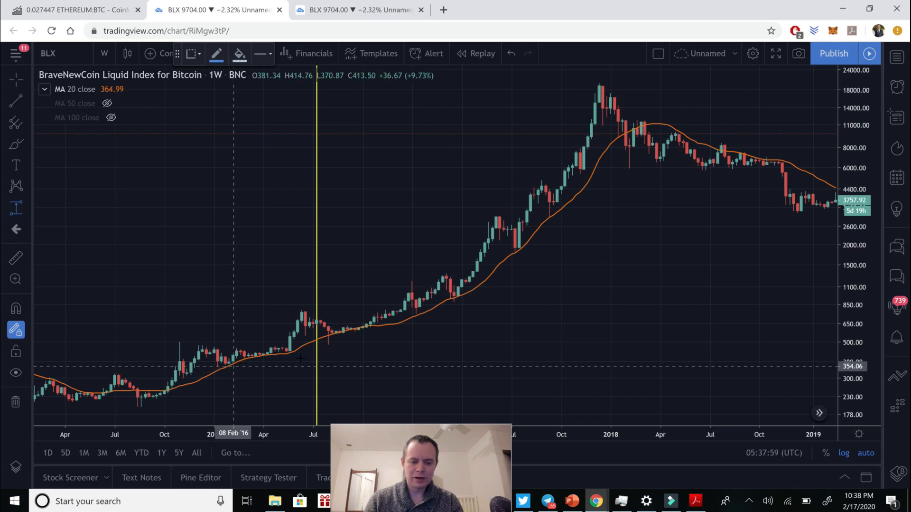
mouse_move(626, 140)
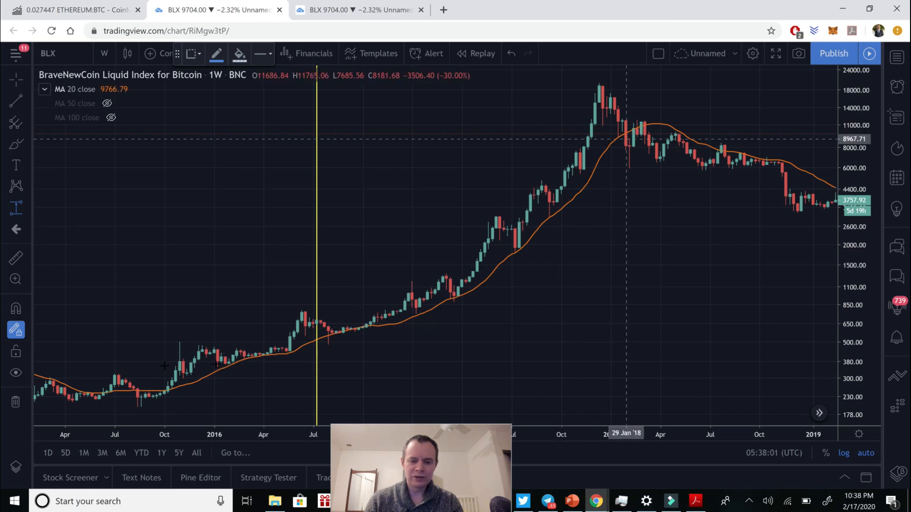
mouse_move(203, 348)
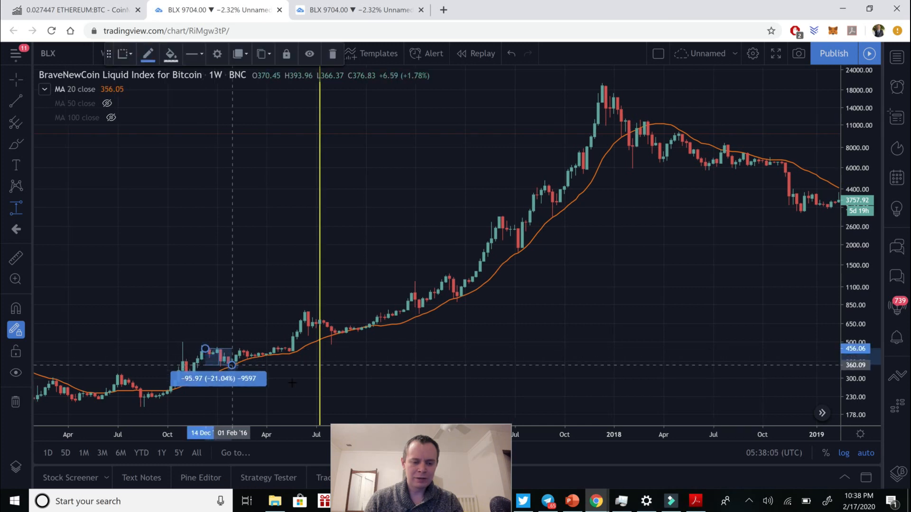
click(15, 208)
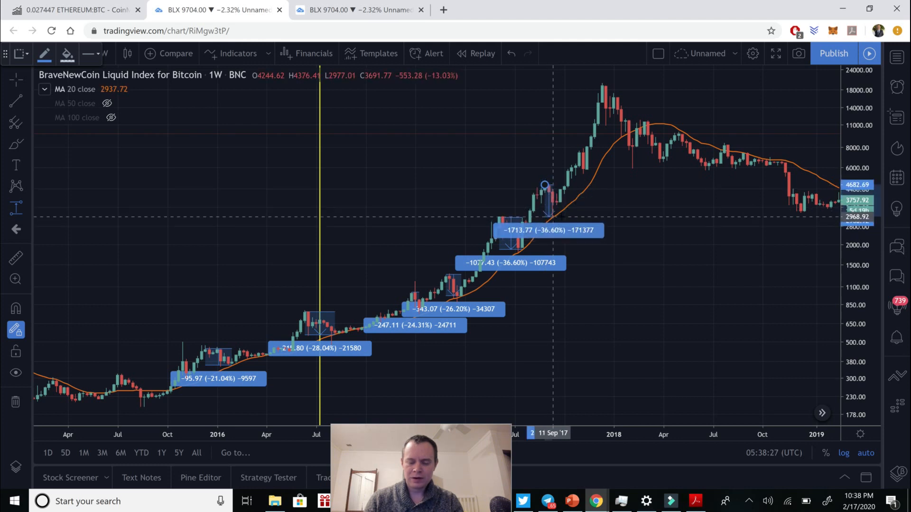
mouse_move(603, 88)
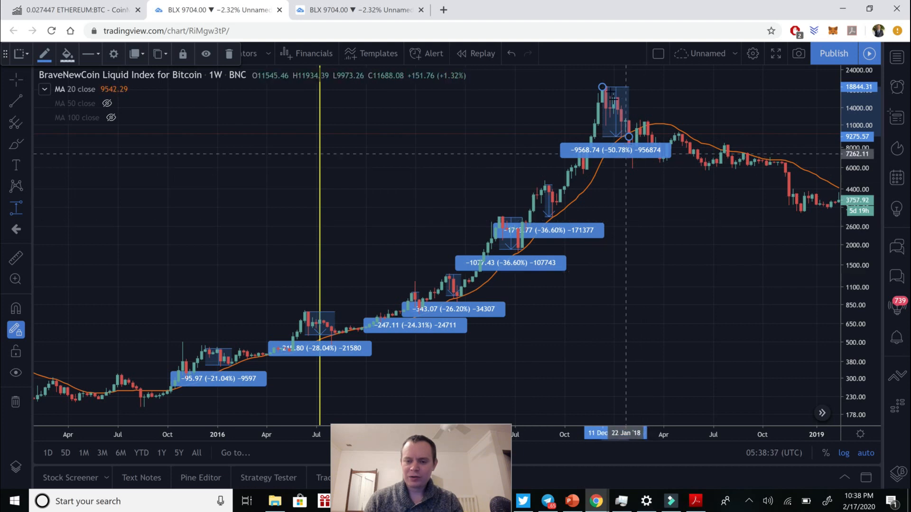
mouse_move(622, 110)
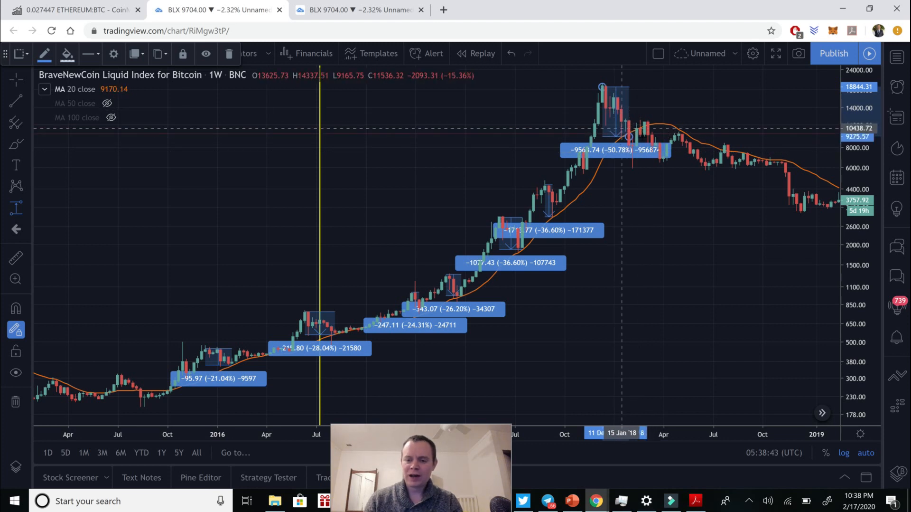
mouse_move(629, 149)
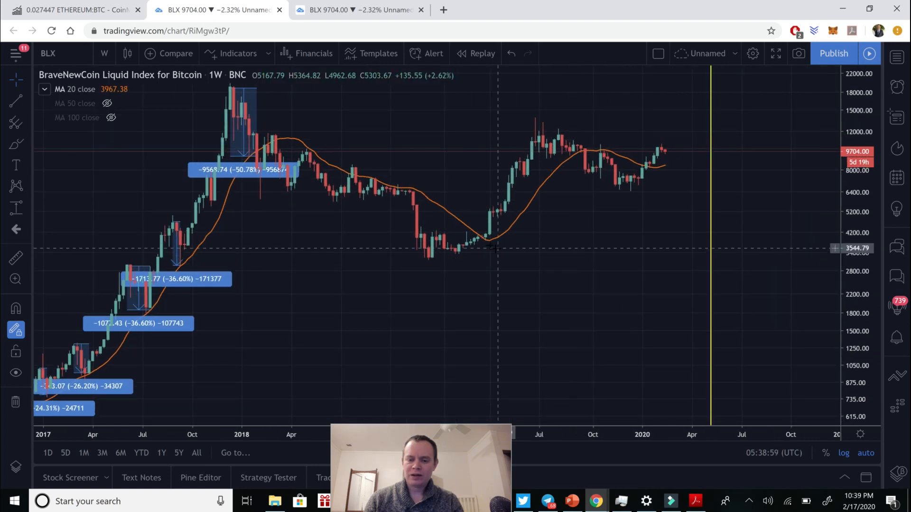
mouse_move(477, 241)
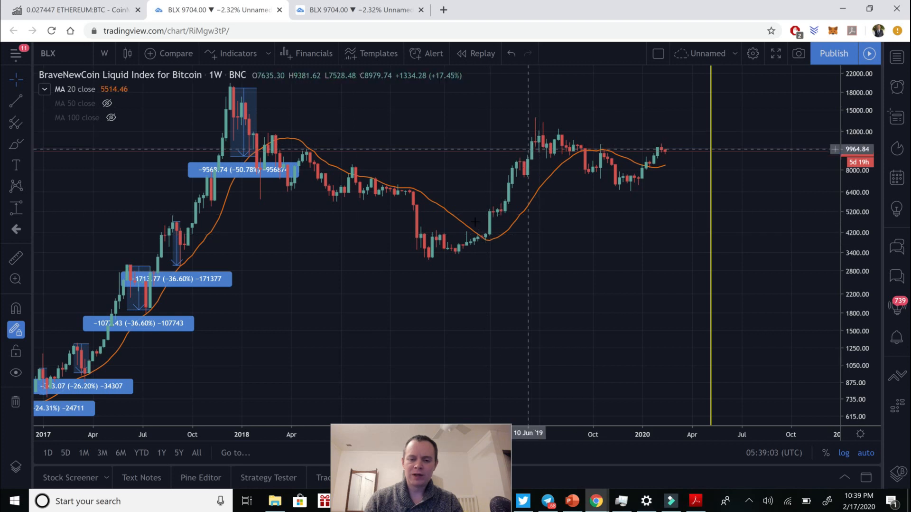
mouse_move(529, 165)
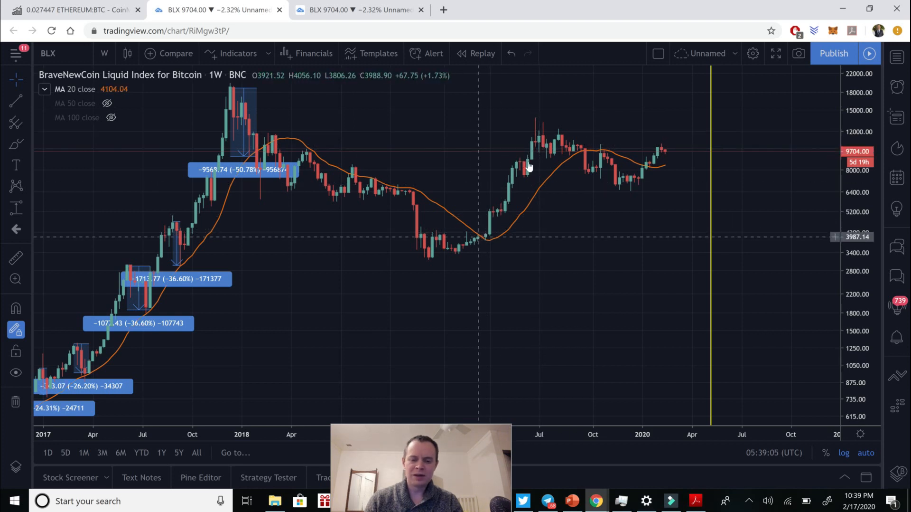
mouse_move(494, 155)
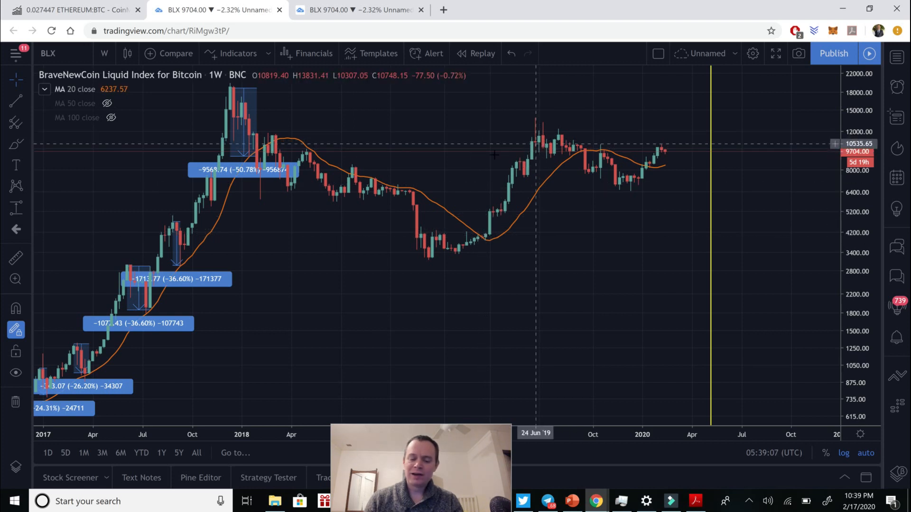
mouse_move(530, 167)
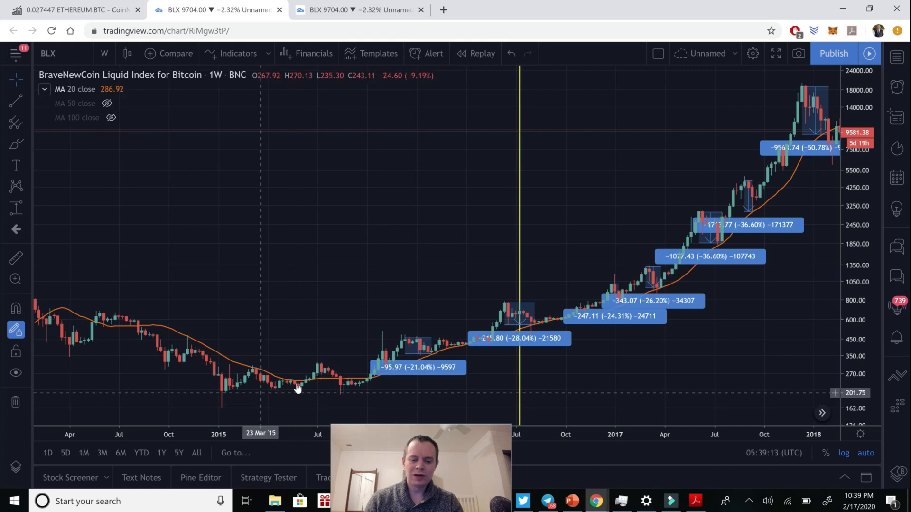
mouse_move(343, 395)
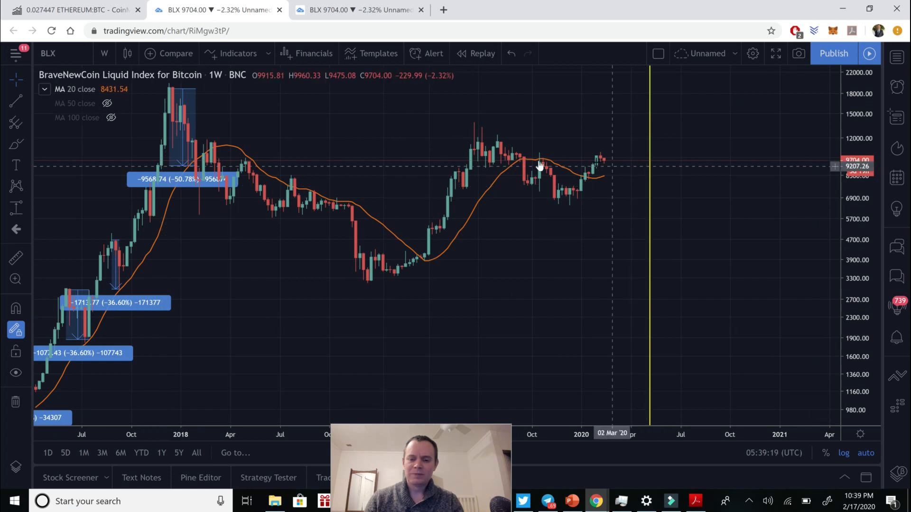
mouse_move(585, 180)
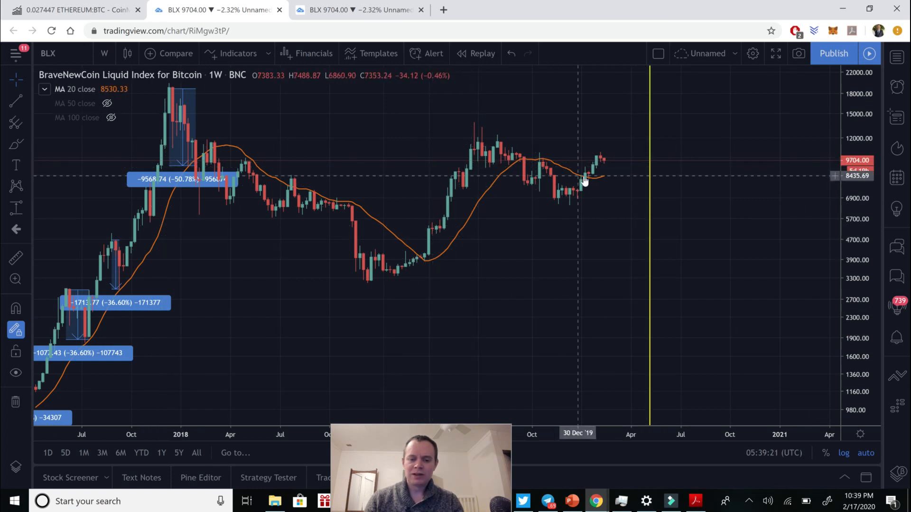
Step: Measure the −50.78% crash on the weekly BLX chart with the Price Range tool
click(16, 208)
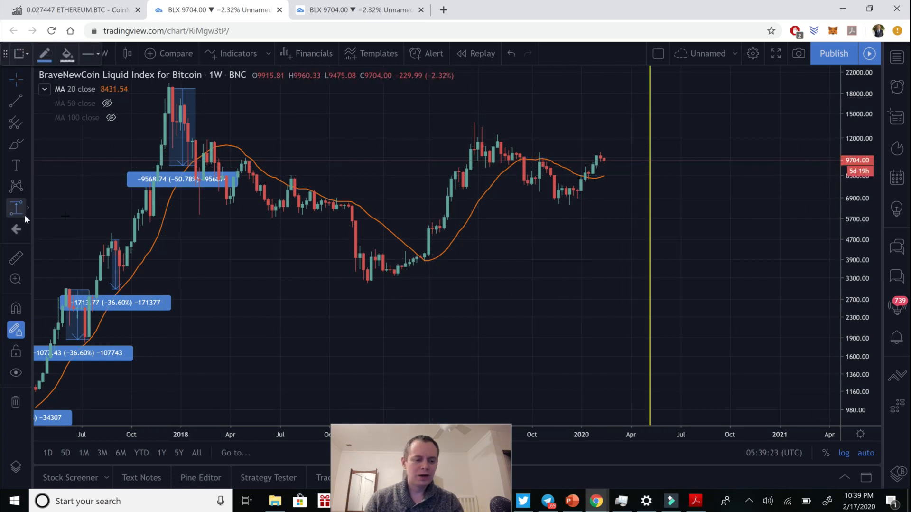
mouse_move(569, 169)
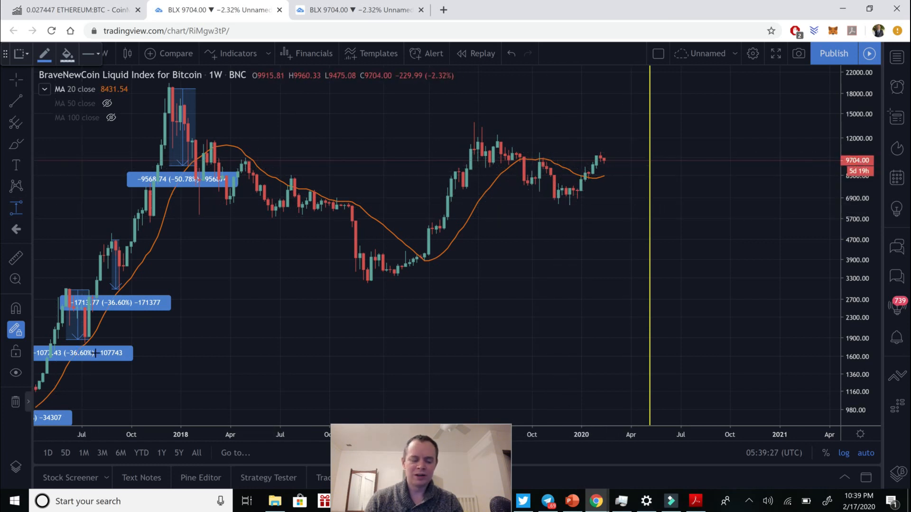
mouse_move(499, 150)
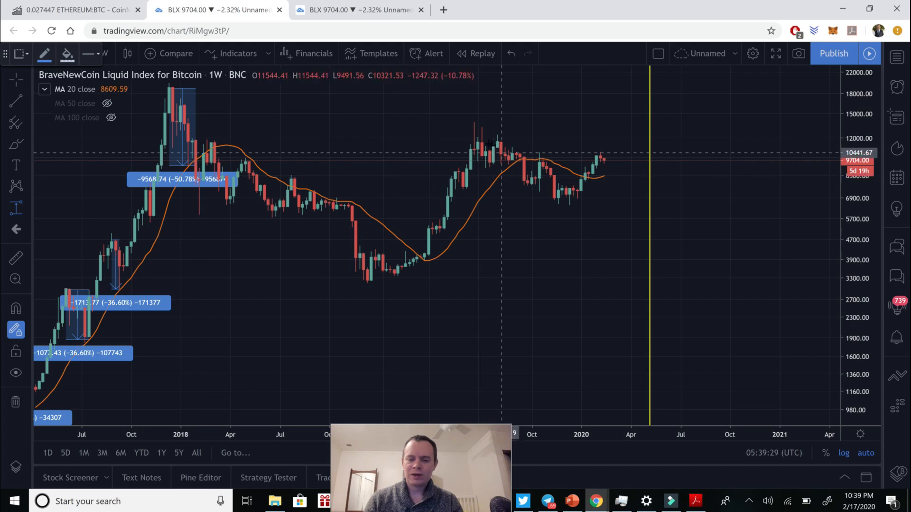
mouse_move(480, 143)
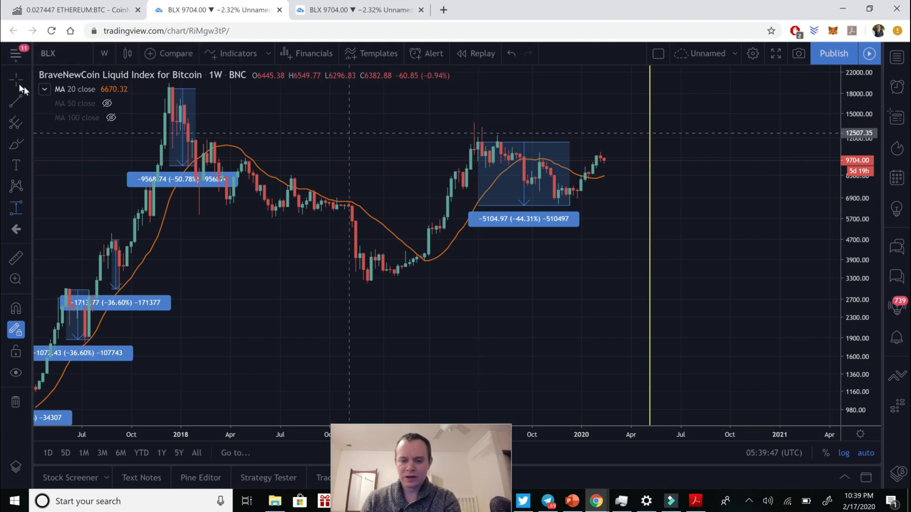
mouse_move(478, 141)
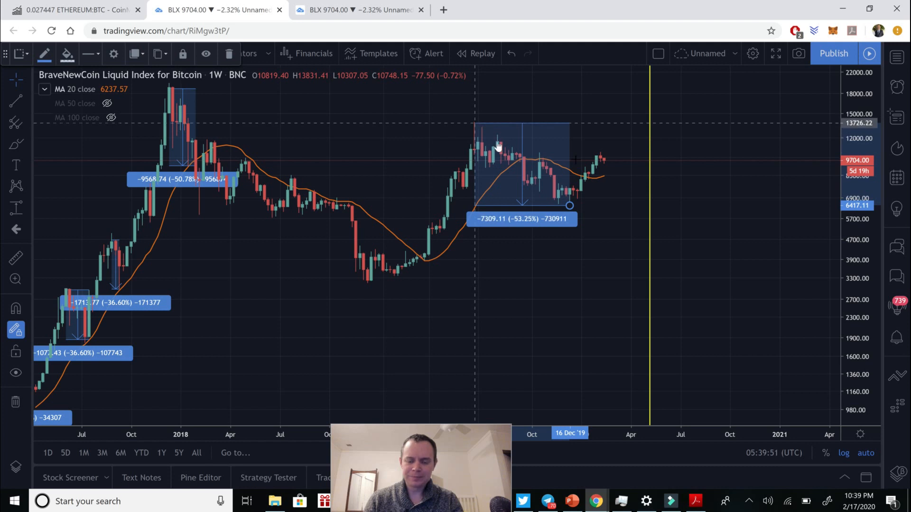
mouse_move(639, 221)
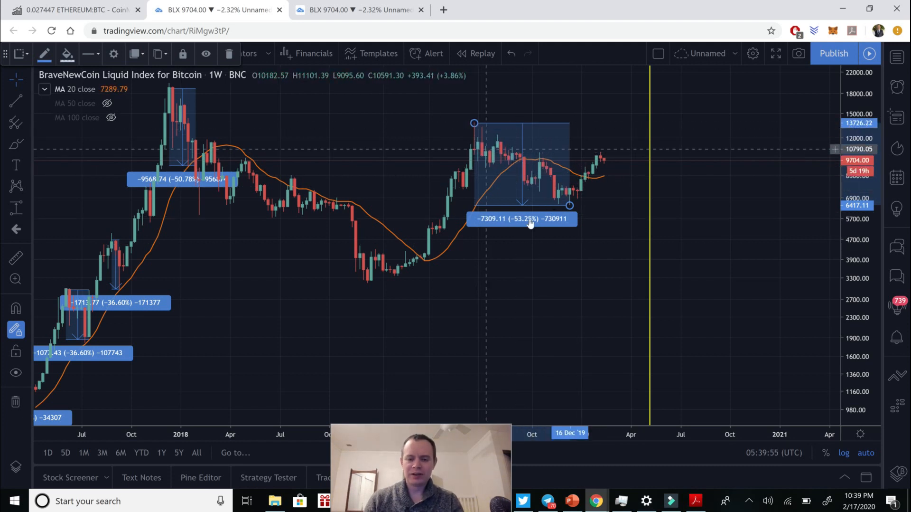
mouse_move(592, 203)
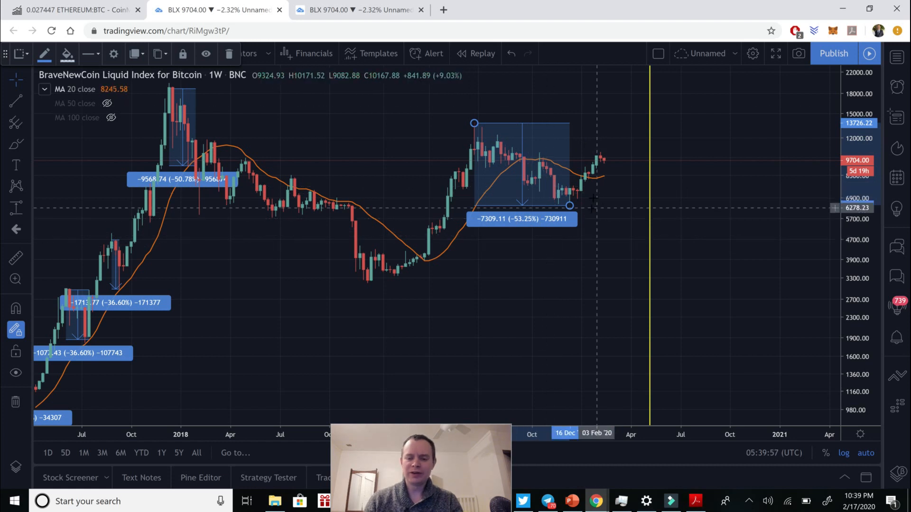
mouse_move(602, 164)
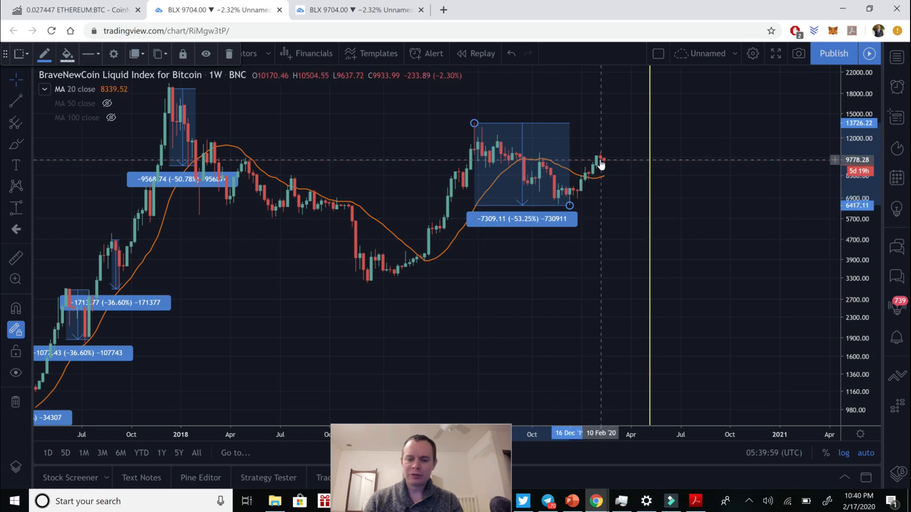
mouse_move(608, 162)
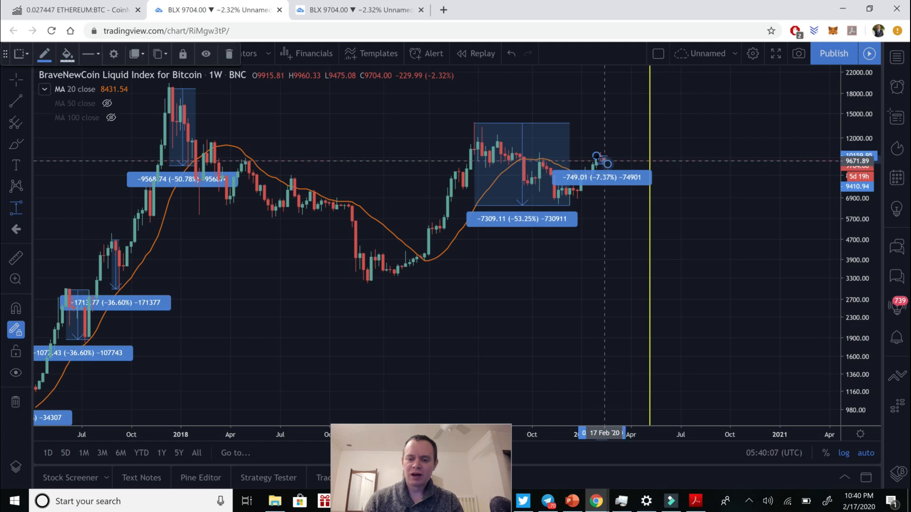
mouse_move(596, 157)
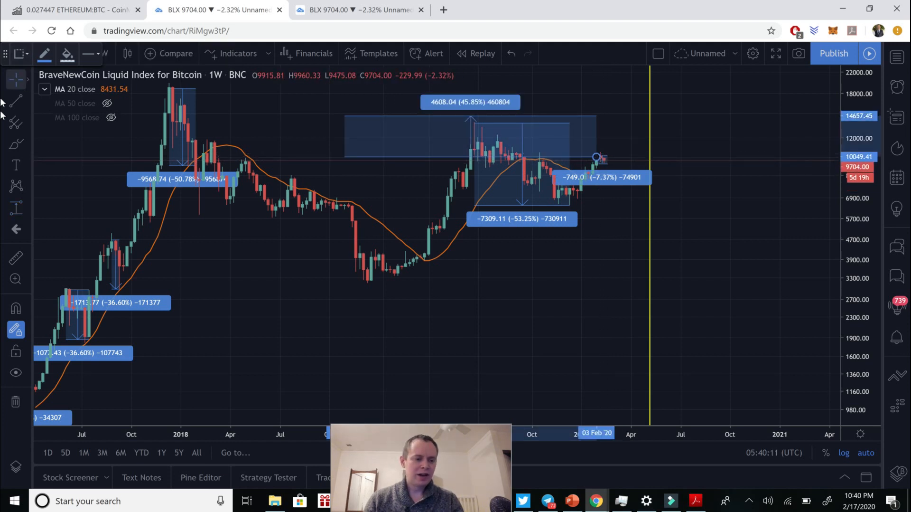
mouse_move(608, 129)
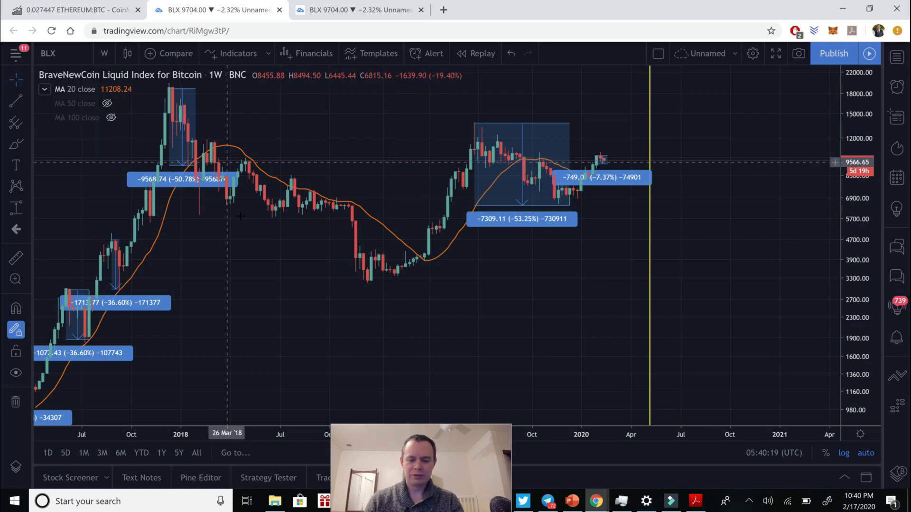
mouse_move(243, 216)
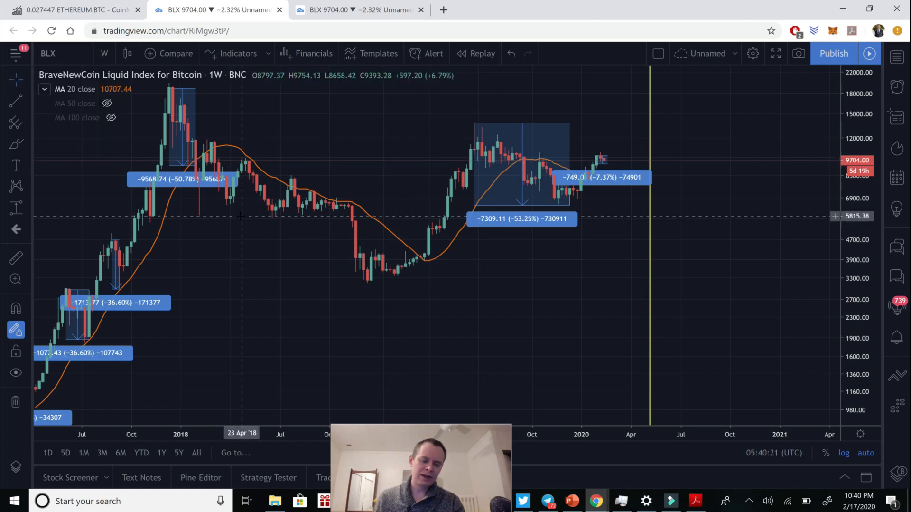
mouse_move(325, 183)
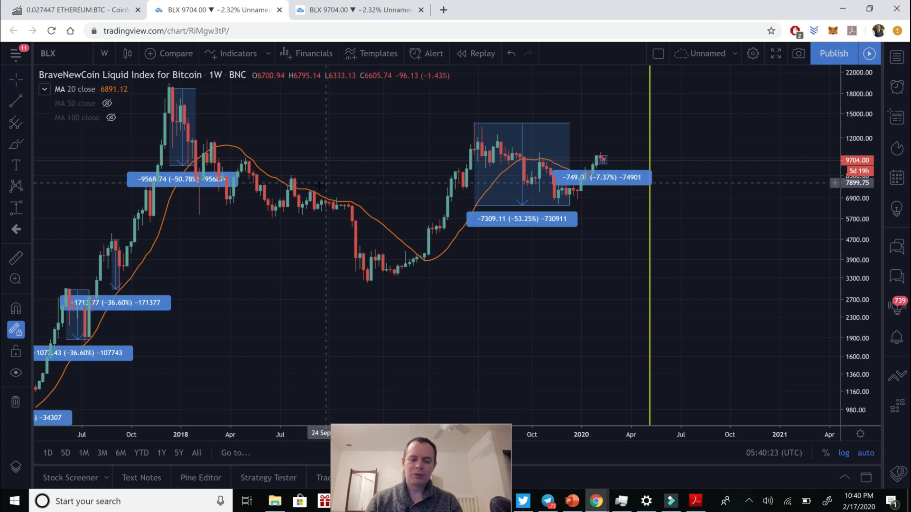
mouse_move(335, 203)
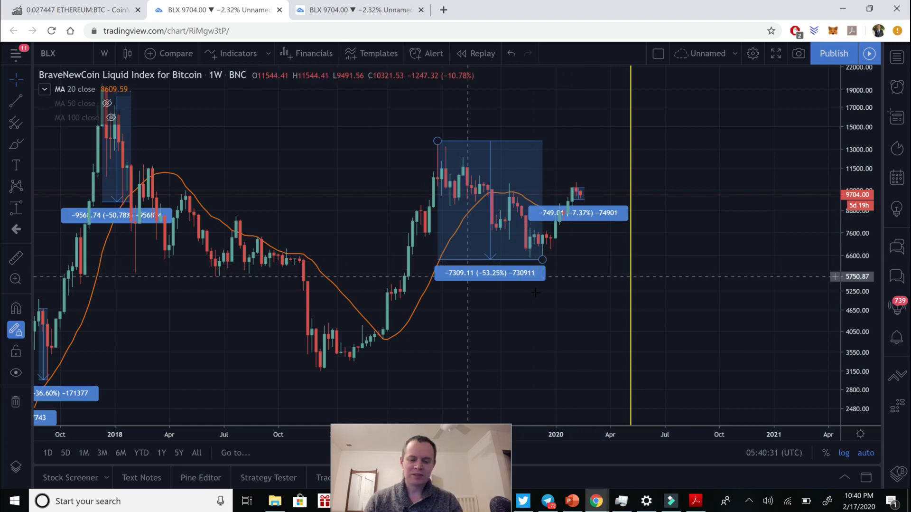
mouse_move(415, 349)
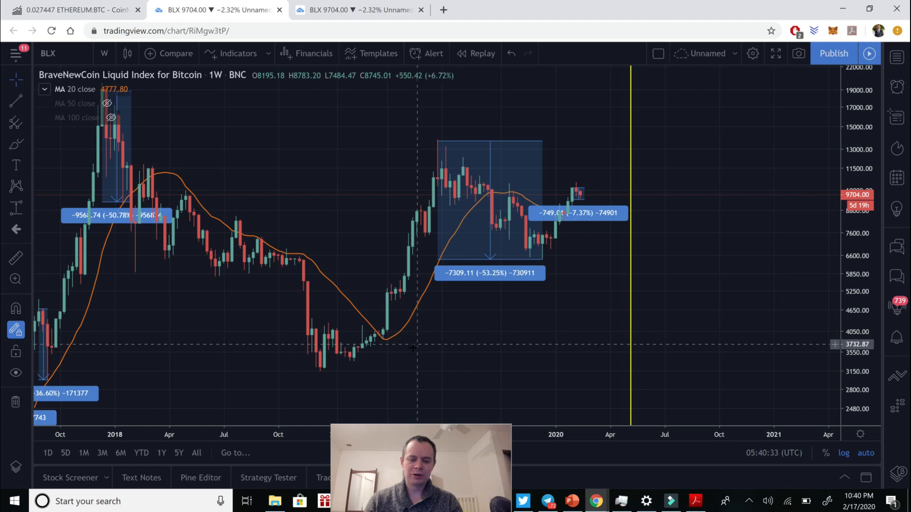
mouse_move(220, 351)
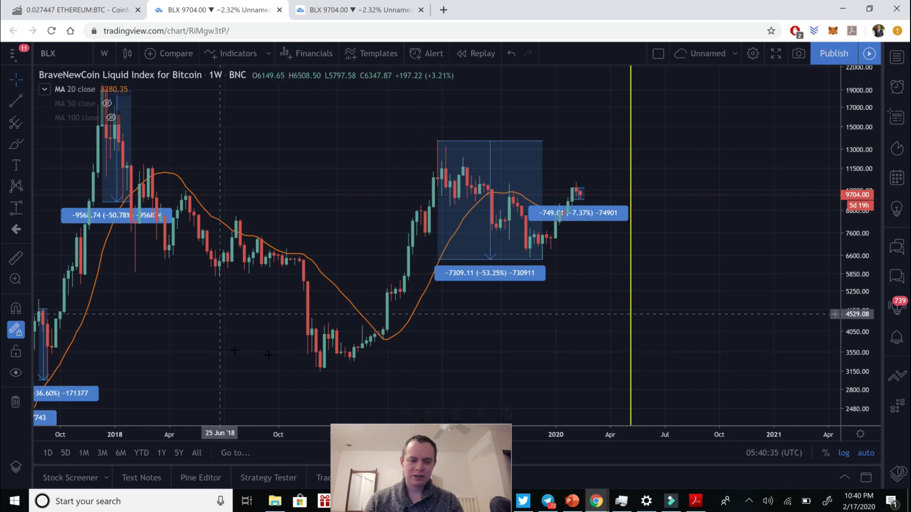
mouse_move(9, 79)
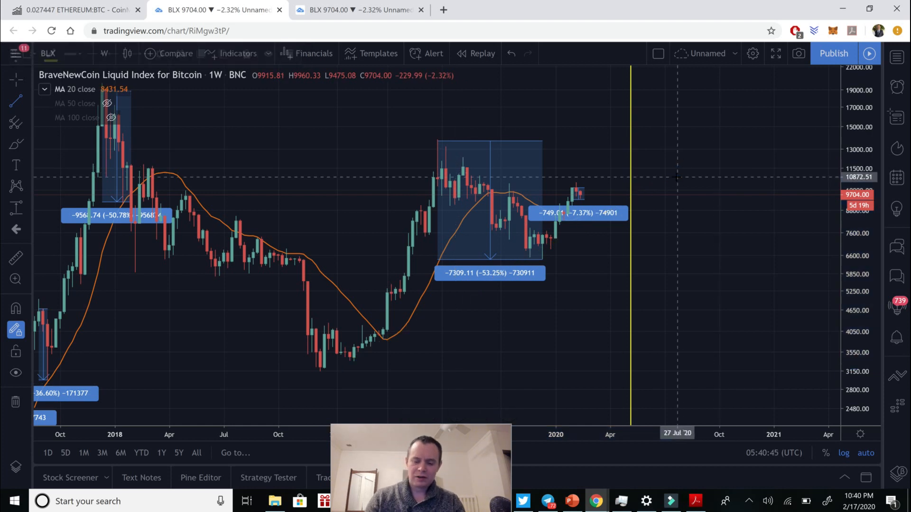
mouse_move(601, 292)
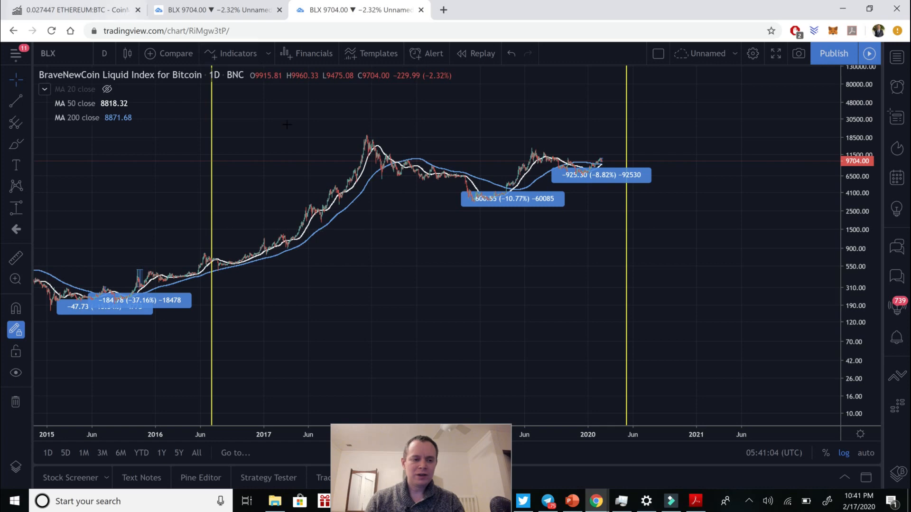
Step: Return to the weekly BLX chart showing 2010–2020 history and yellow halving lines
click(104, 53)
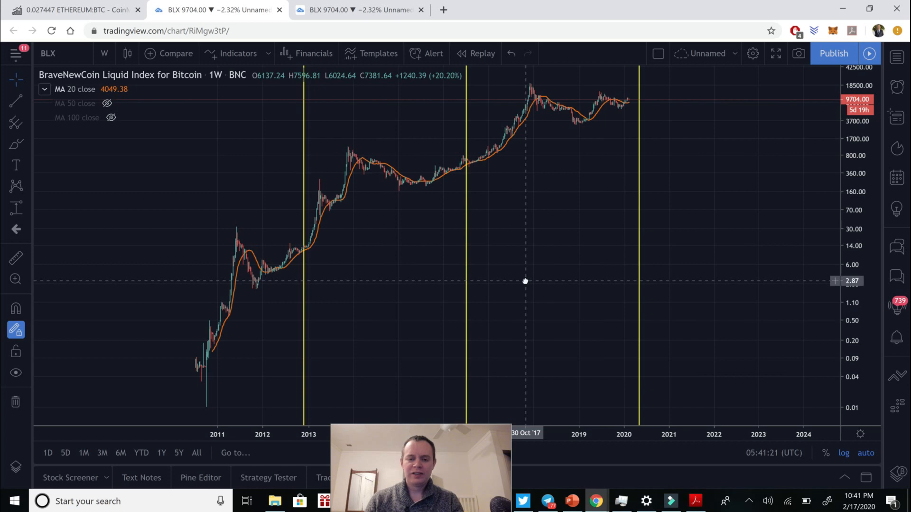
mouse_move(539, 281)
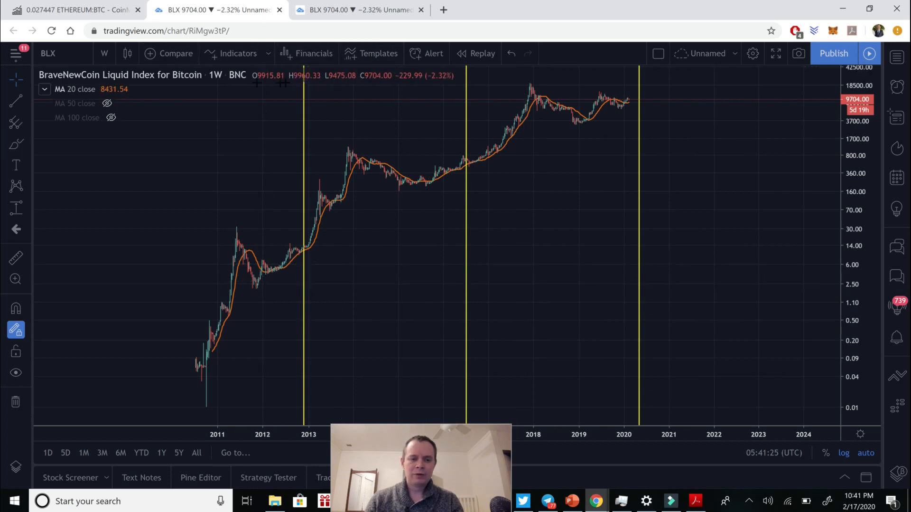
mouse_move(277, 75)
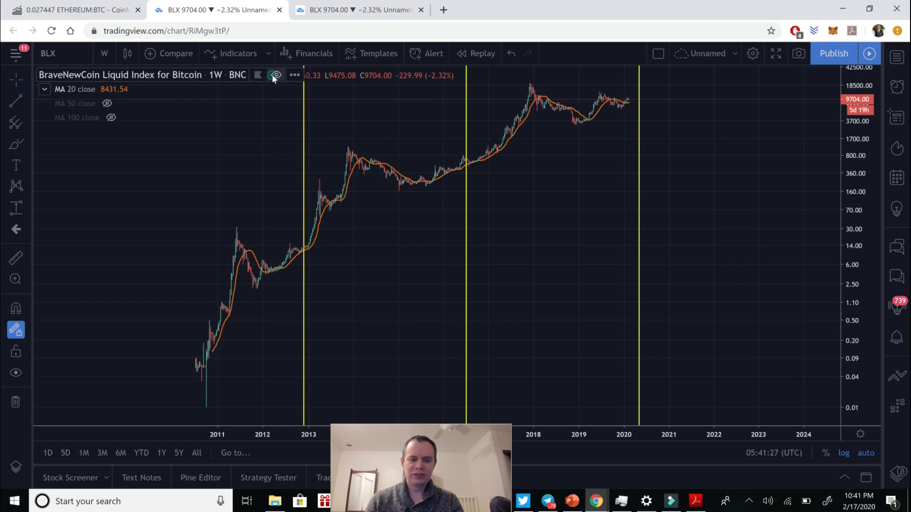
click(275, 75)
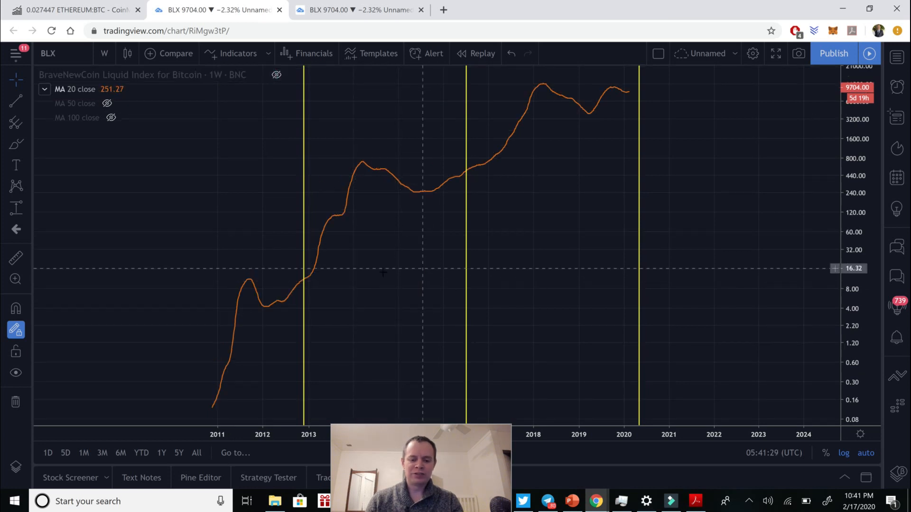
mouse_move(210, 410)
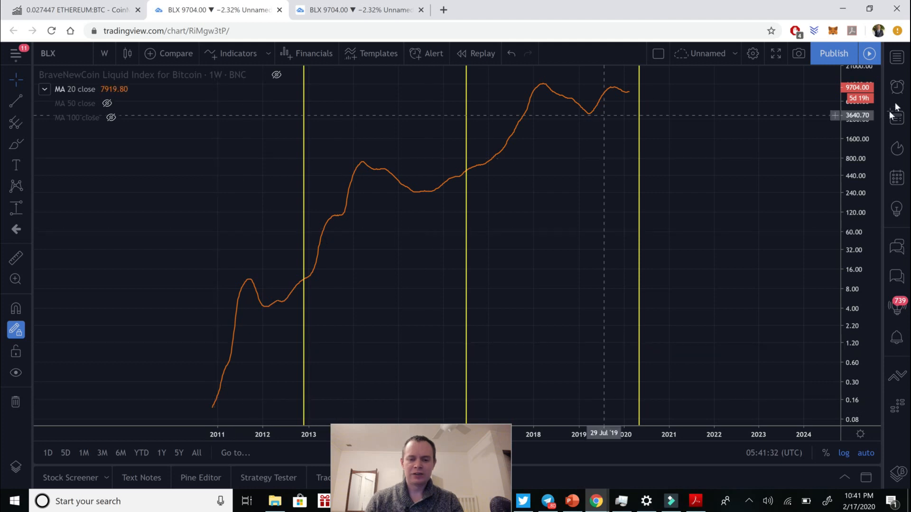
mouse_move(220, 408)
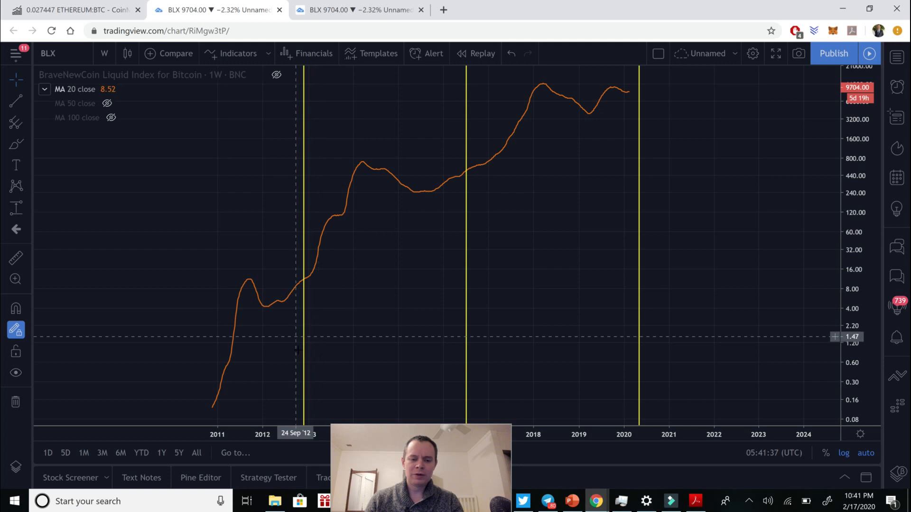
mouse_move(220, 389)
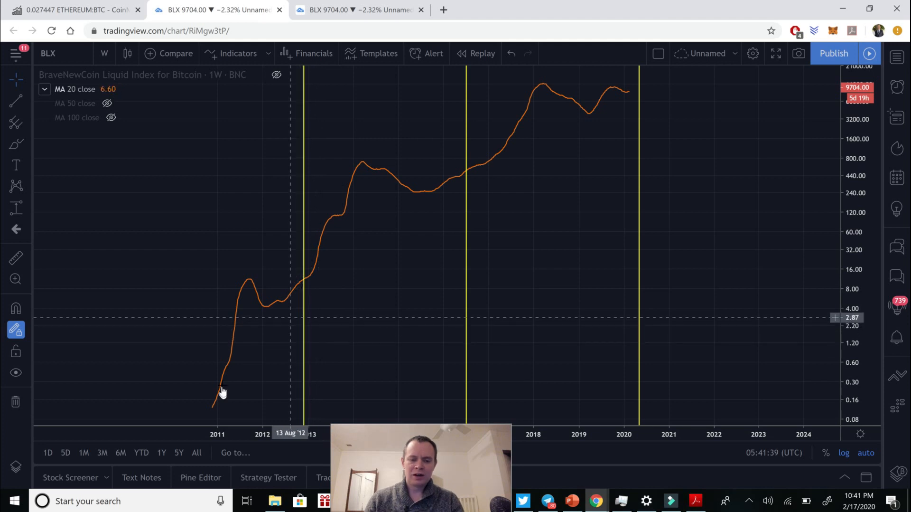
mouse_move(262, 302)
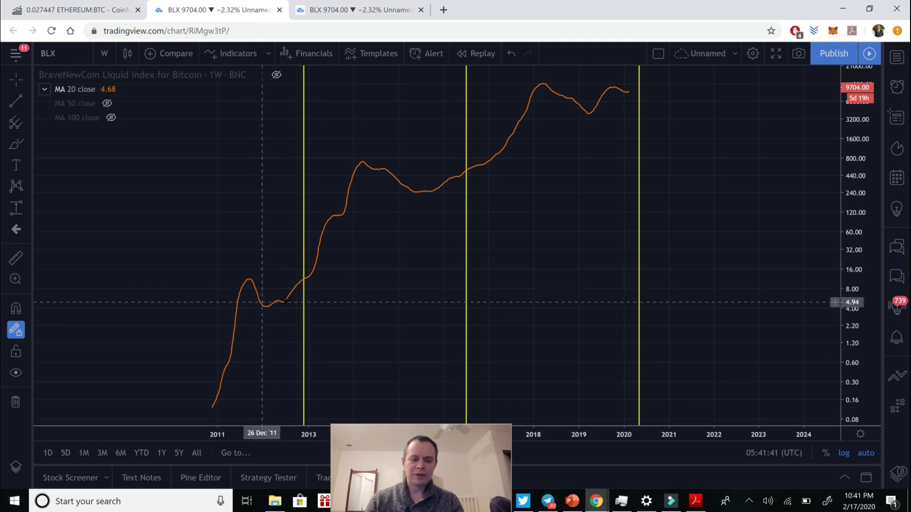
mouse_move(279, 305)
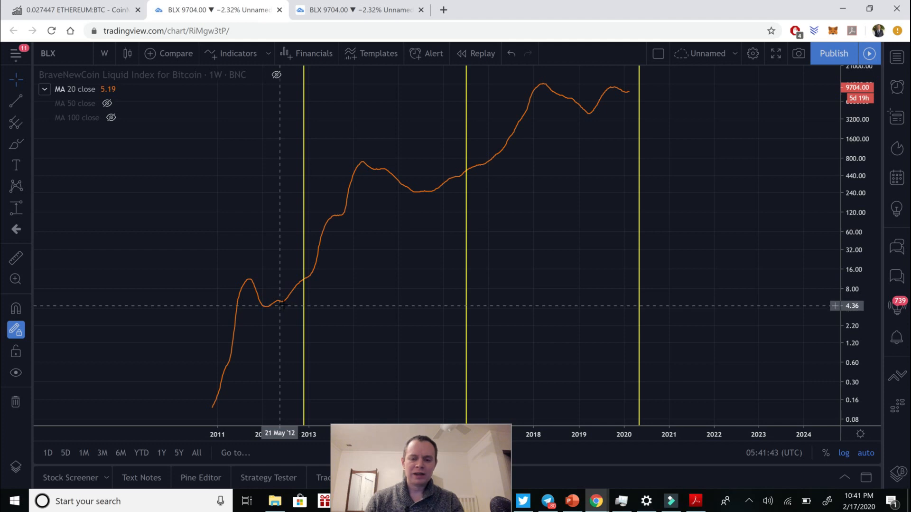
mouse_move(307, 287)
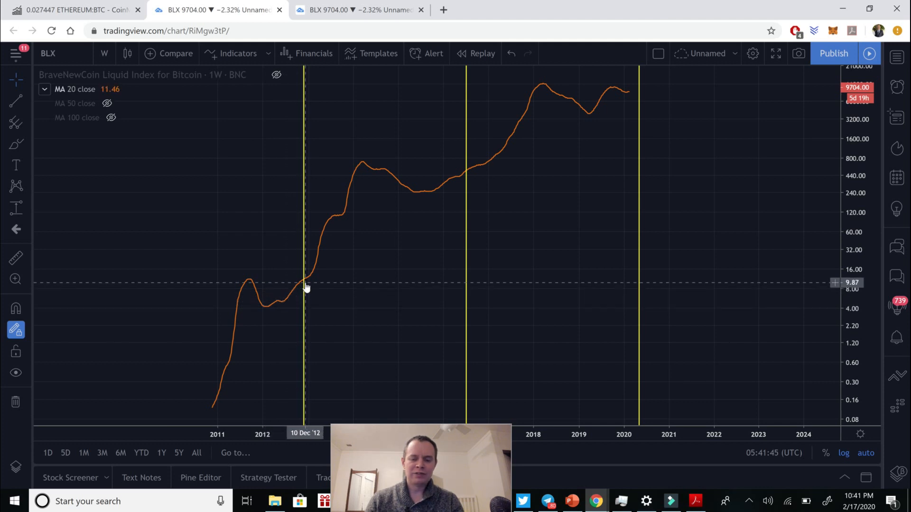
mouse_move(318, 269)
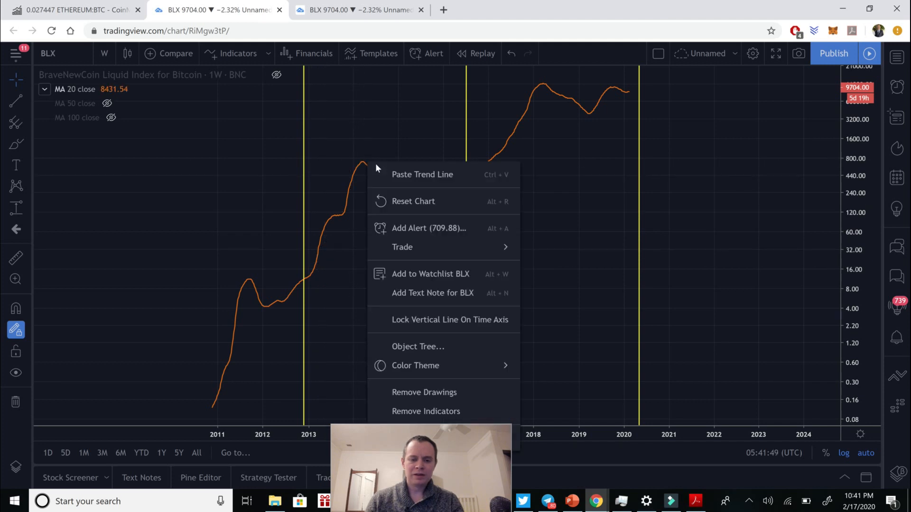
Step: Dismiss the chart context menu and scroll out to fit the full weekly history
click(427, 195)
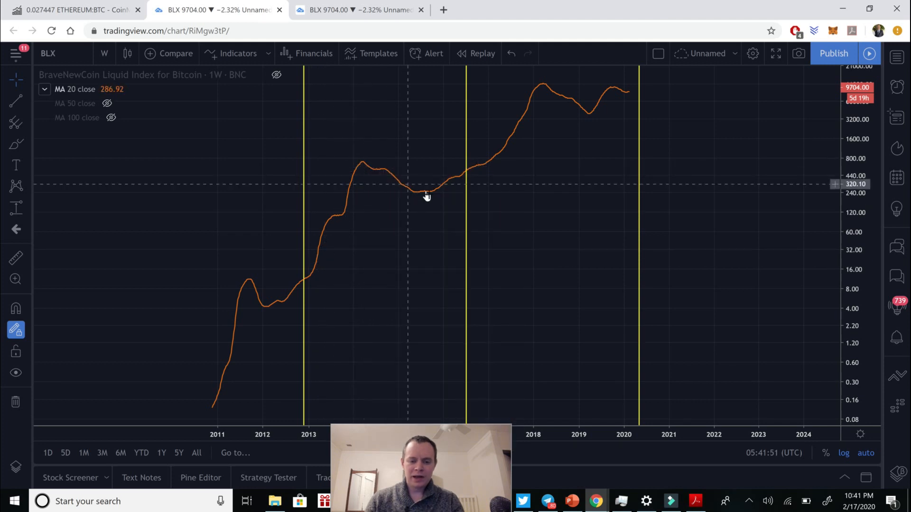
mouse_move(448, 183)
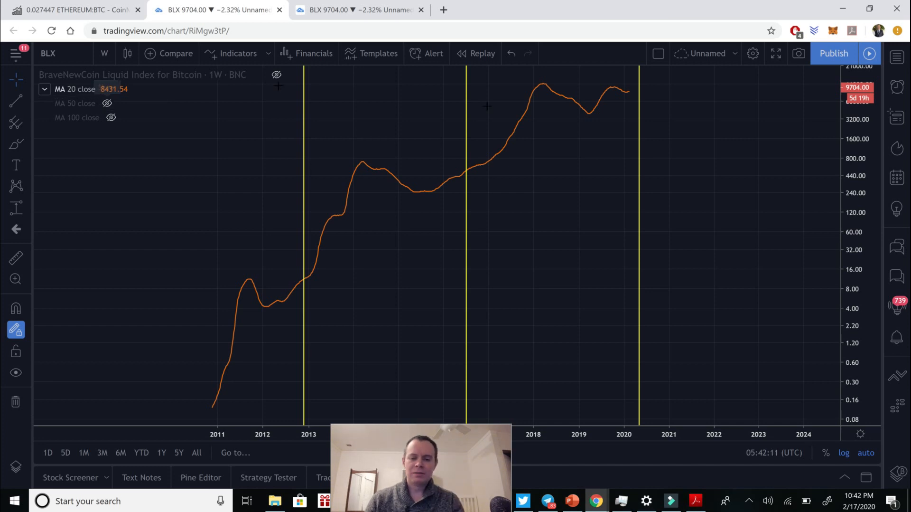
mouse_move(462, 144)
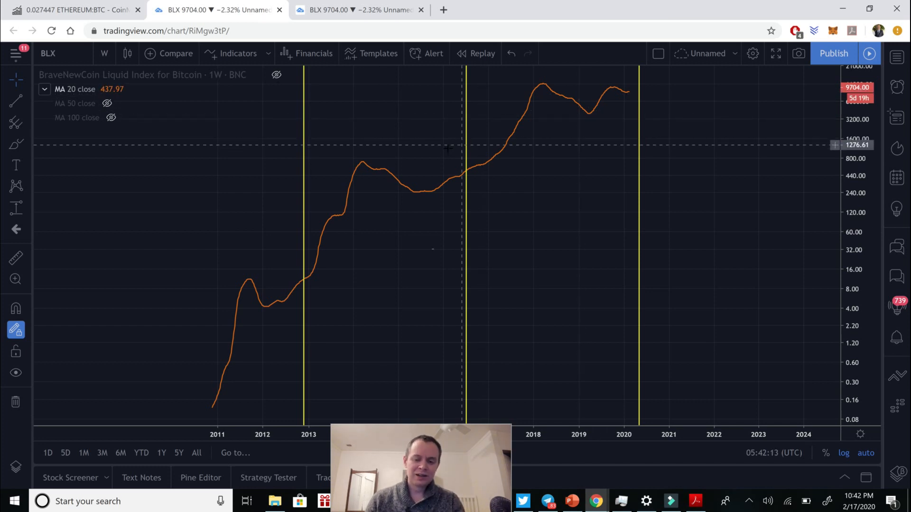
mouse_move(506, 254)
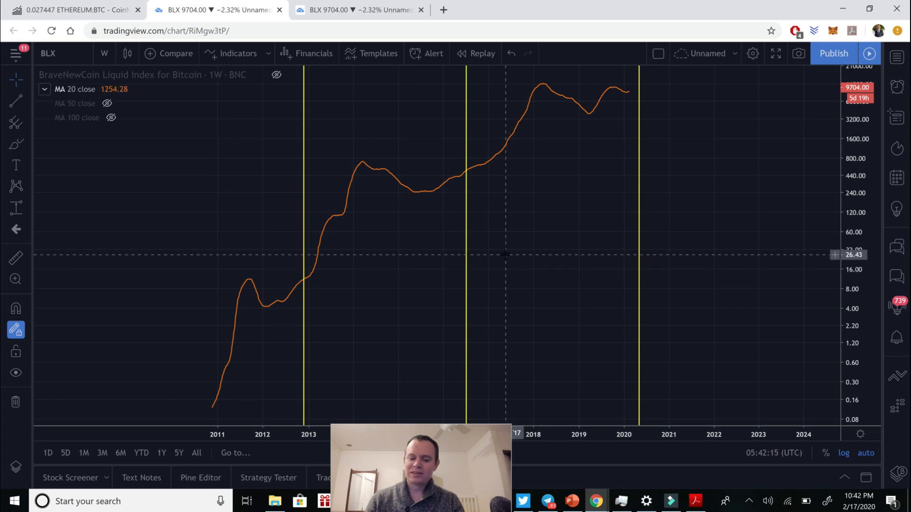
mouse_move(504, 250)
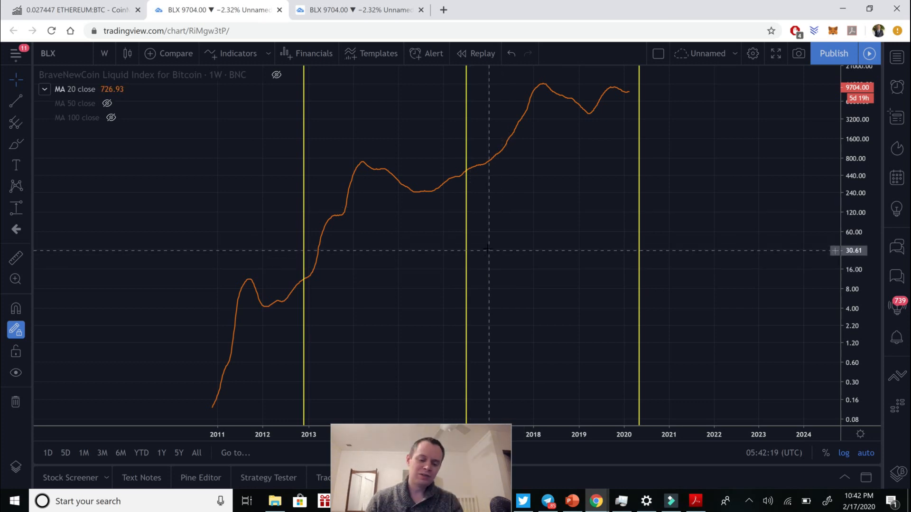
mouse_move(480, 249)
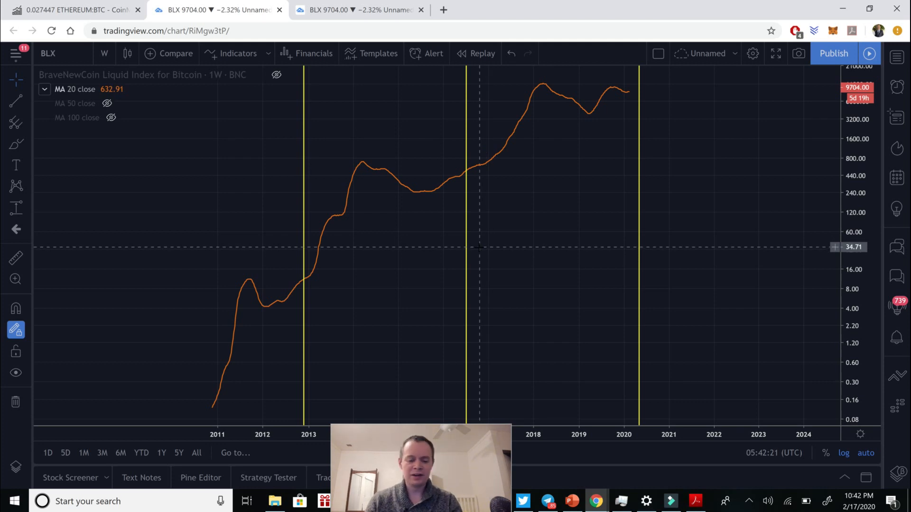
mouse_move(664, 105)
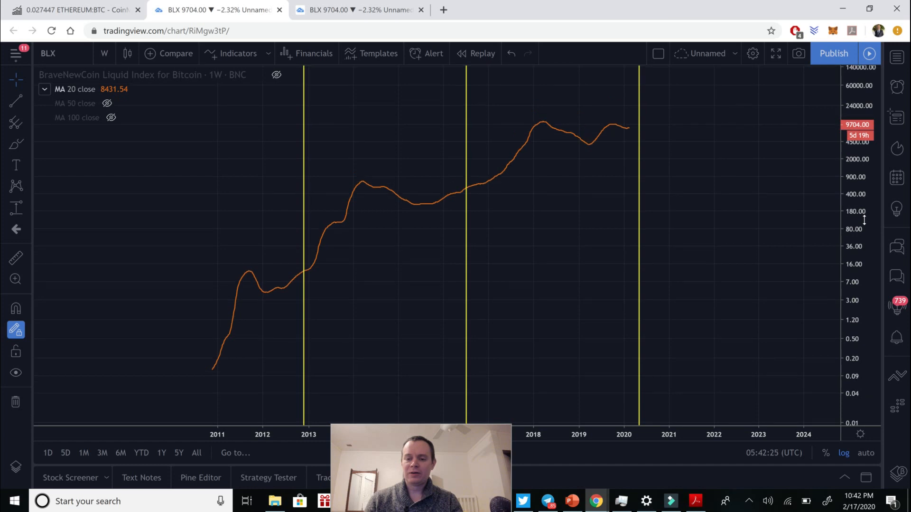
mouse_move(467, 204)
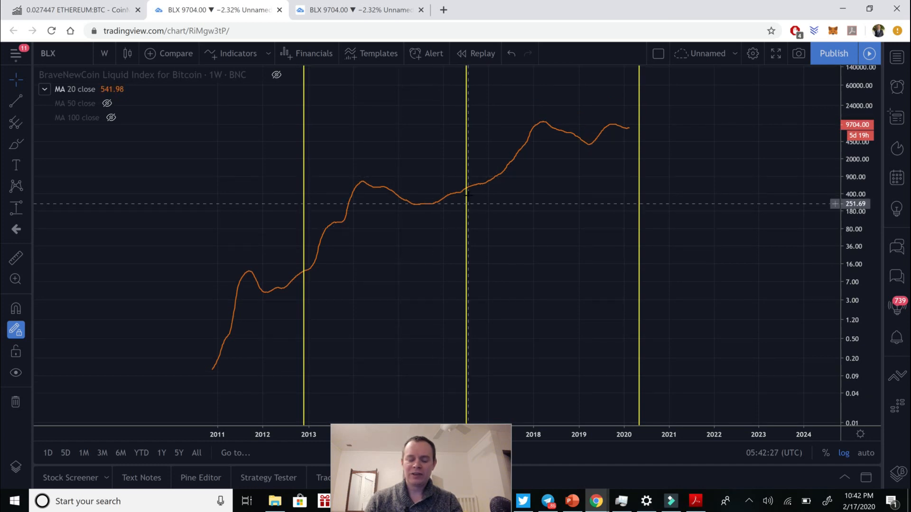
mouse_move(584, 146)
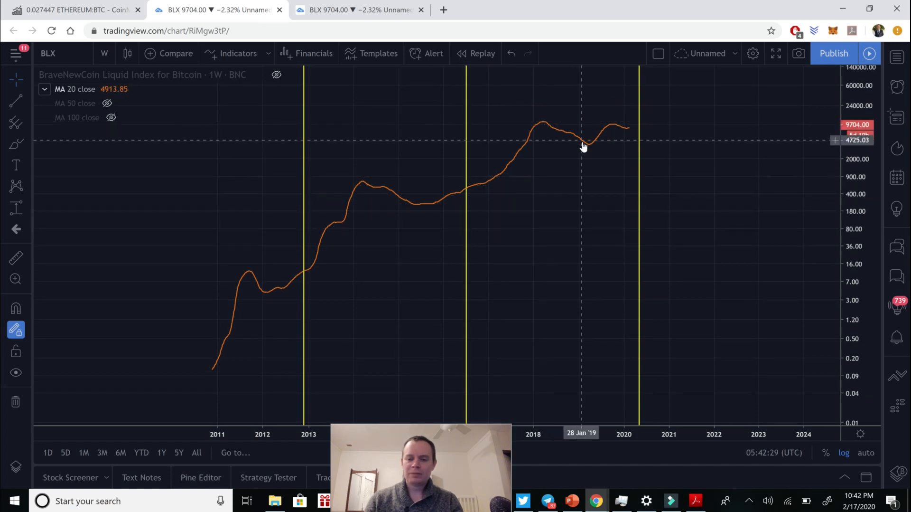
mouse_move(624, 132)
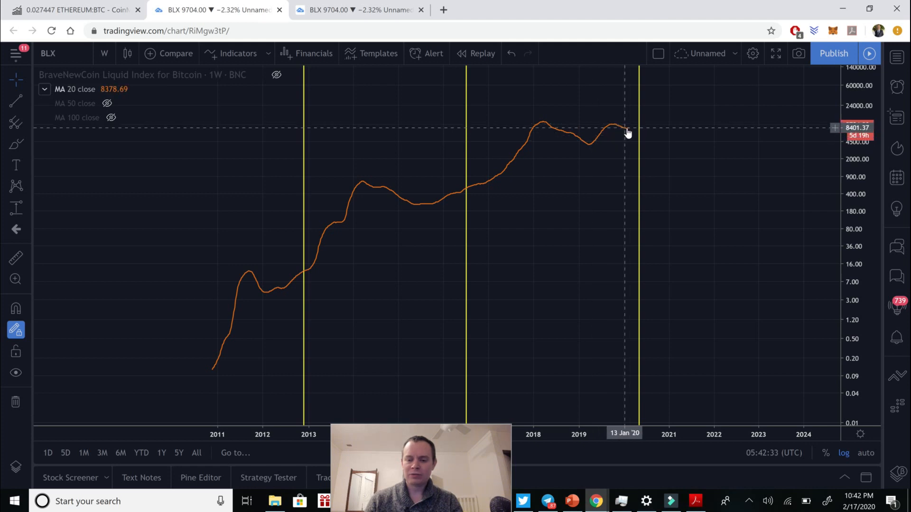
mouse_move(631, 129)
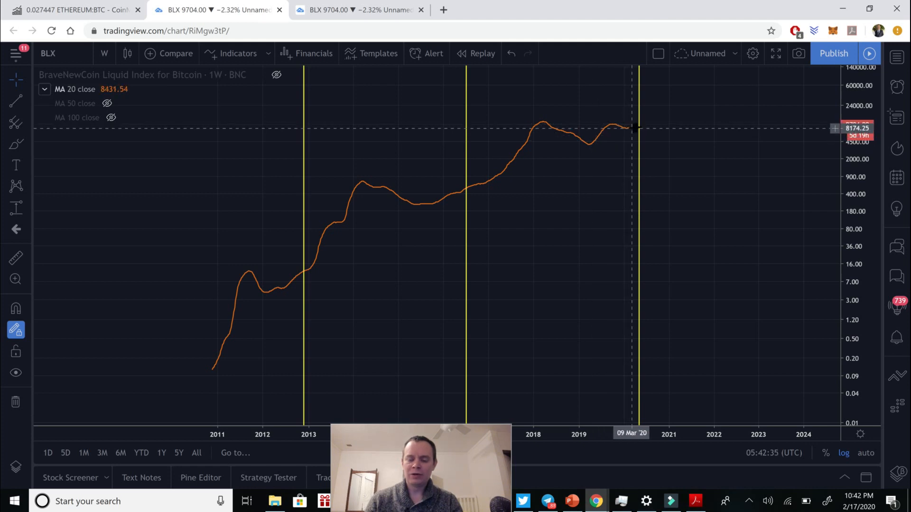
mouse_move(650, 163)
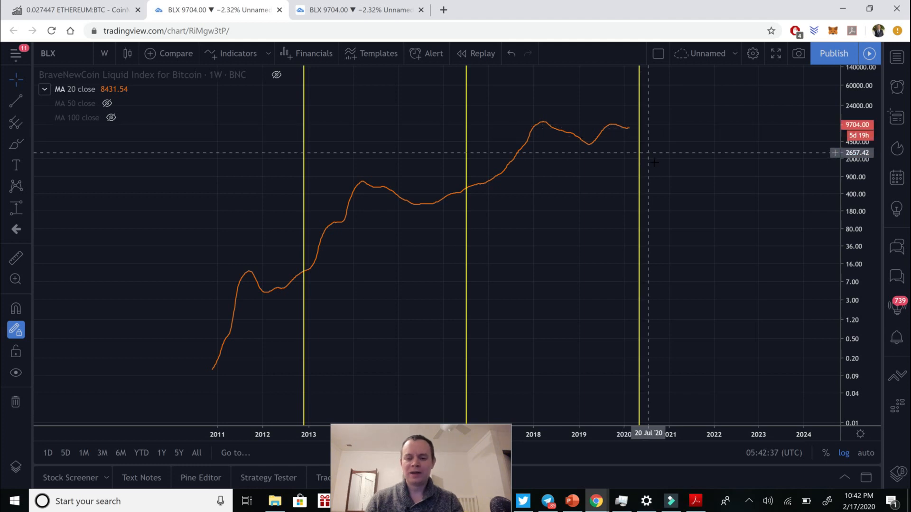
mouse_move(354, 410)
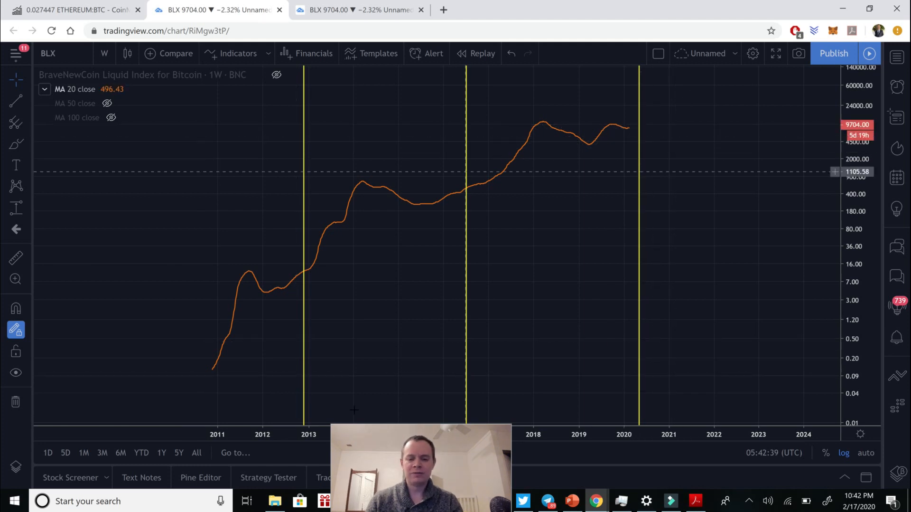
mouse_move(616, 135)
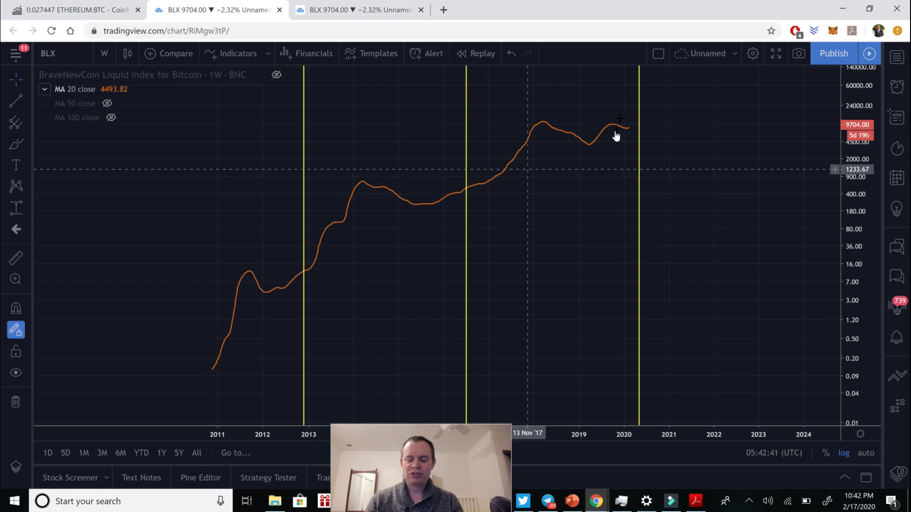
mouse_move(615, 141)
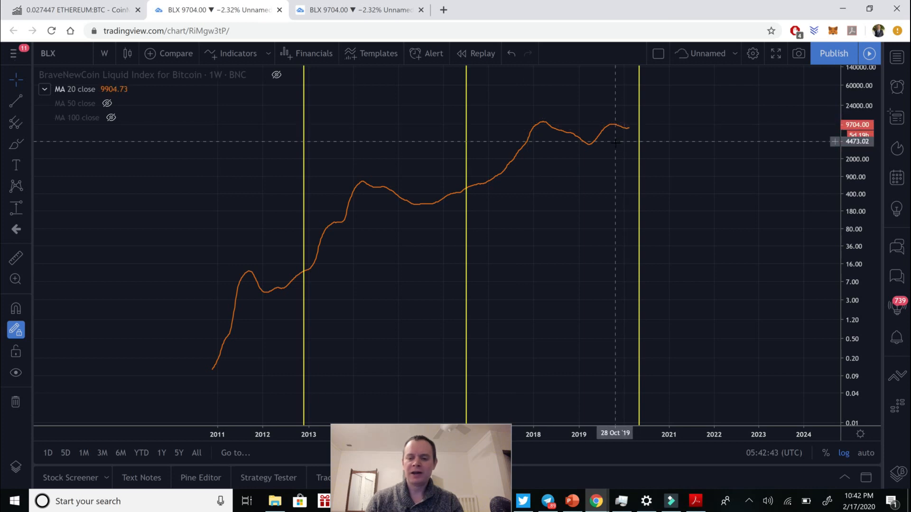
mouse_move(487, 192)
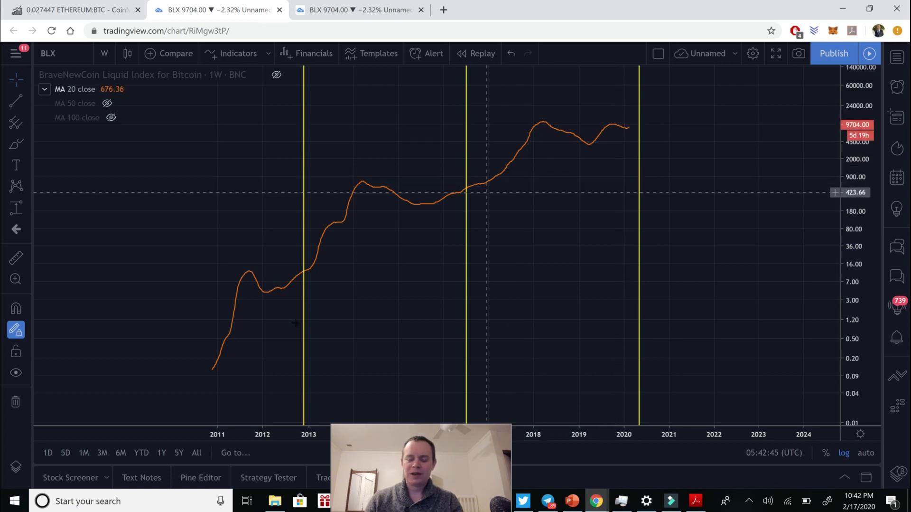
mouse_move(284, 285)
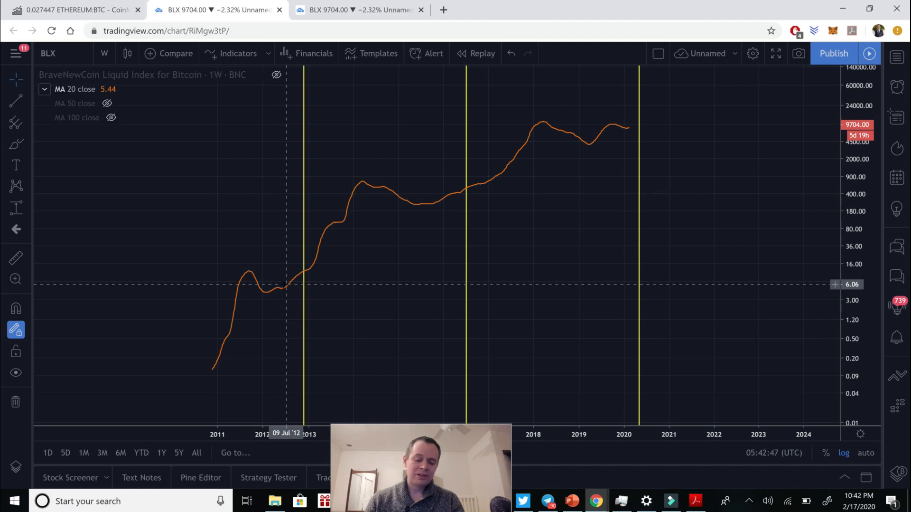
mouse_move(295, 282)
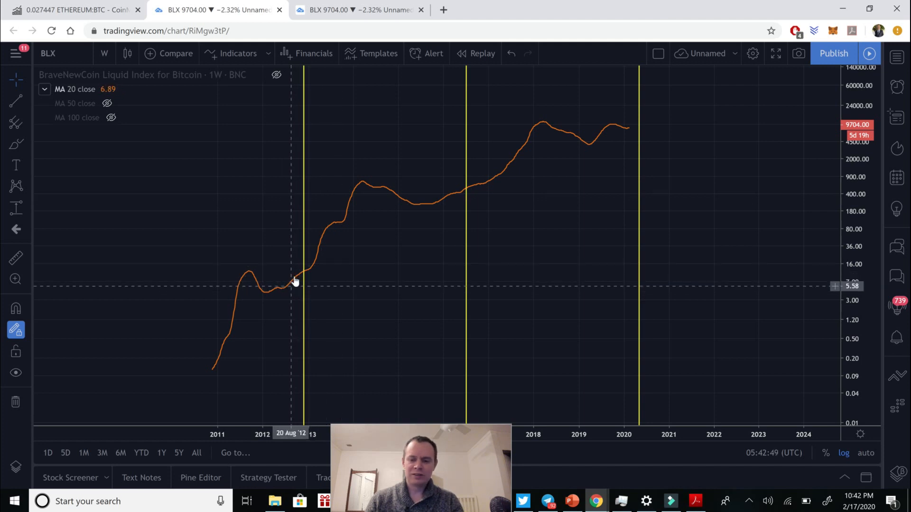
mouse_move(288, 289)
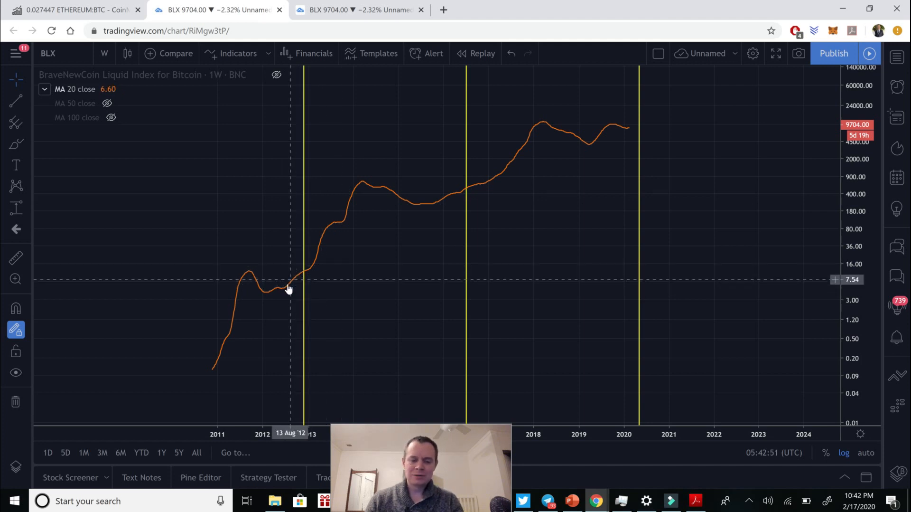
mouse_move(629, 131)
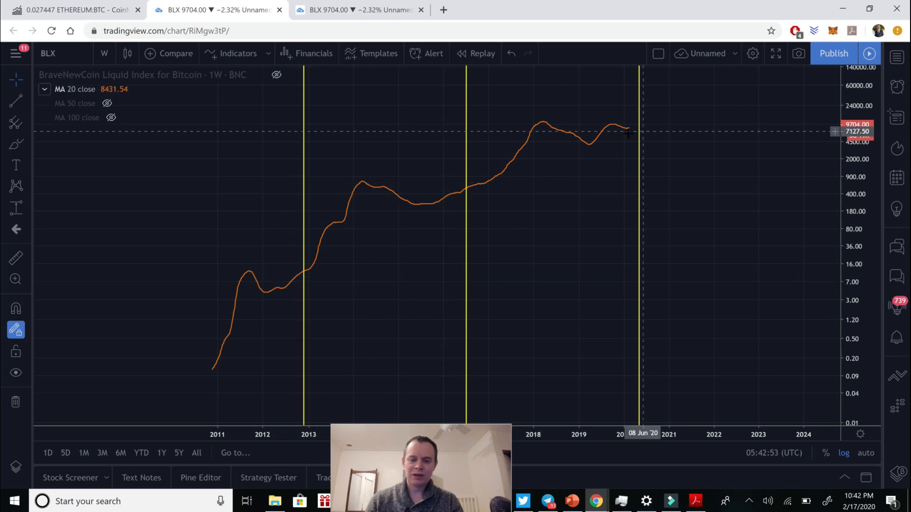
mouse_move(627, 132)
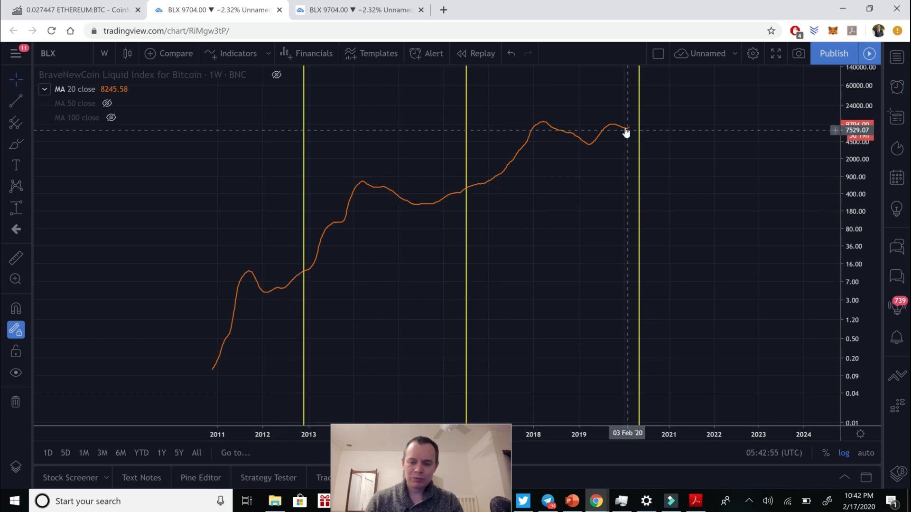
mouse_move(612, 156)
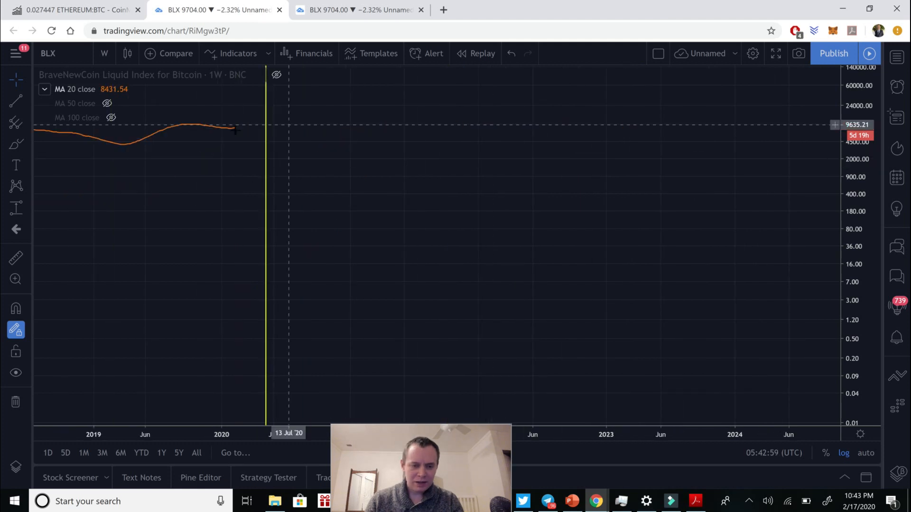
scroll(down, 3)
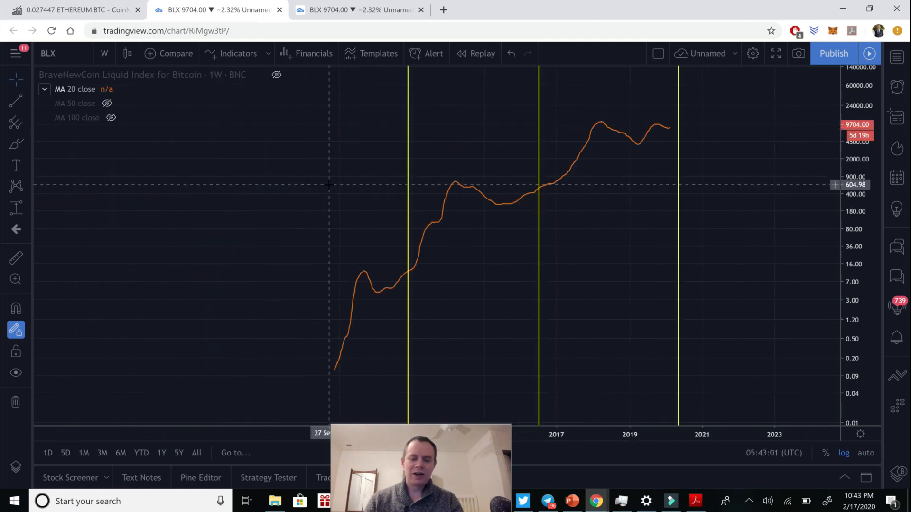
mouse_move(593, 210)
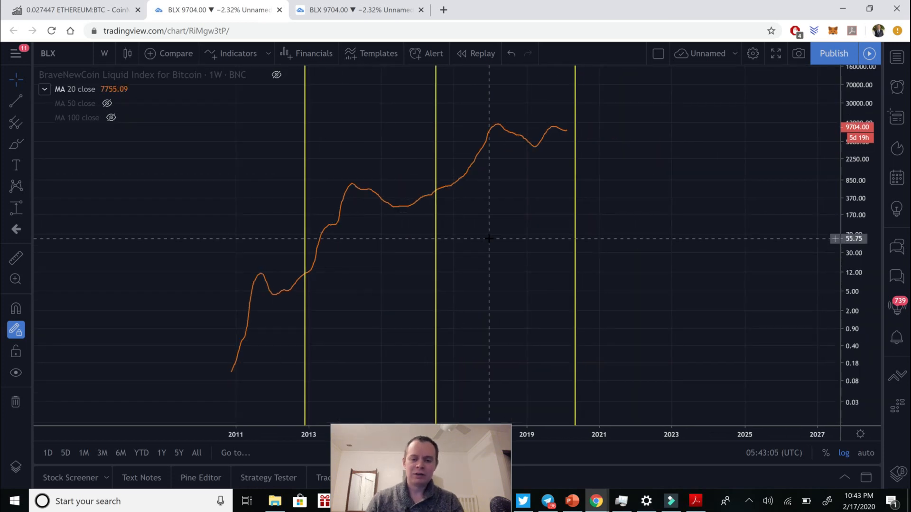
mouse_move(278, 95)
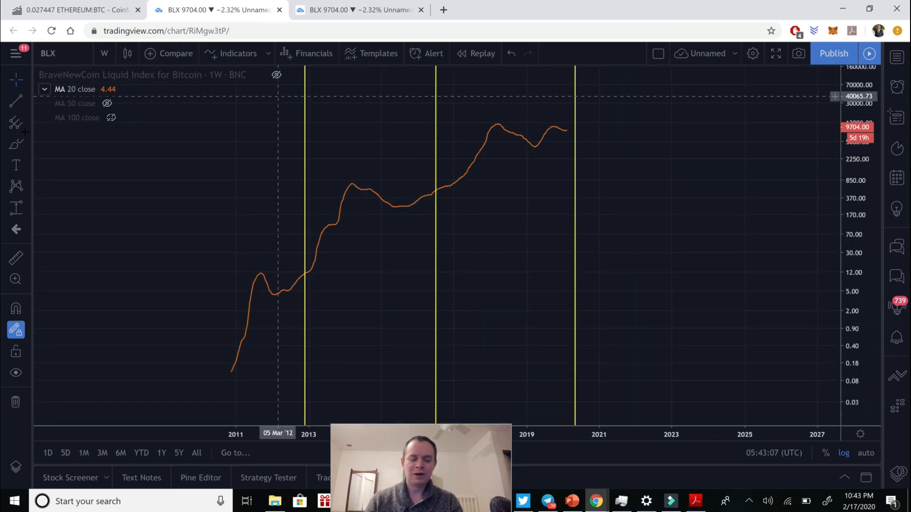
mouse_move(189, 170)
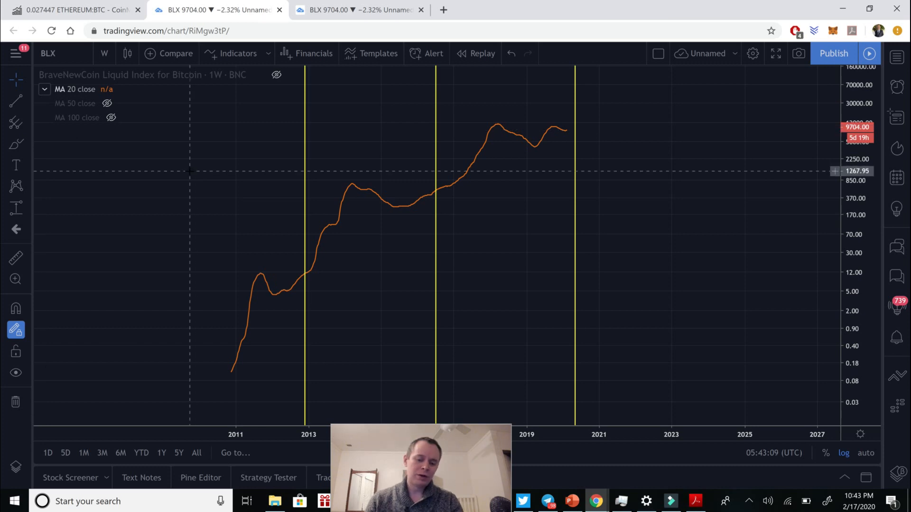
mouse_move(638, 248)
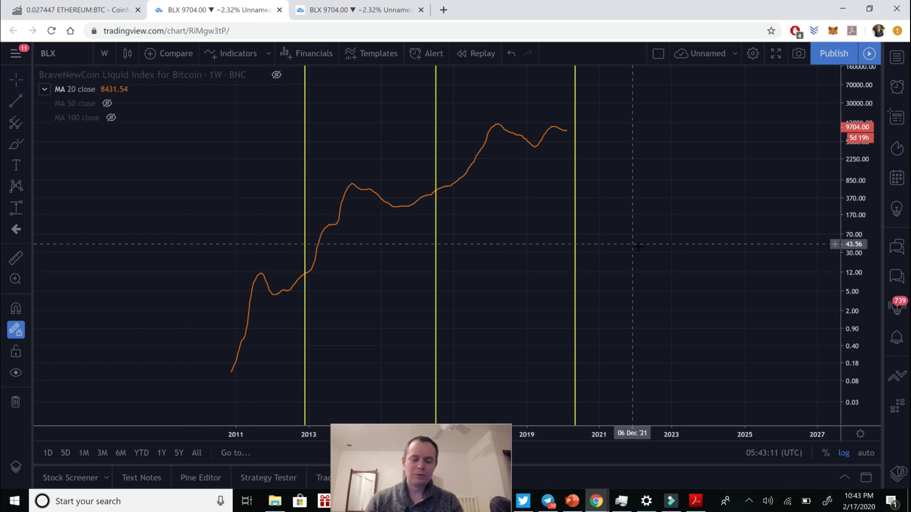
mouse_move(614, 235)
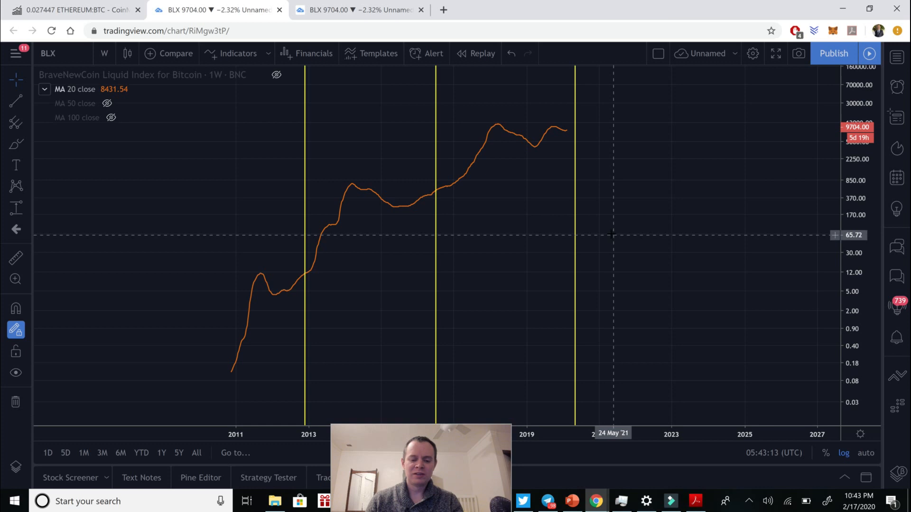
mouse_move(135, 363)
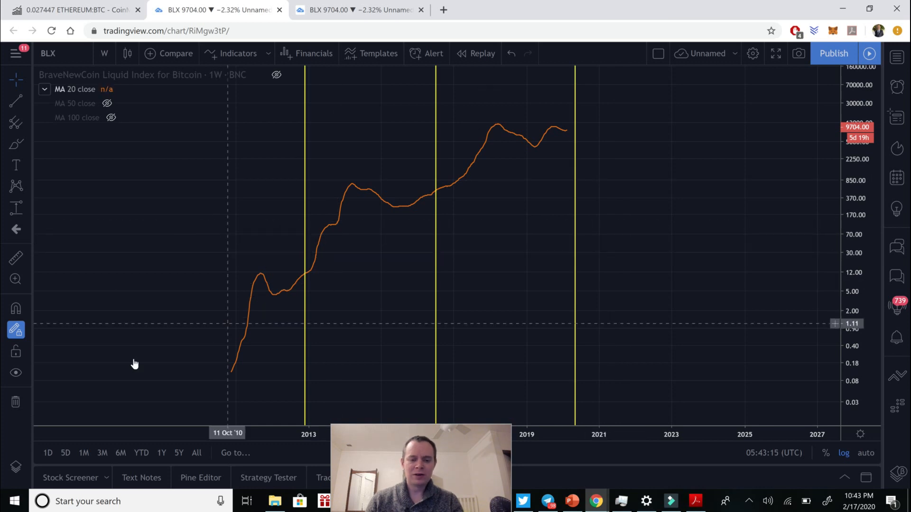
mouse_move(505, 336)
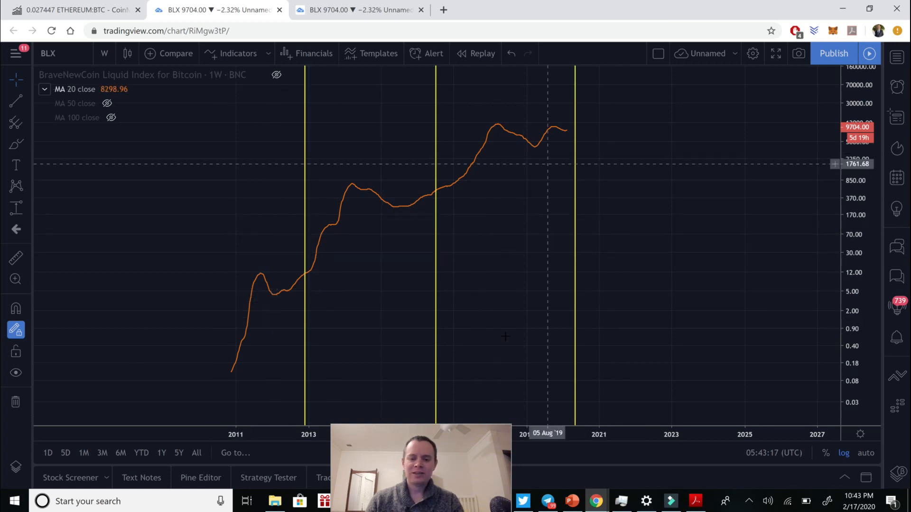
mouse_move(471, 309)
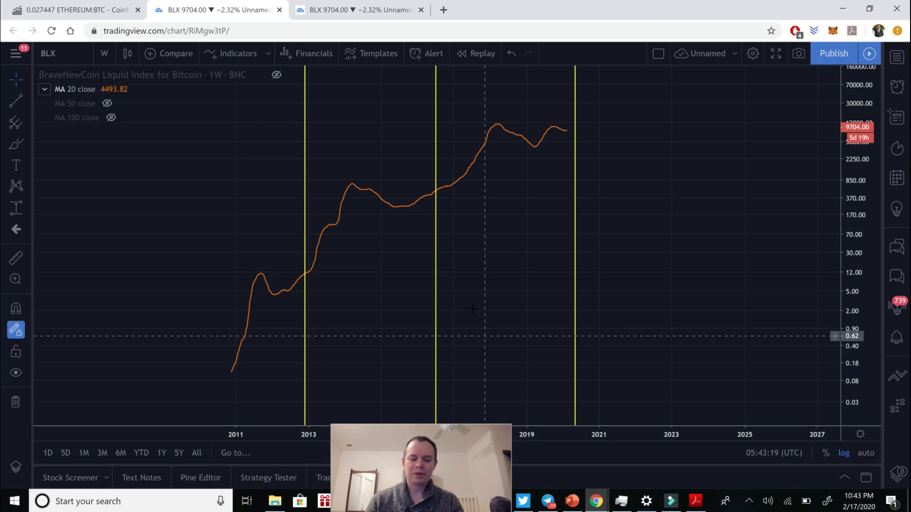
mouse_move(359, 303)
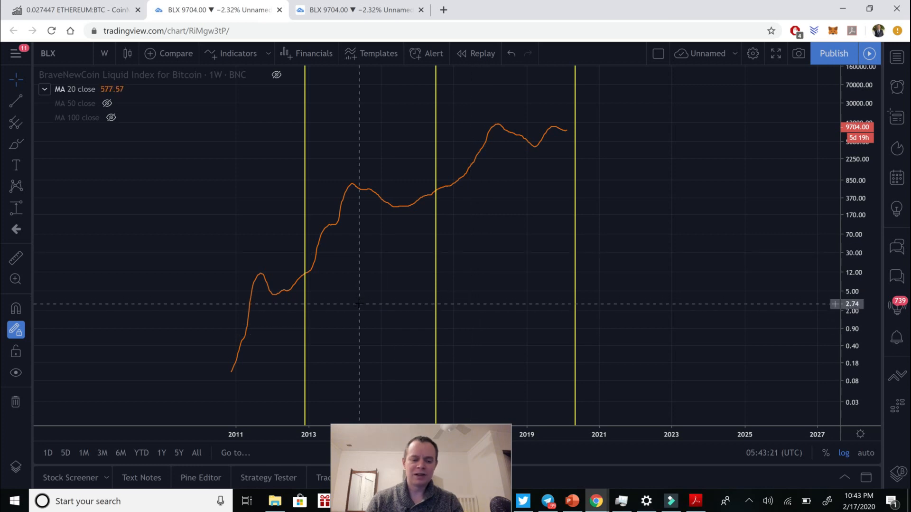
mouse_move(443, 295)
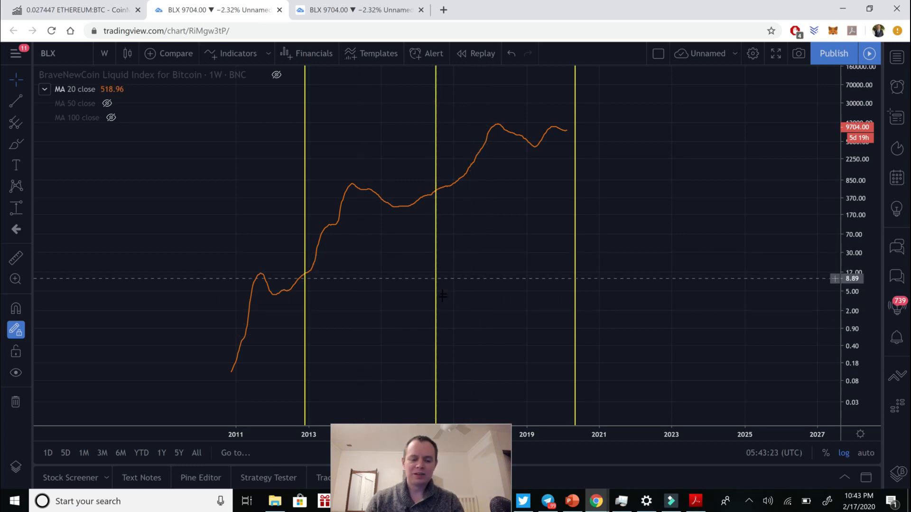
mouse_move(493, 135)
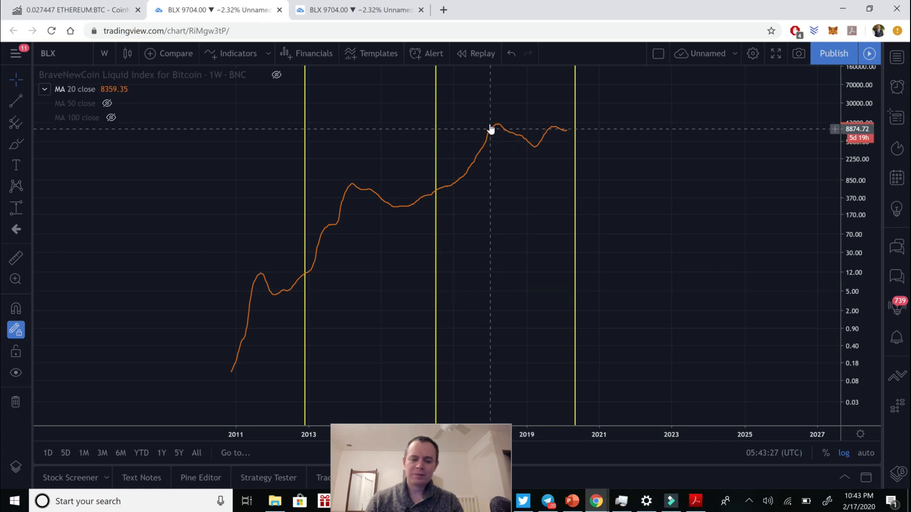
mouse_move(267, 293)
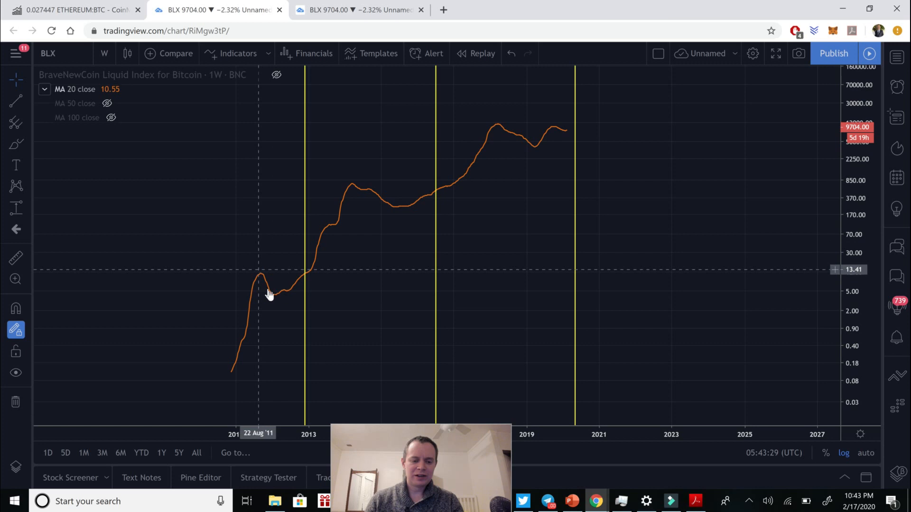
mouse_move(366, 205)
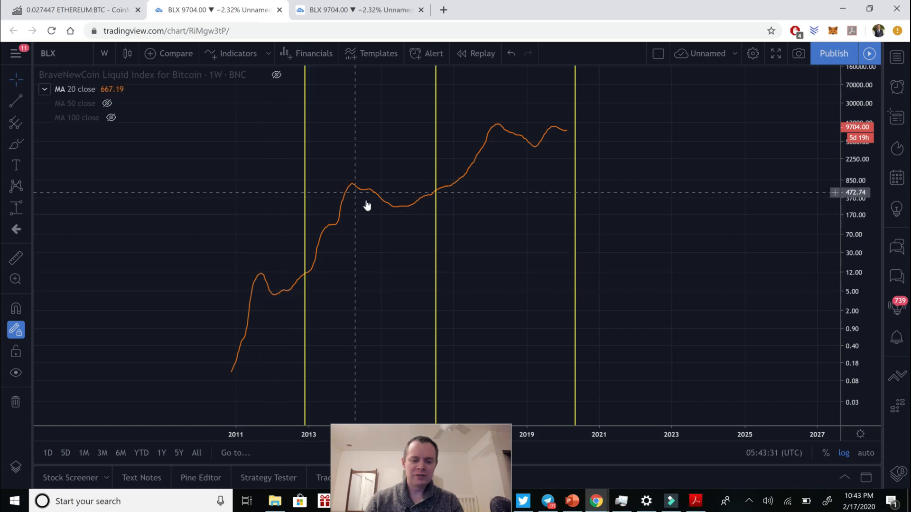
mouse_move(510, 122)
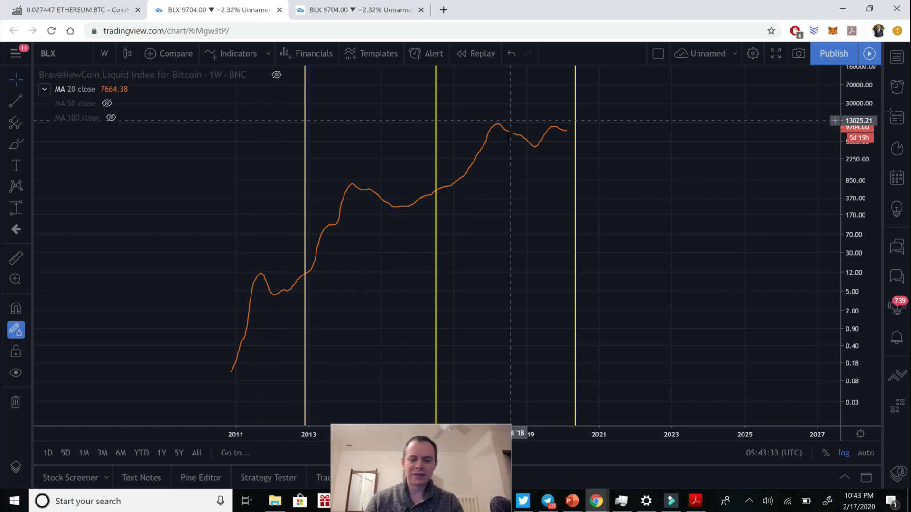
mouse_move(545, 140)
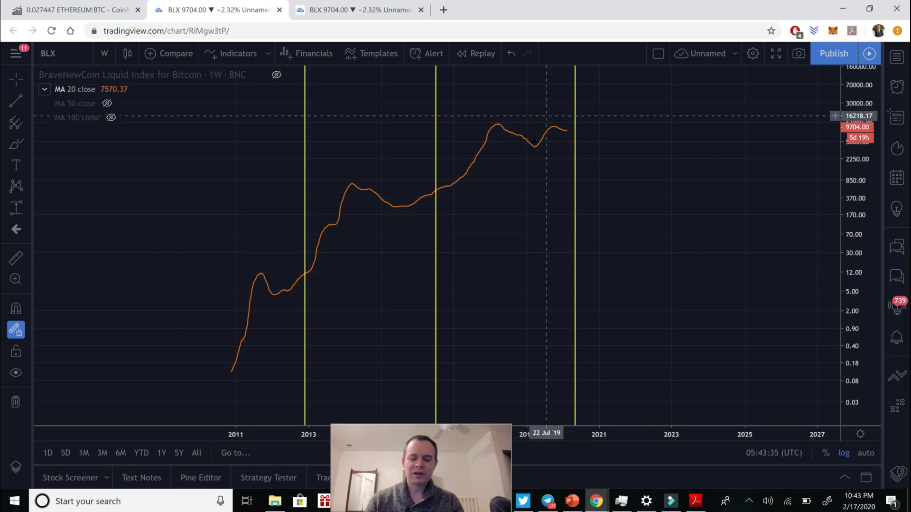
mouse_move(543, 160)
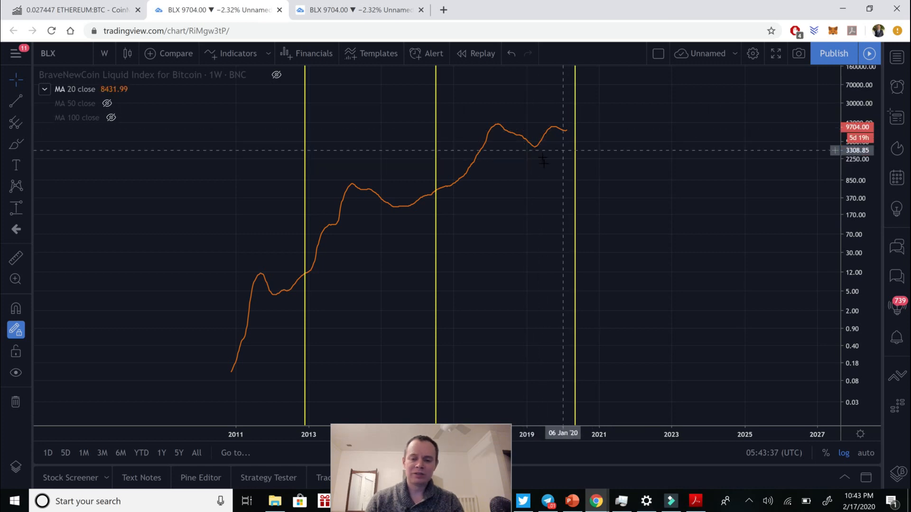
mouse_move(547, 142)
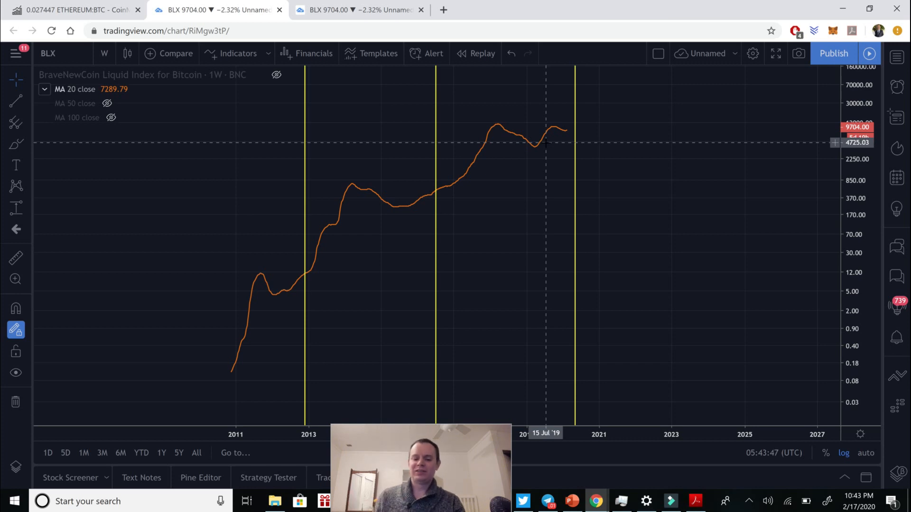
mouse_move(656, 198)
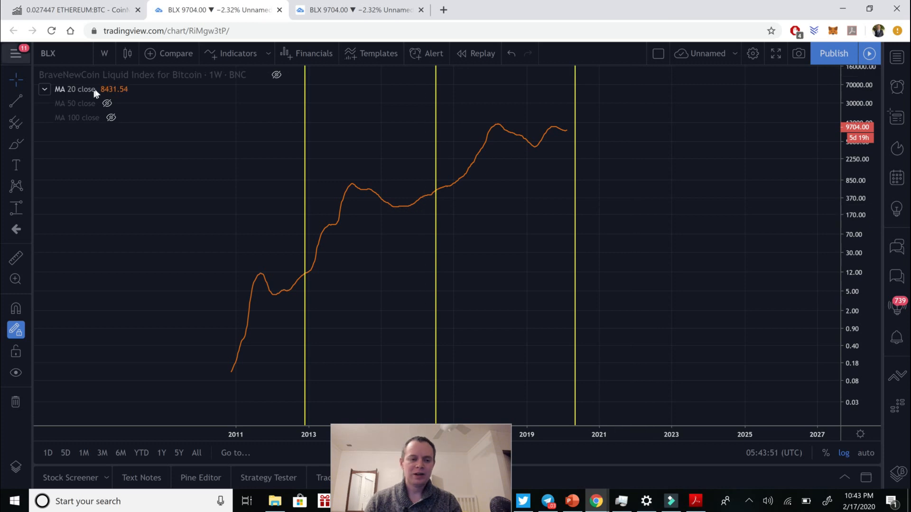
click(106, 89)
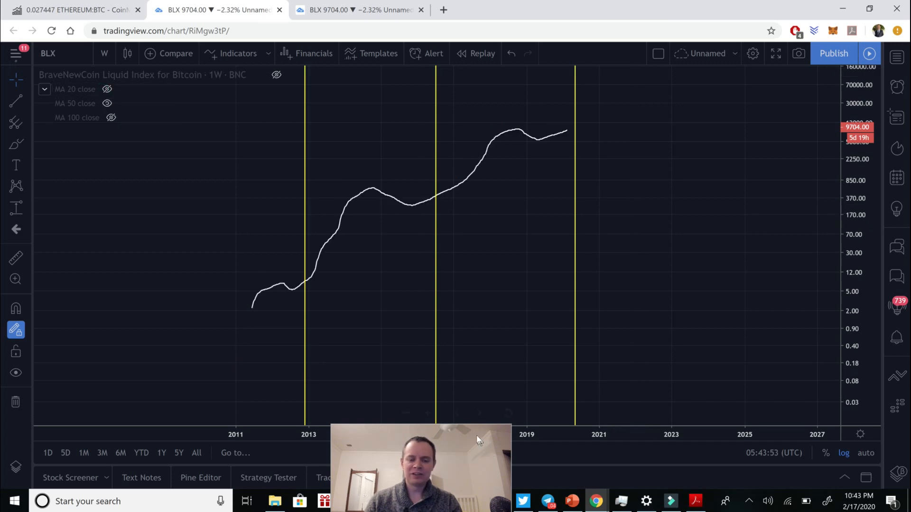
mouse_move(318, 269)
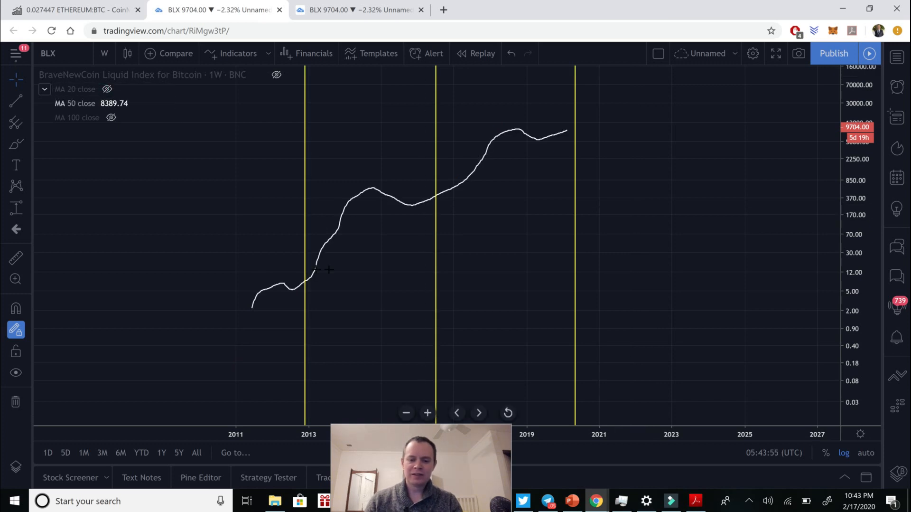
mouse_move(253, 311)
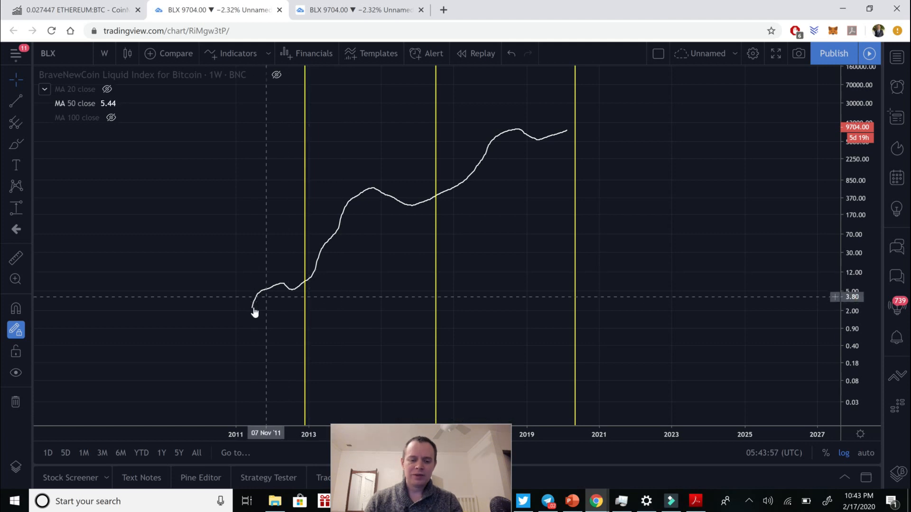
mouse_move(279, 286)
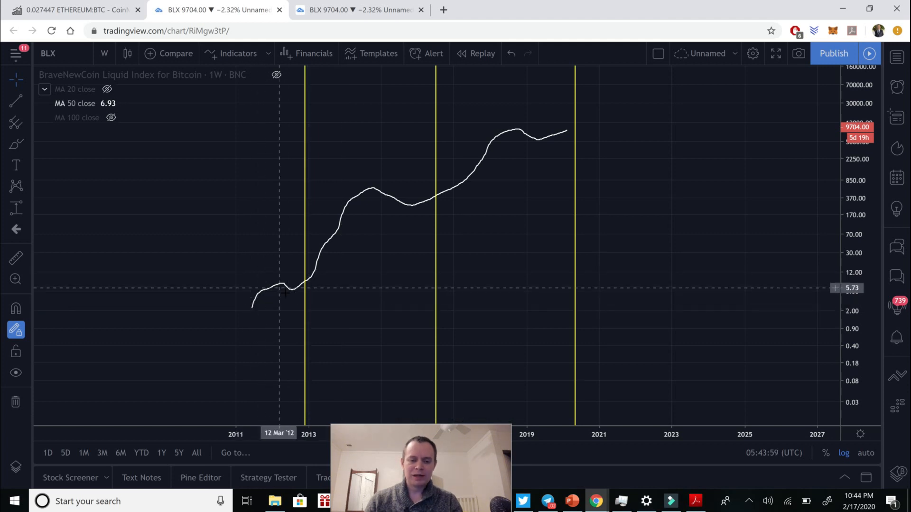
mouse_move(286, 294)
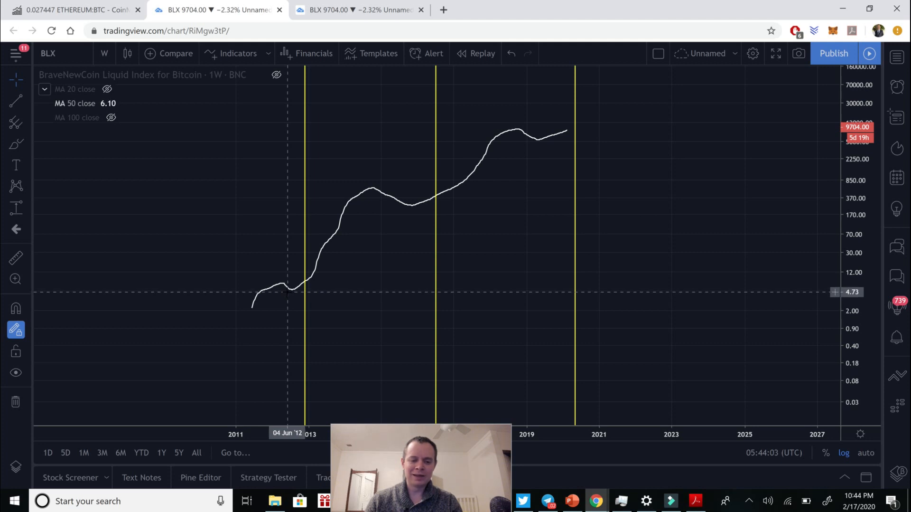
mouse_move(293, 296)
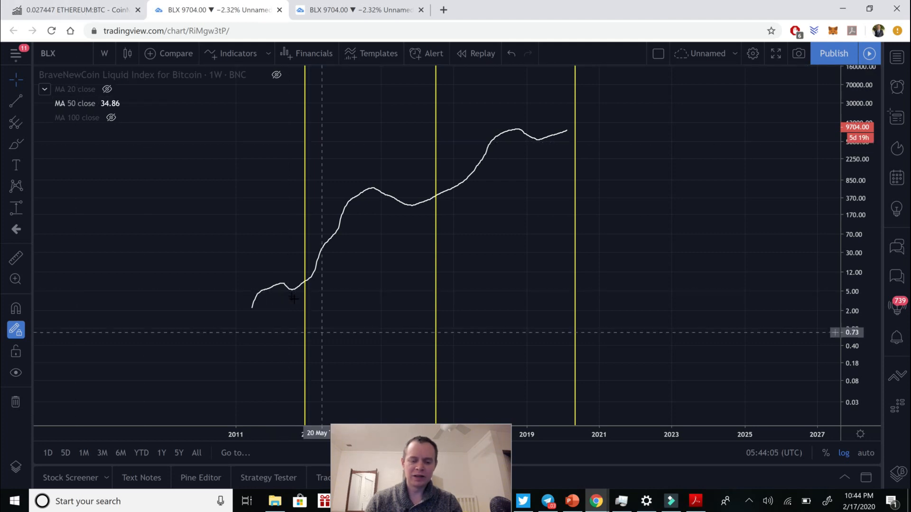
mouse_move(306, 289)
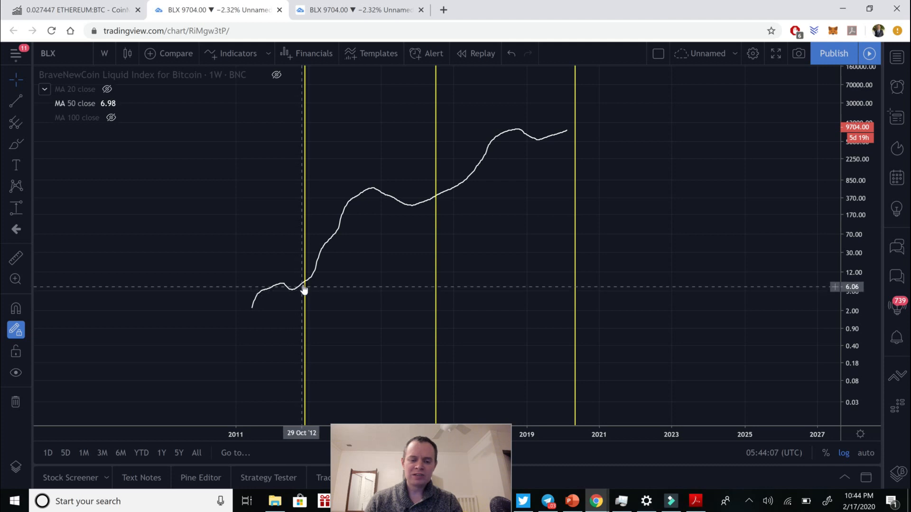
mouse_move(317, 253)
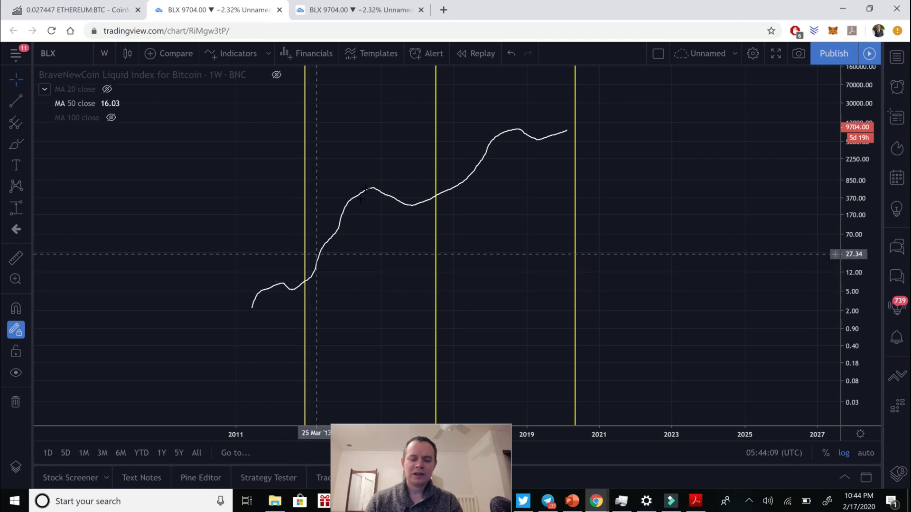
mouse_move(437, 199)
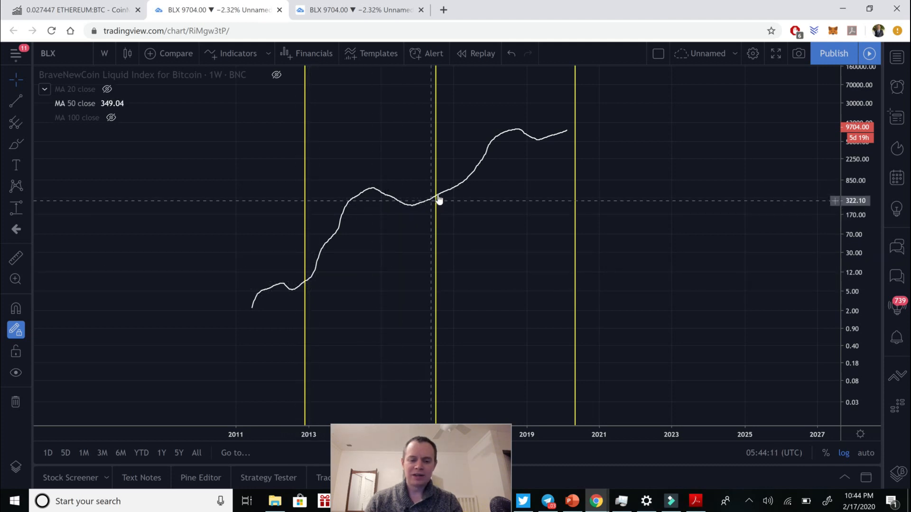
mouse_move(521, 144)
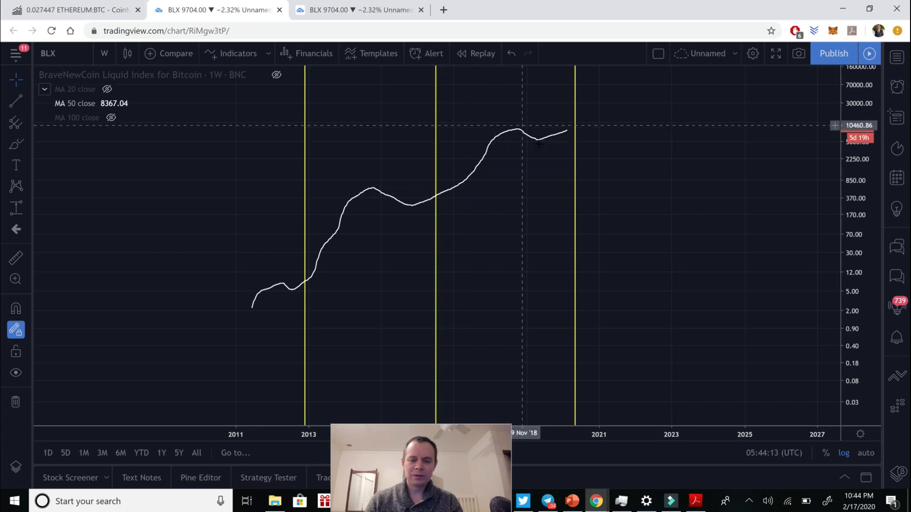
mouse_move(570, 154)
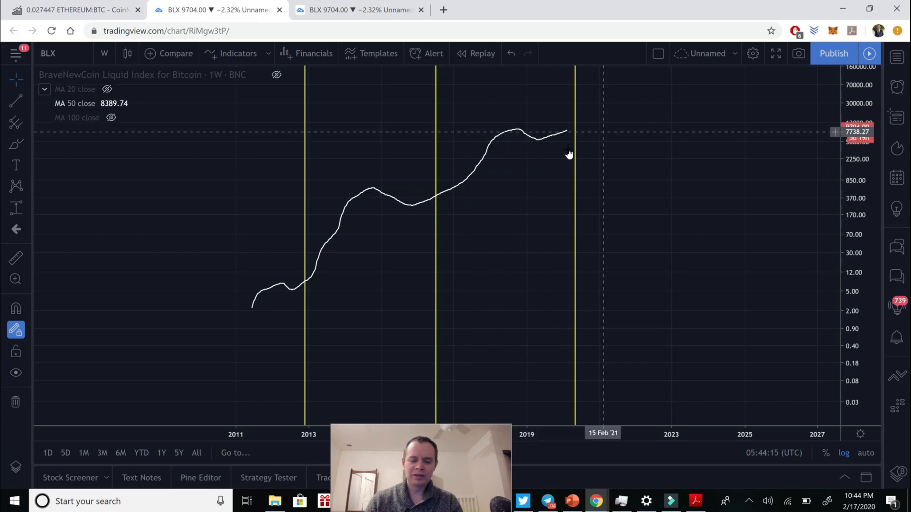
mouse_move(541, 172)
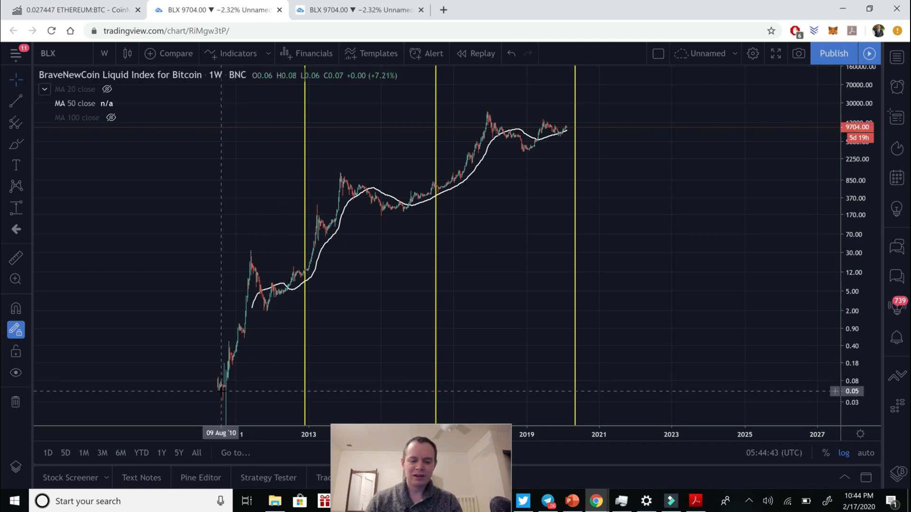
mouse_move(230, 344)
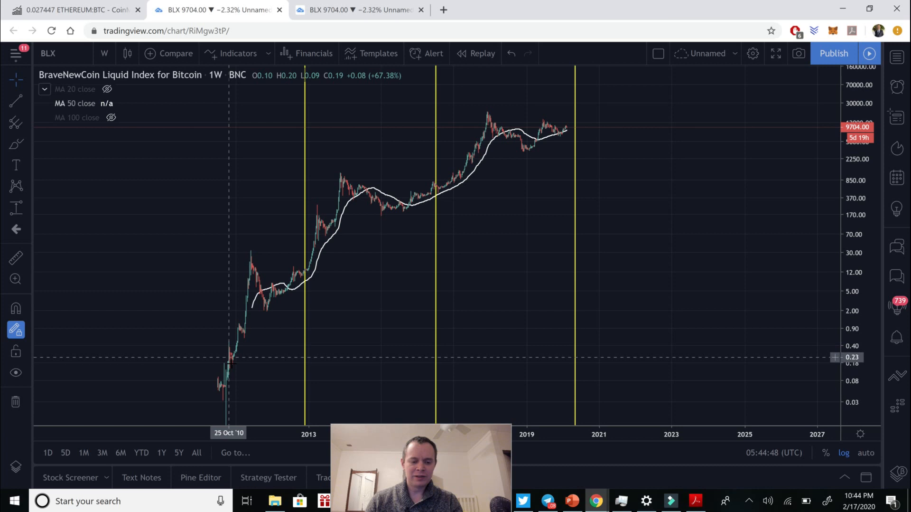
mouse_move(229, 354)
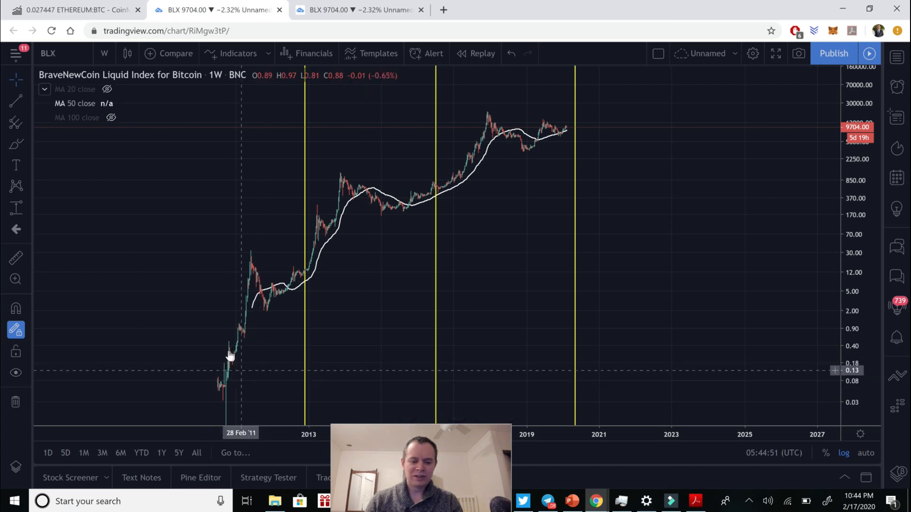
mouse_move(277, 294)
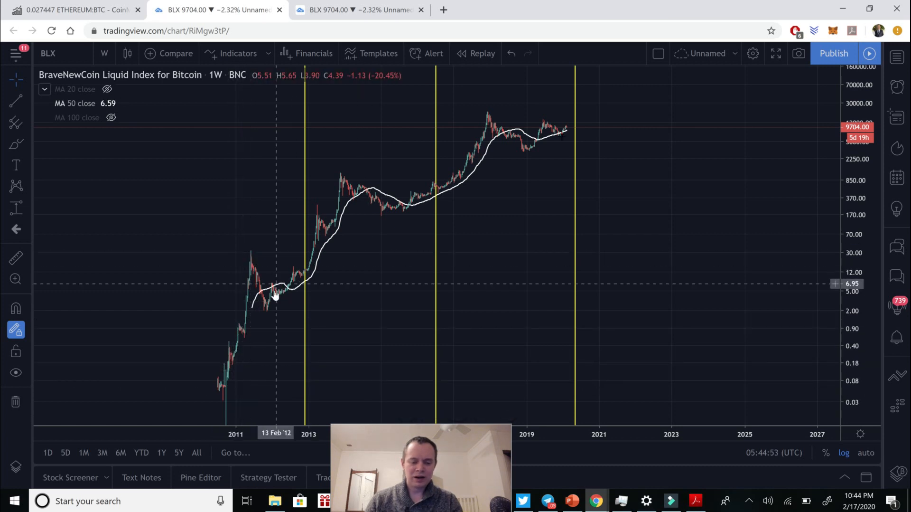
mouse_move(566, 131)
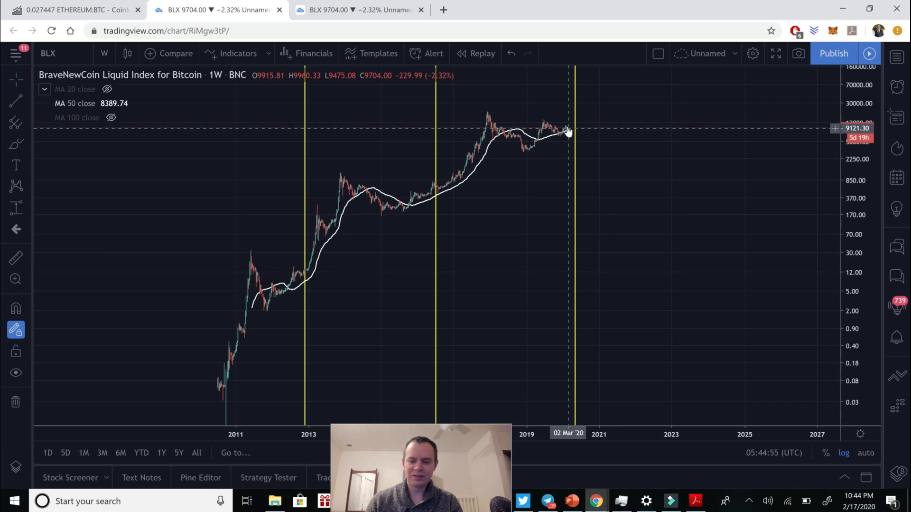
mouse_move(340, 285)
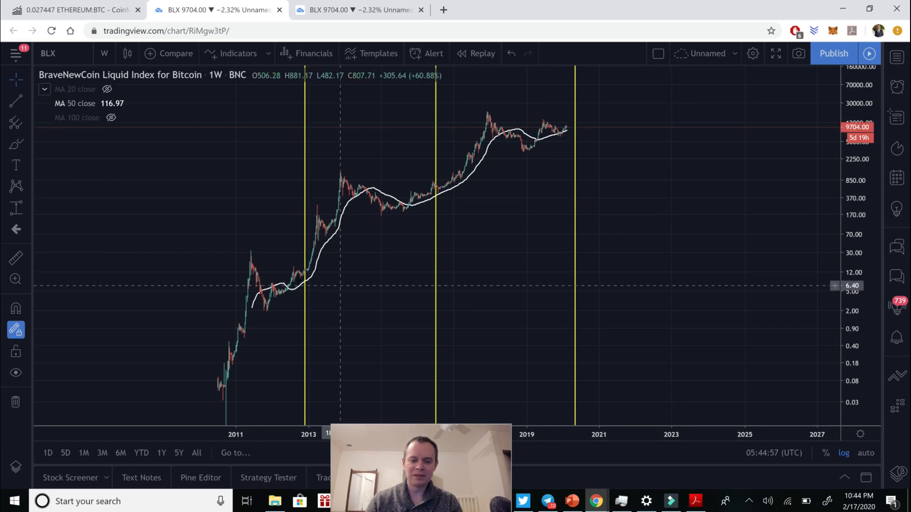
mouse_move(302, 287)
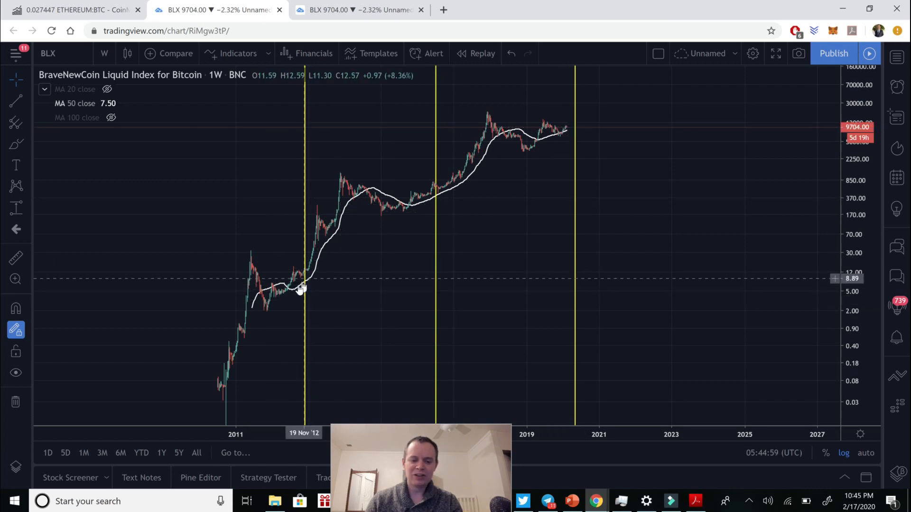
mouse_move(294, 291)
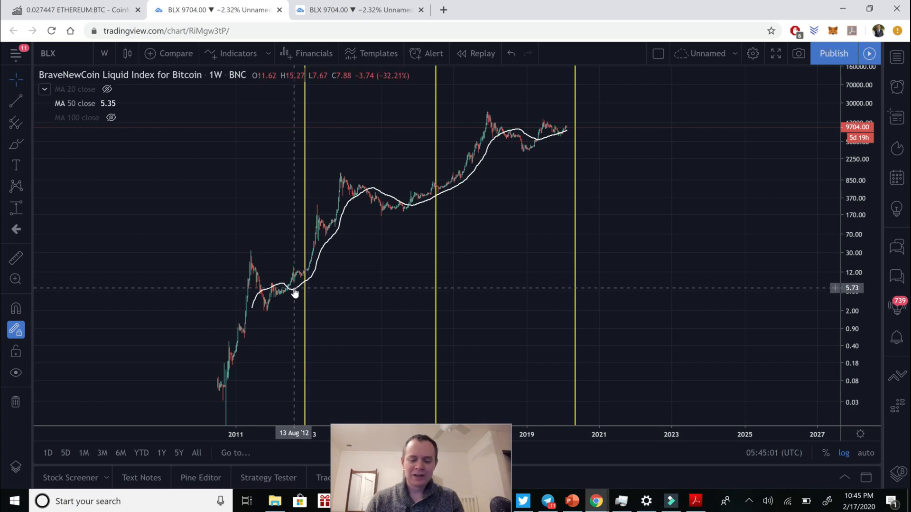
mouse_move(294, 291)
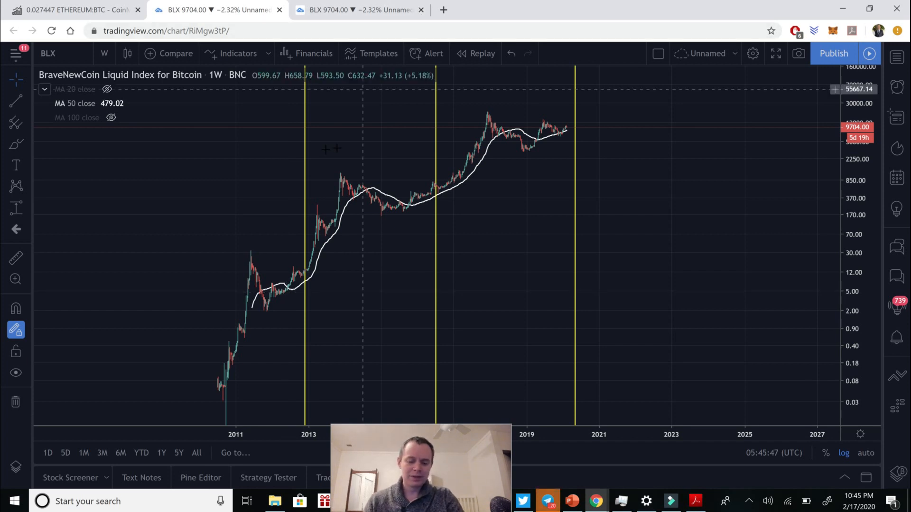
mouse_move(218, 378)
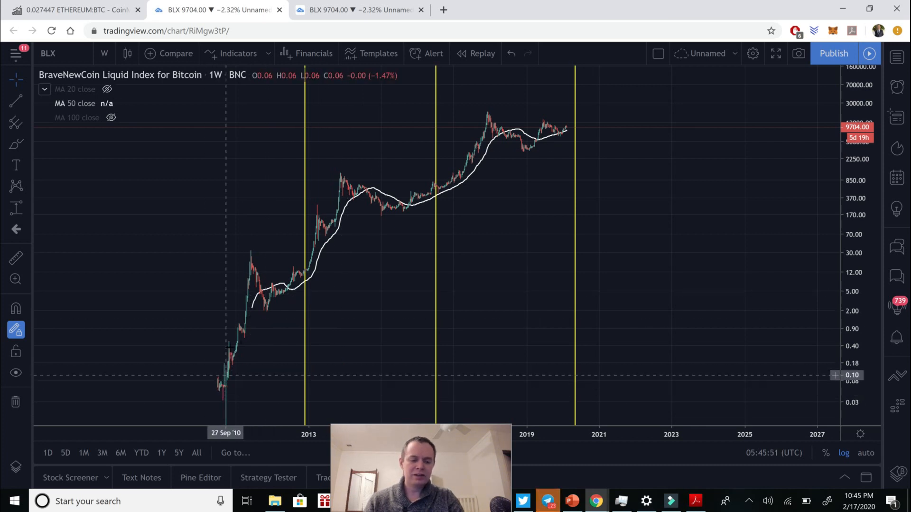
mouse_move(232, 375)
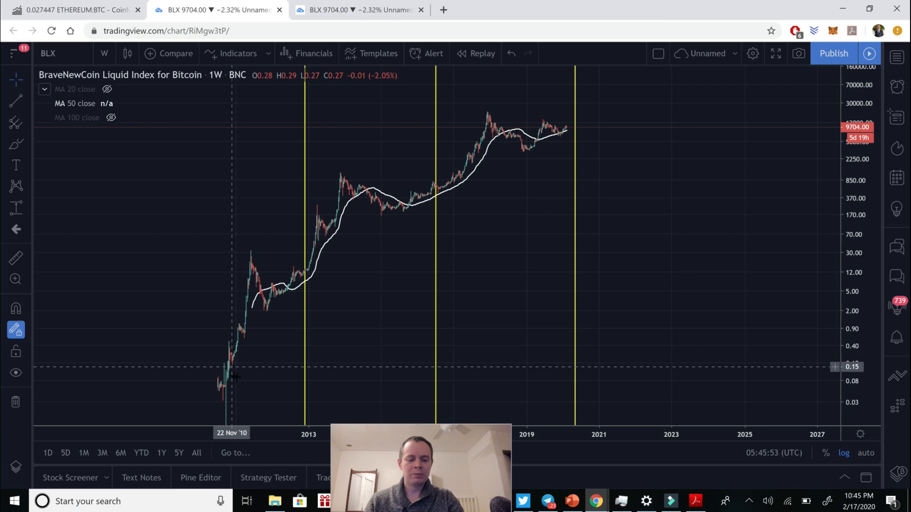
mouse_move(230, 364)
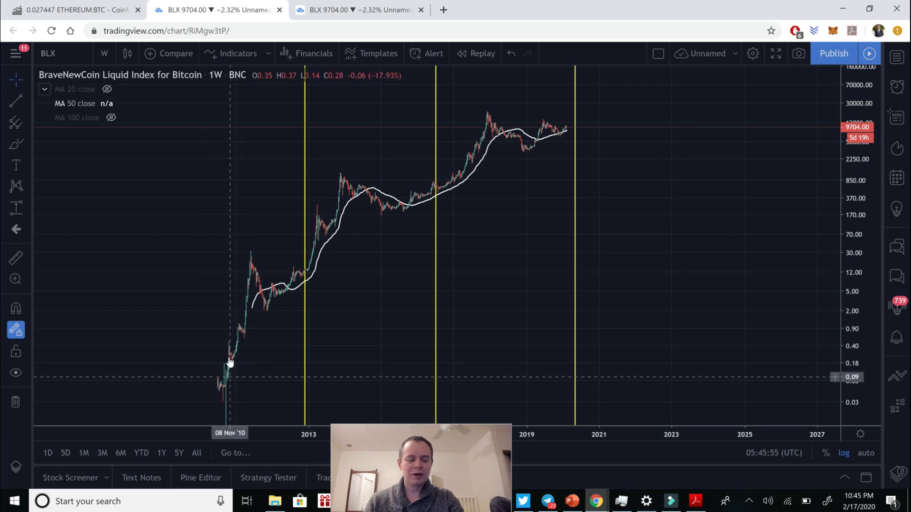
mouse_move(236, 357)
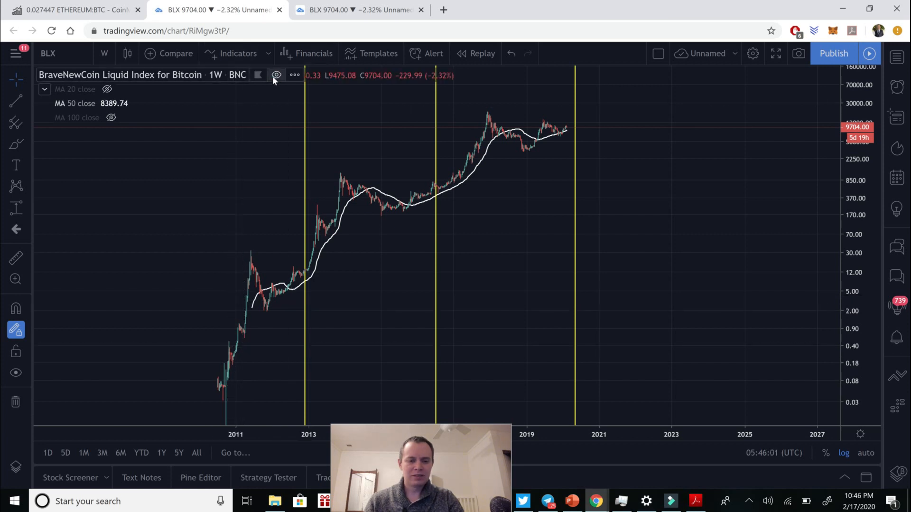
Step: Hide the BLX price bars and MA 50 while showing the MA 20 line
click(277, 74)
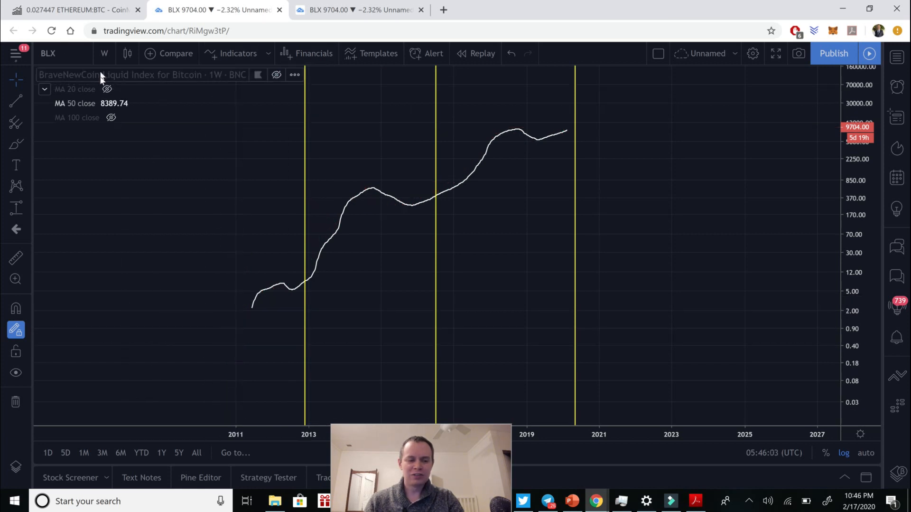
click(107, 103)
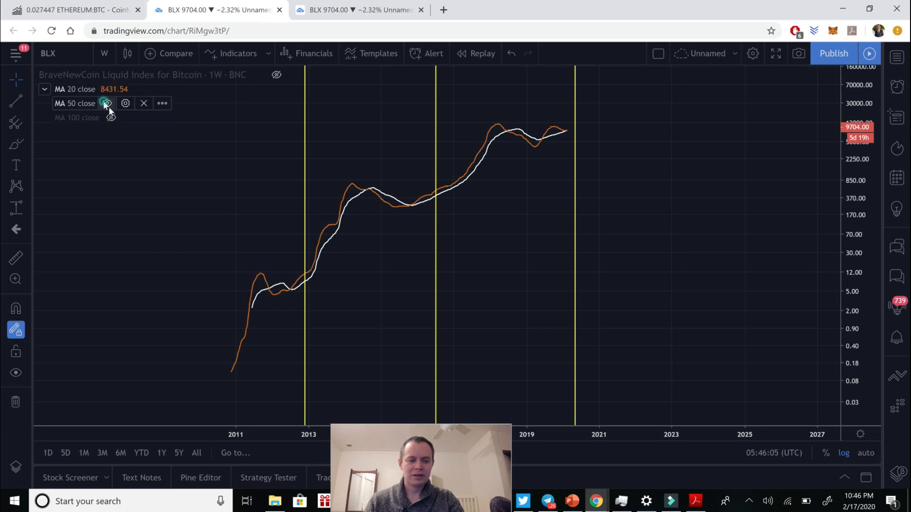
click(106, 103)
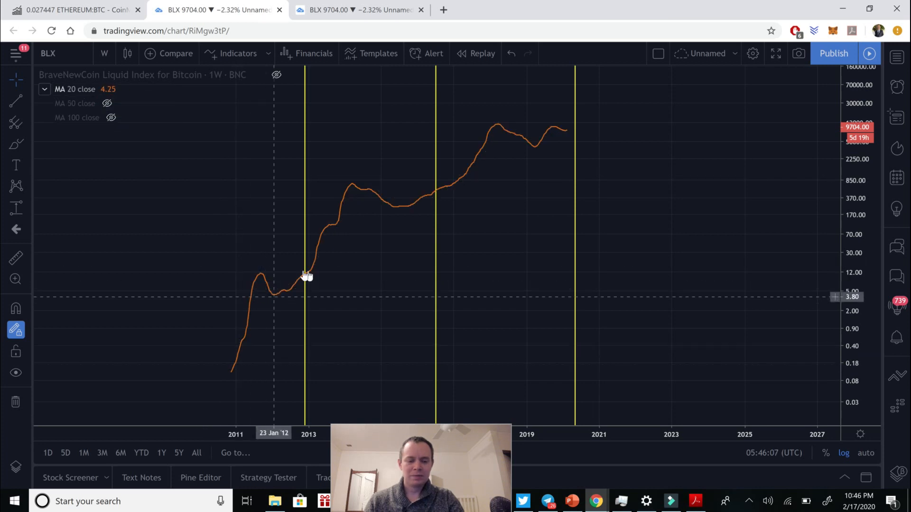
mouse_move(305, 271)
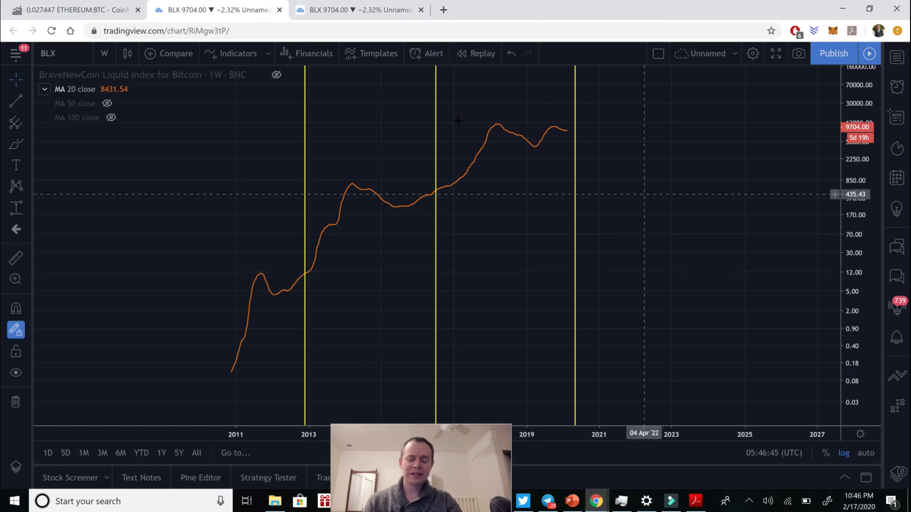
mouse_move(430, 145)
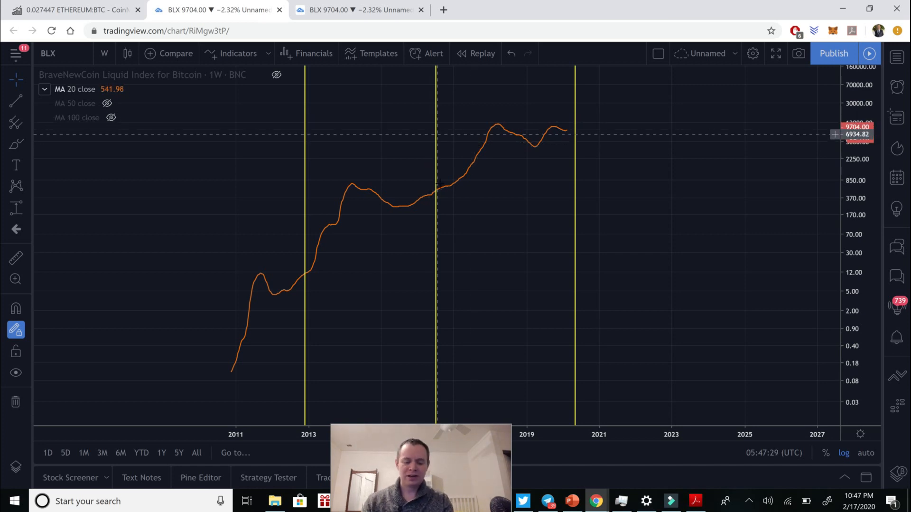
mouse_move(412, 210)
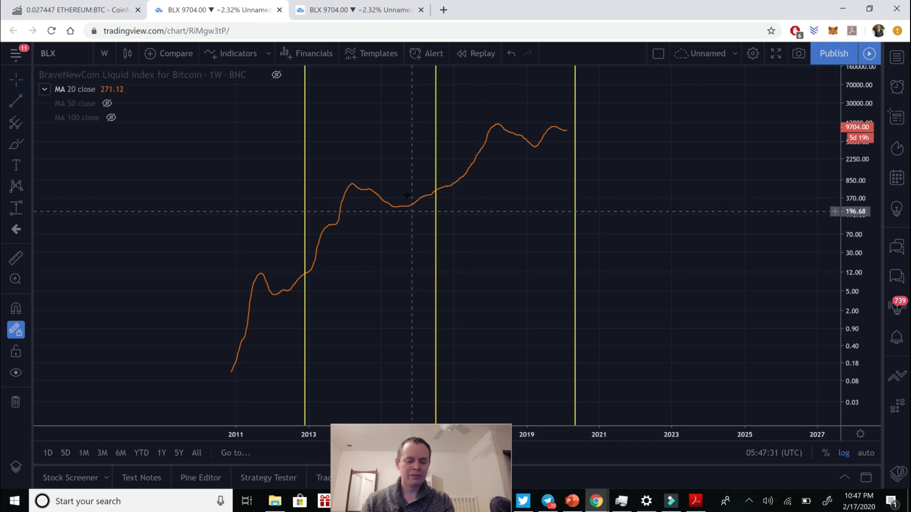
mouse_move(106, 105)
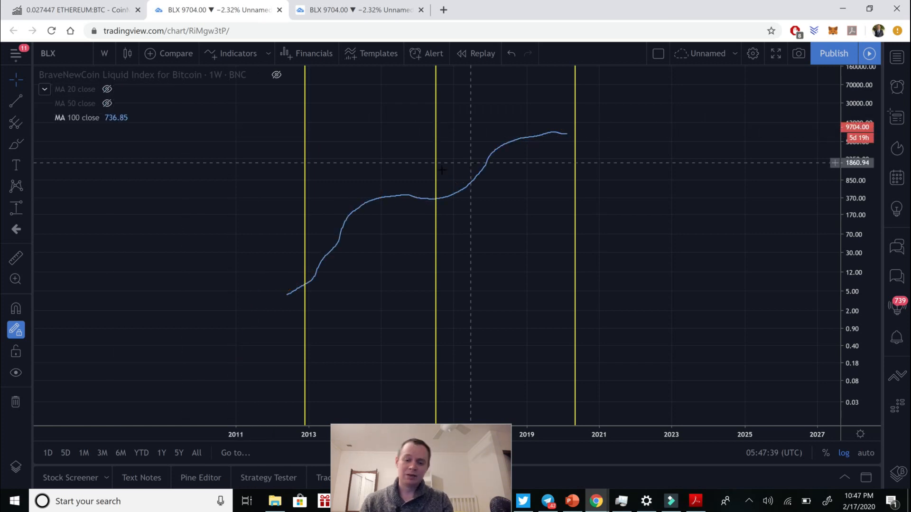
mouse_move(290, 298)
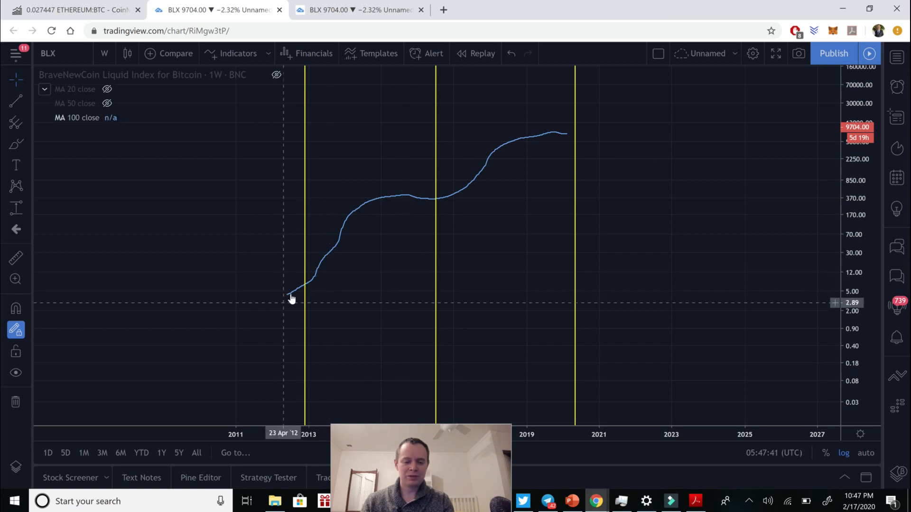
mouse_move(296, 292)
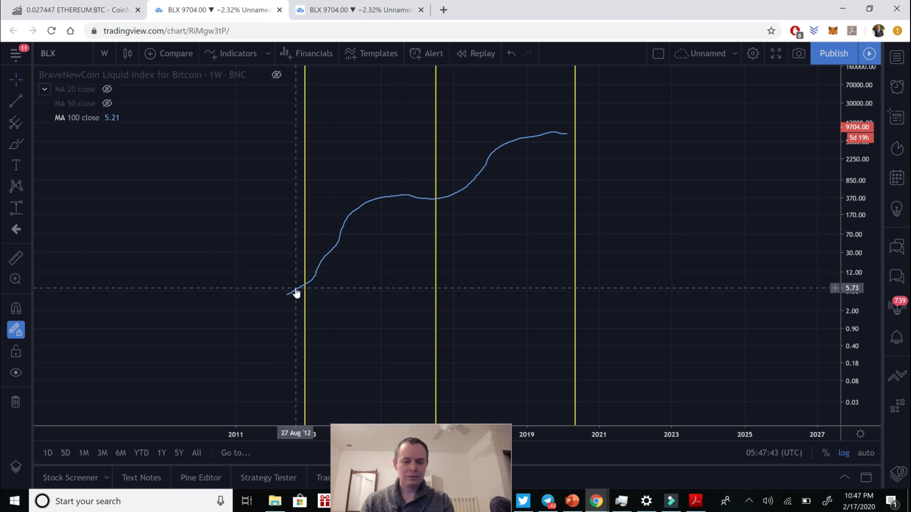
mouse_move(367, 215)
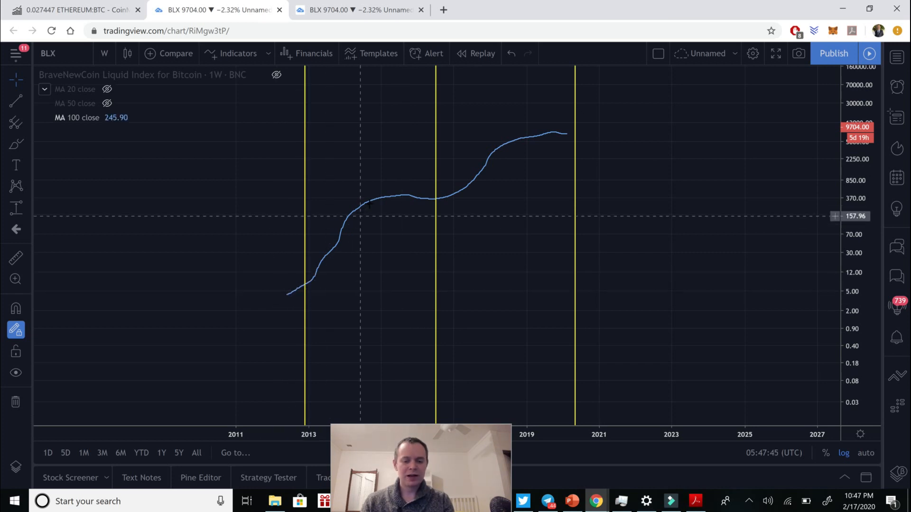
mouse_move(430, 205)
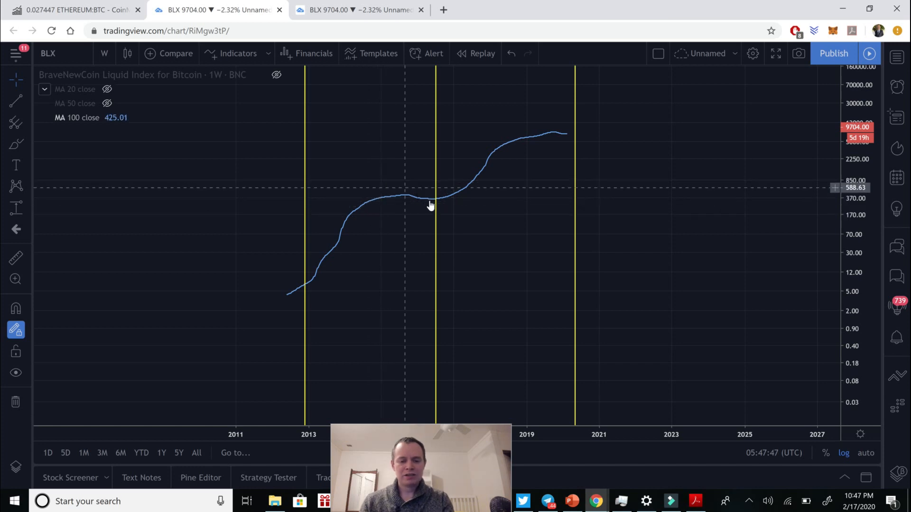
mouse_move(446, 201)
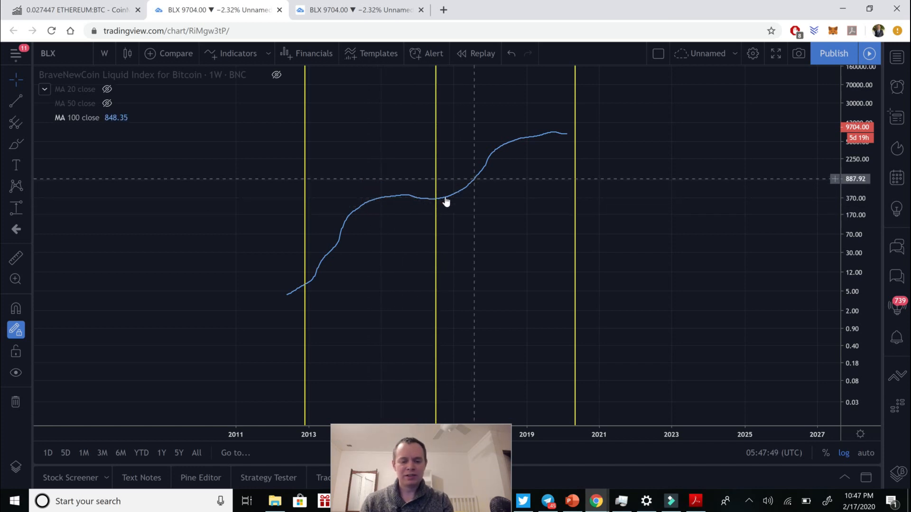
mouse_move(440, 192)
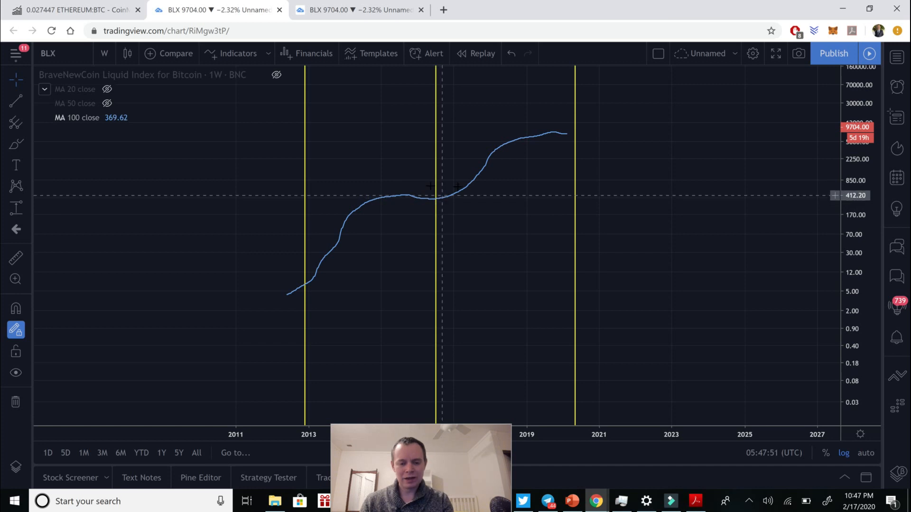
mouse_move(523, 145)
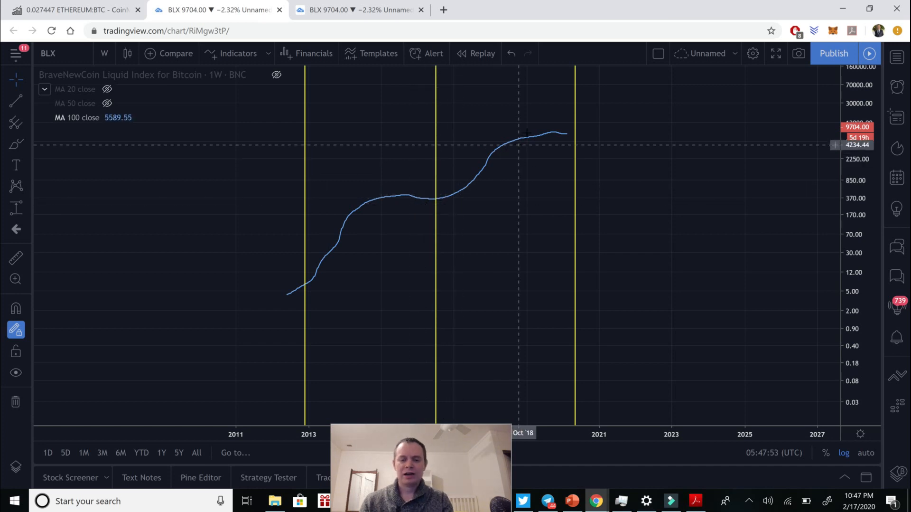
mouse_move(544, 136)
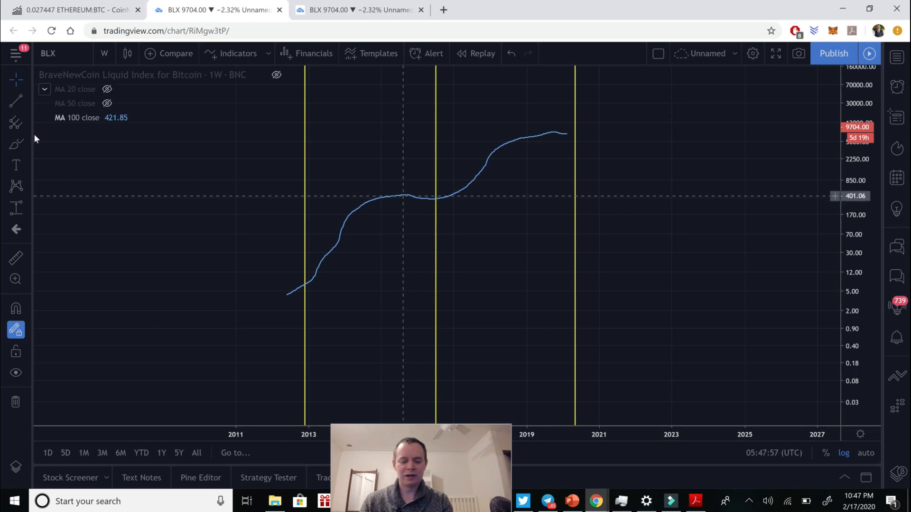
mouse_move(306, 194)
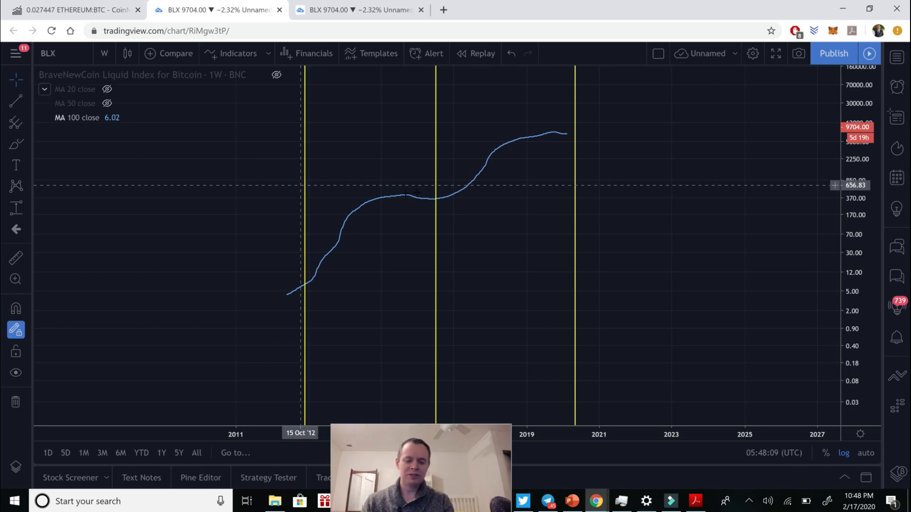
mouse_move(469, 173)
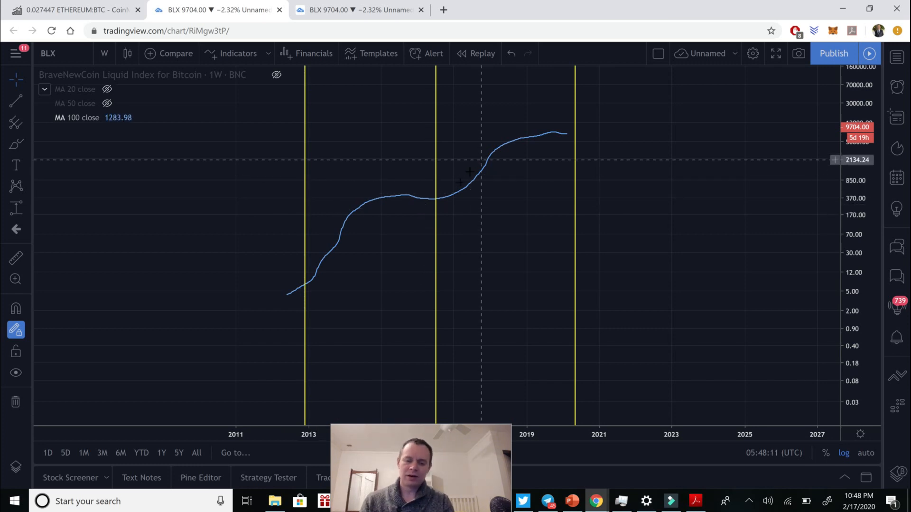
mouse_move(428, 207)
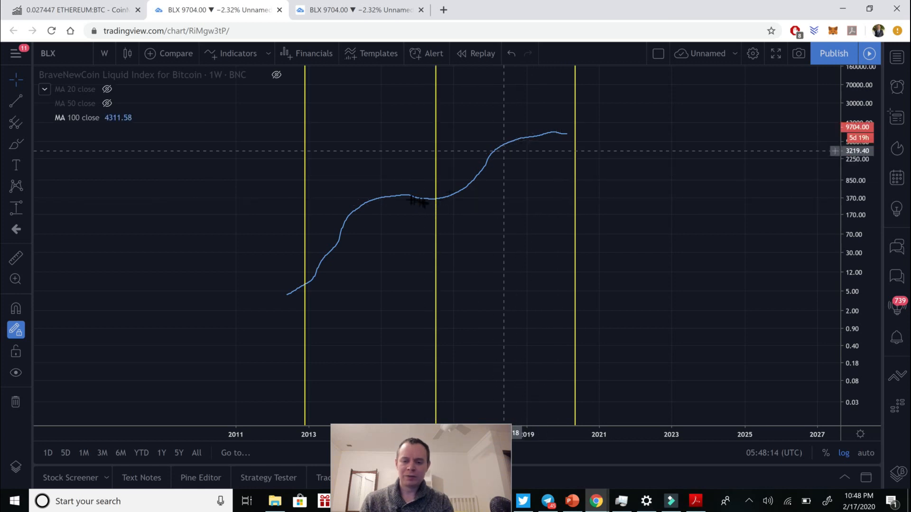
mouse_move(581, 140)
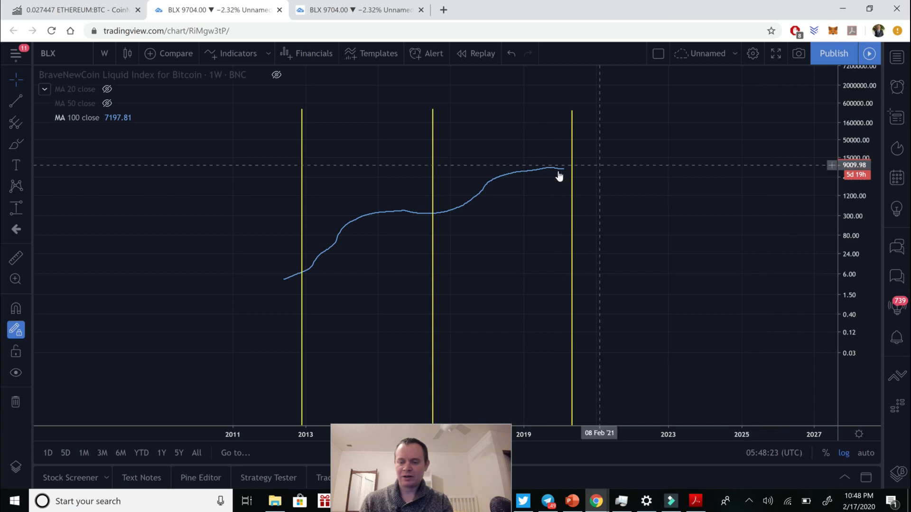
mouse_move(650, 132)
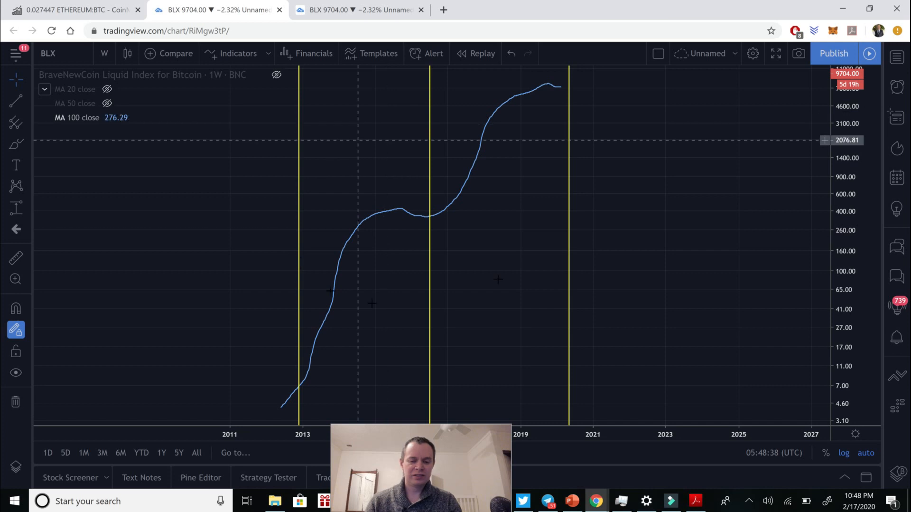
mouse_move(433, 188)
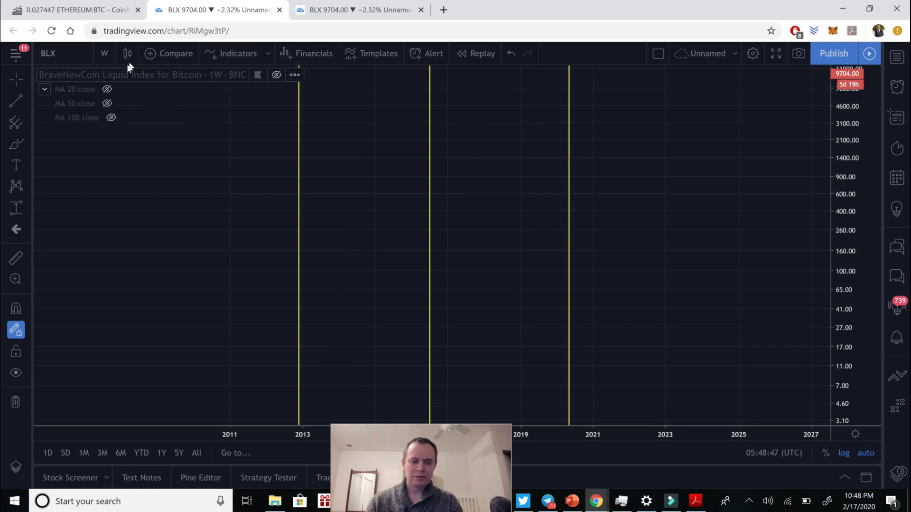
Step: Show the BraveNewCoin Liquid Index candles again, then switch to the chart-slides PDF
click(276, 74)
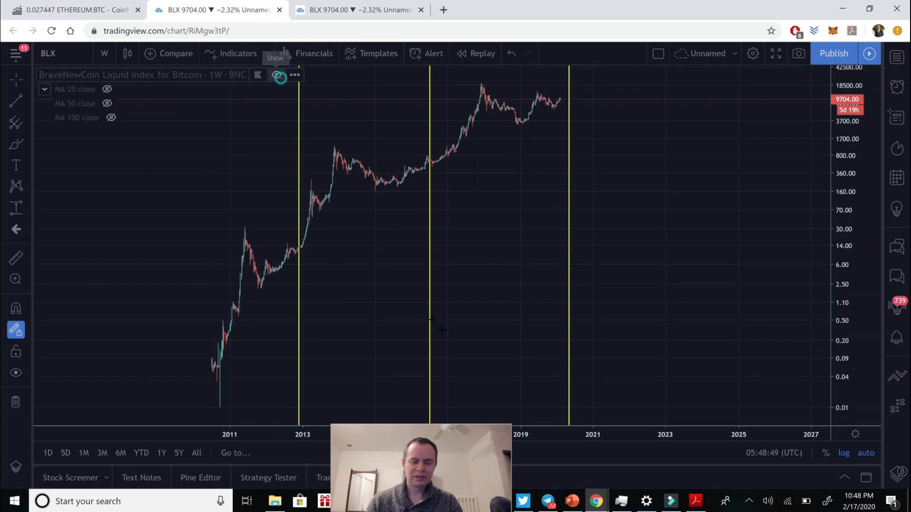
mouse_move(296, 248)
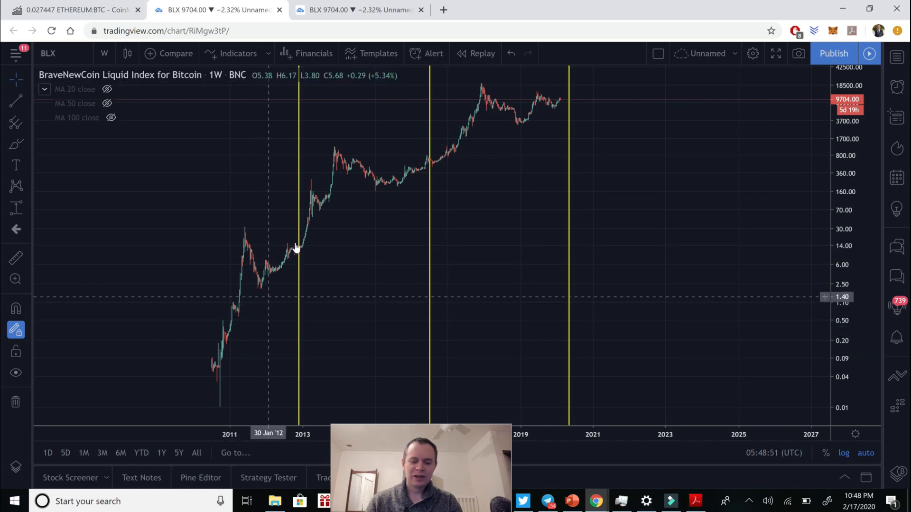
mouse_move(300, 227)
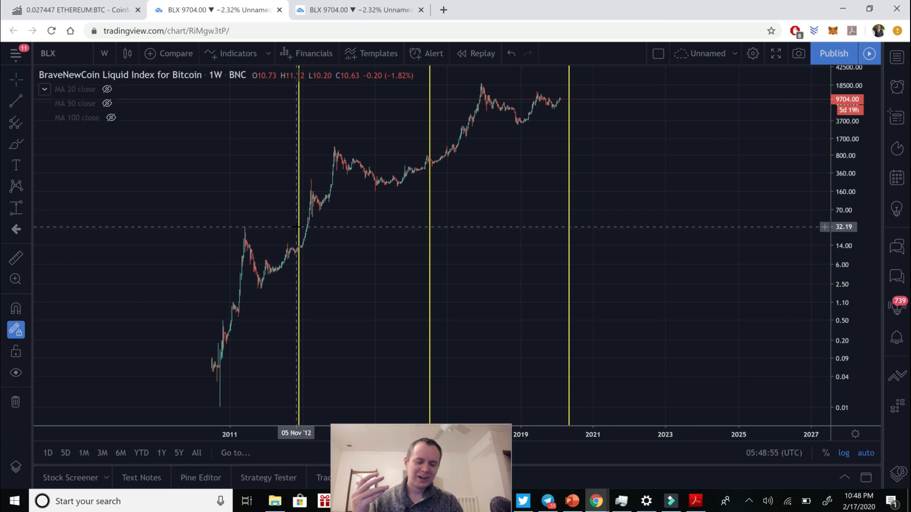
mouse_move(444, 210)
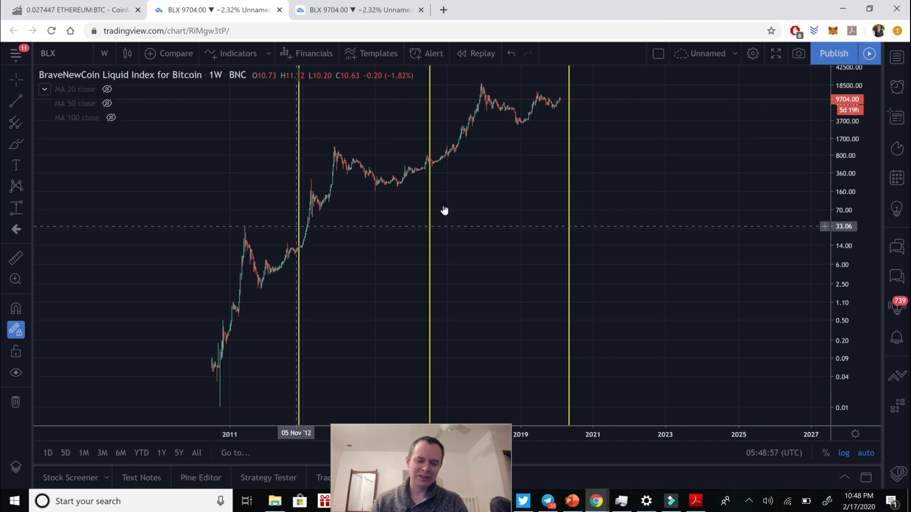
mouse_move(468, 119)
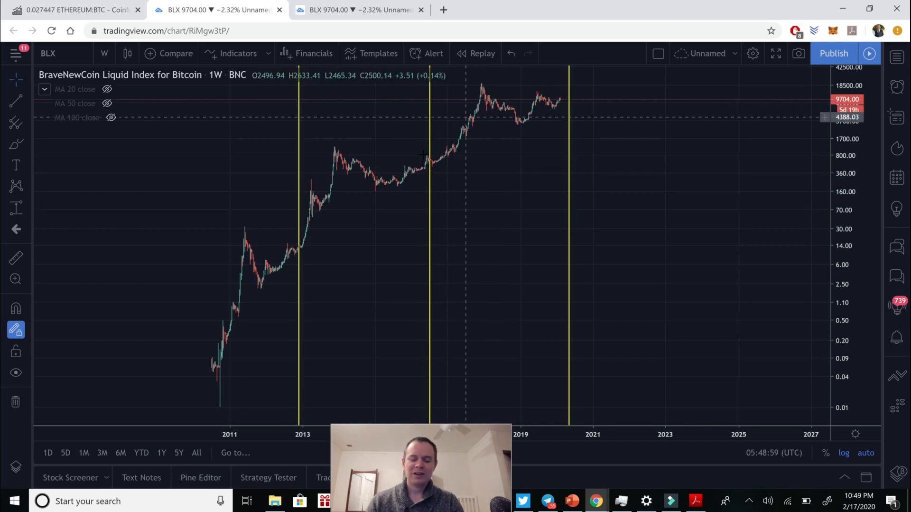
mouse_move(448, 147)
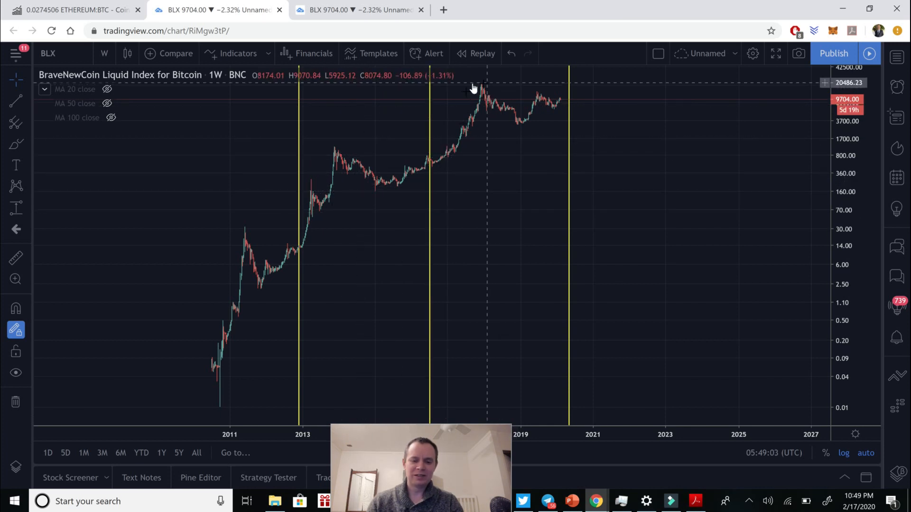
mouse_move(471, 124)
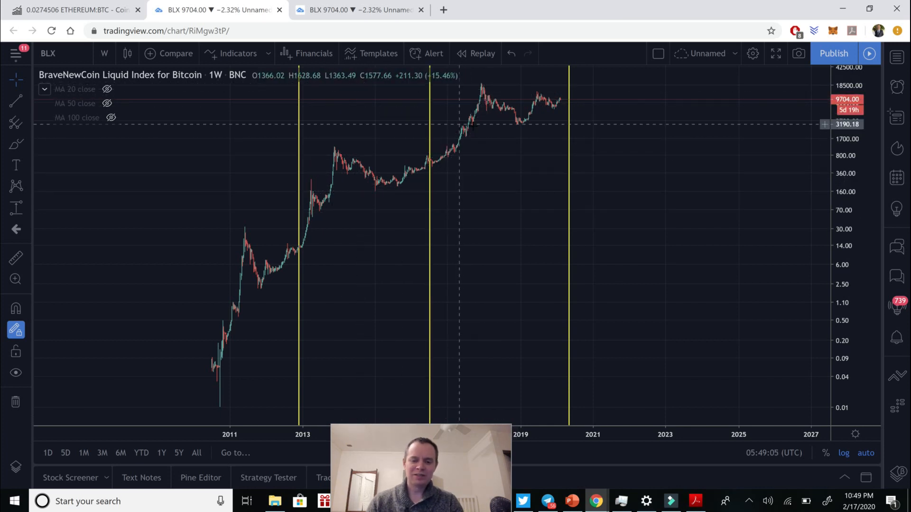
mouse_move(465, 139)
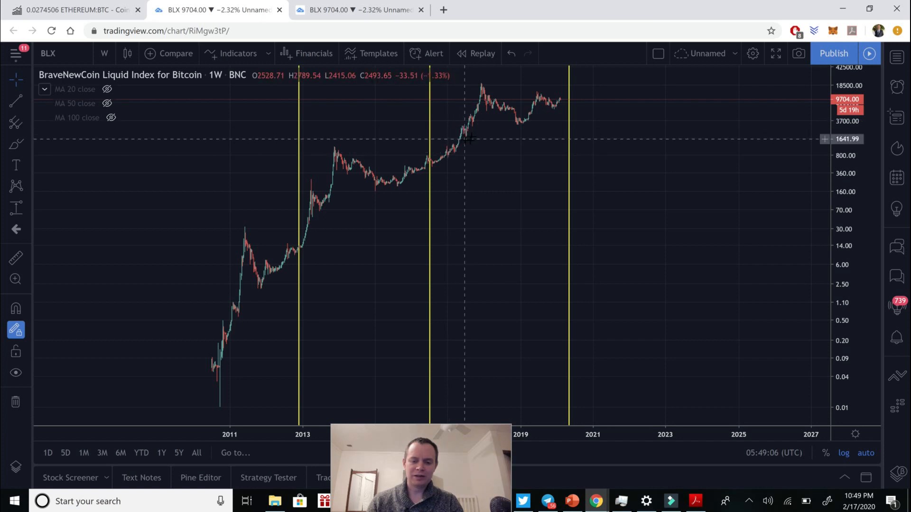
mouse_move(464, 132)
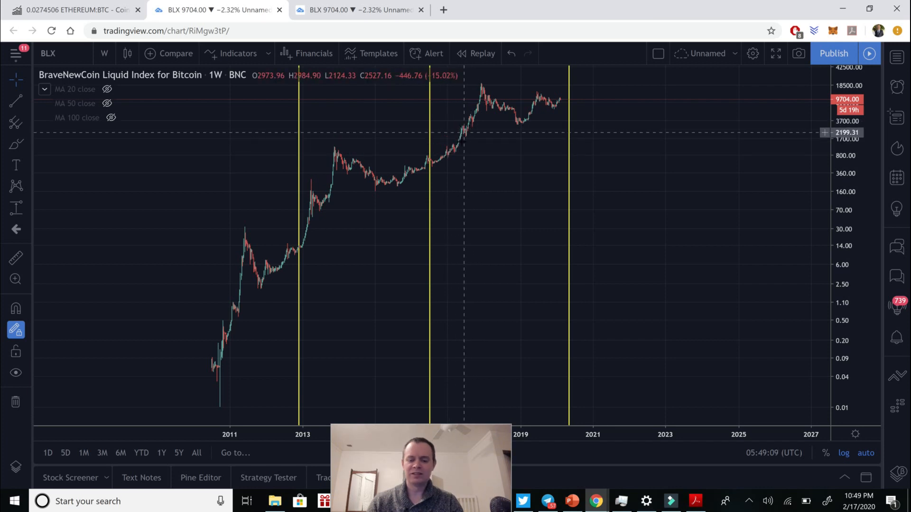
mouse_move(464, 156)
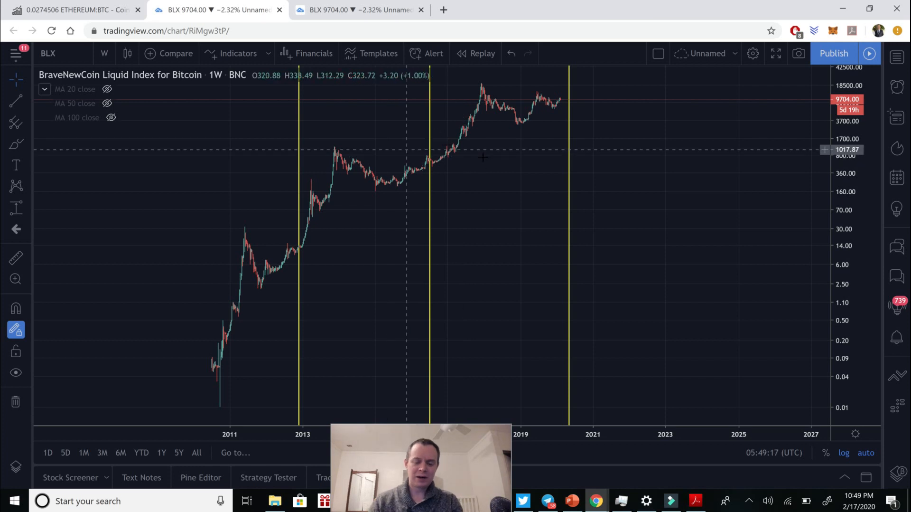
mouse_move(460, 159)
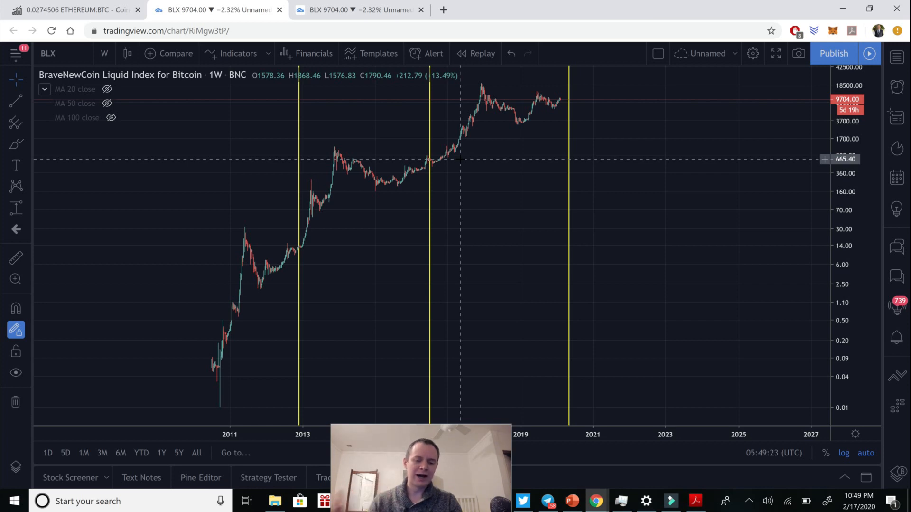
mouse_move(516, 179)
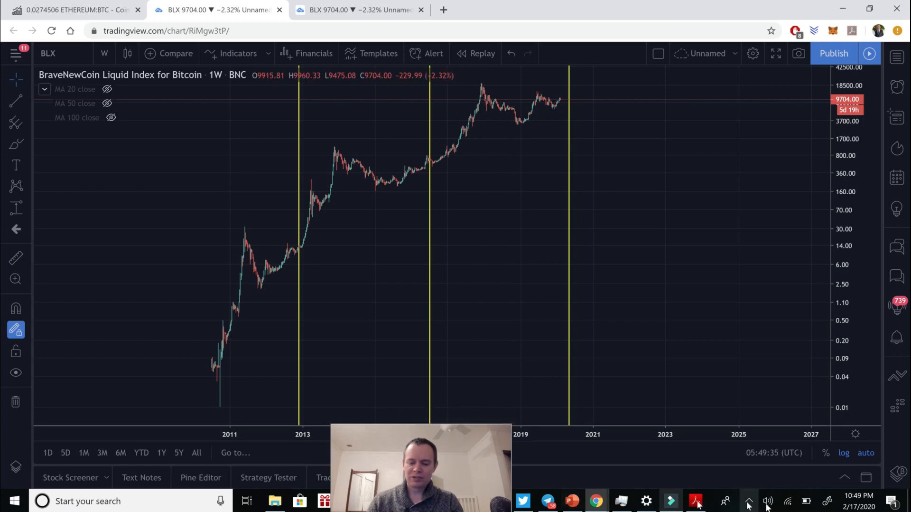
click(695, 501)
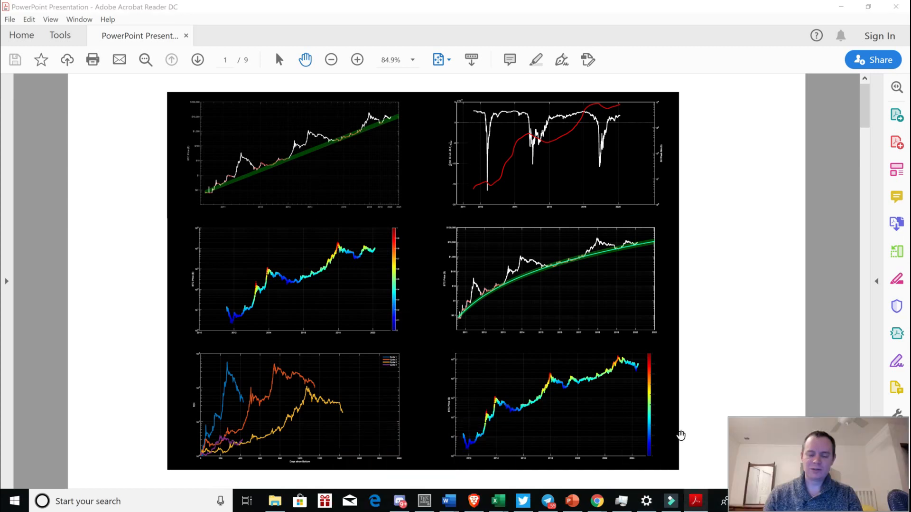
mouse_move(450, 161)
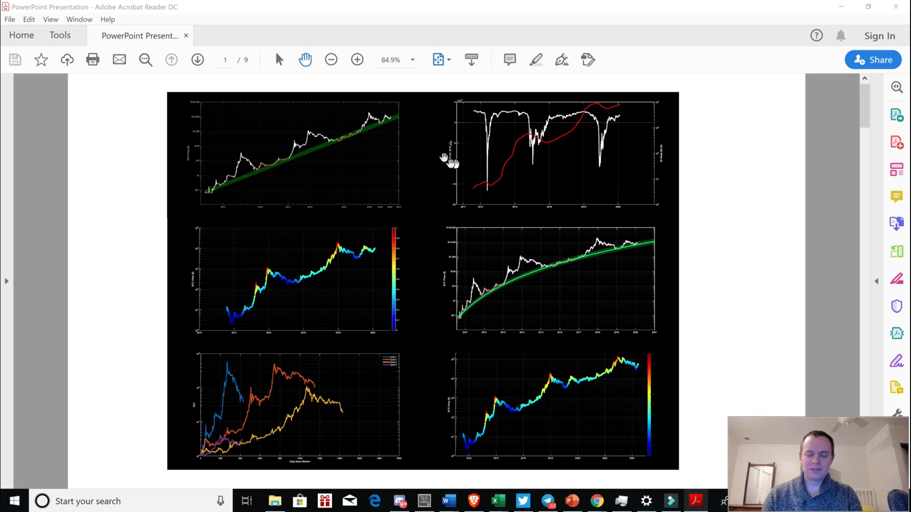
mouse_move(333, 210)
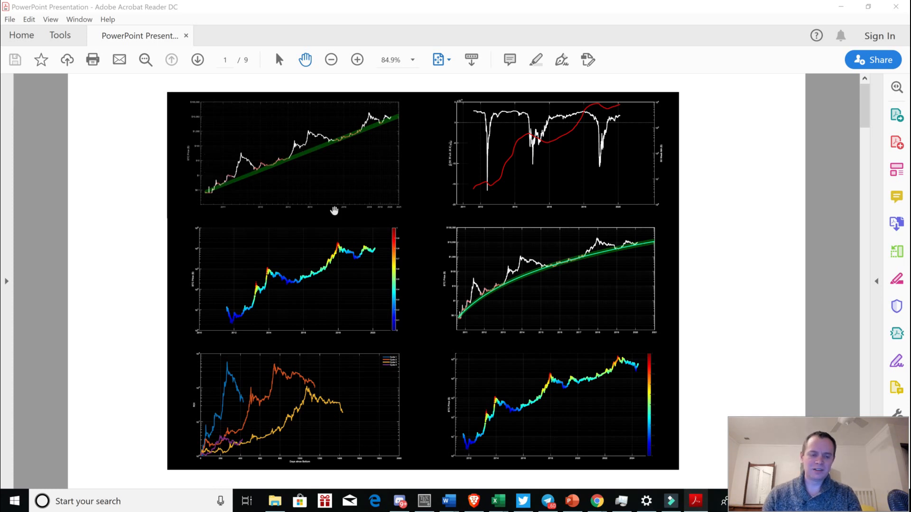
mouse_move(352, 160)
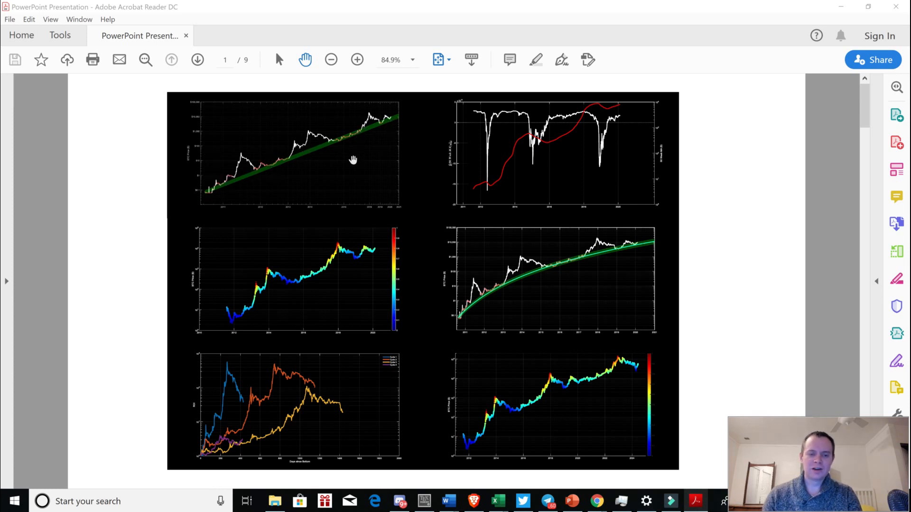
mouse_move(519, 197)
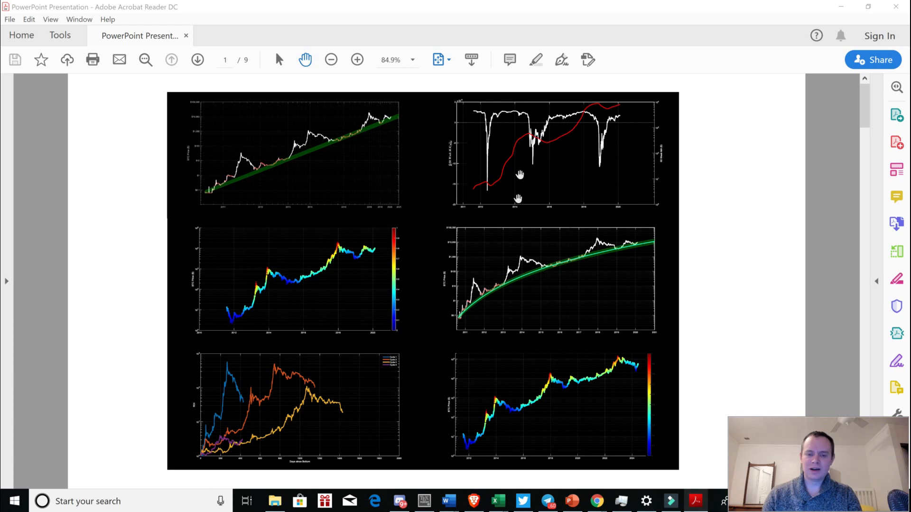
mouse_move(541, 155)
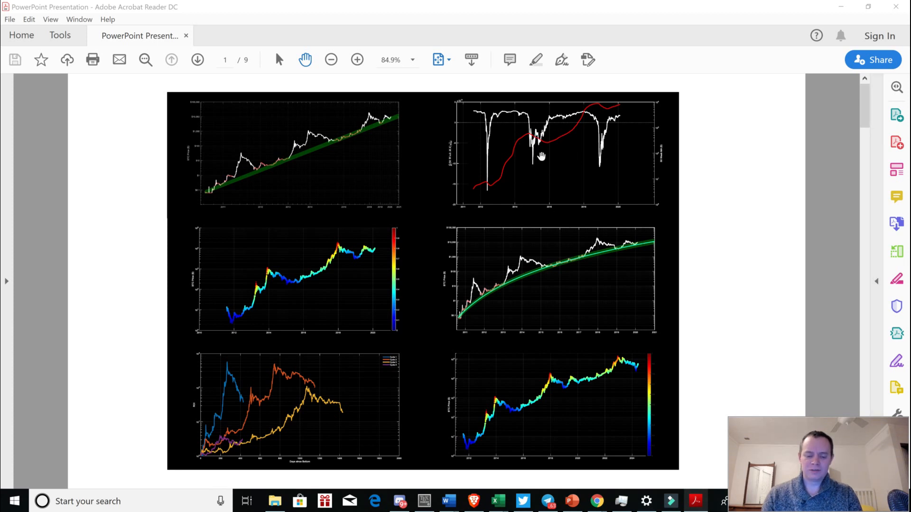
mouse_move(498, 134)
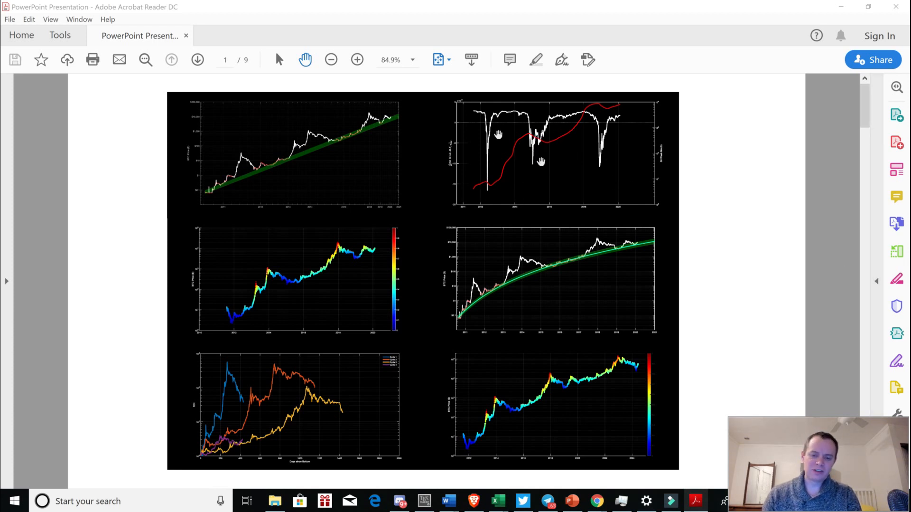
mouse_move(475, 181)
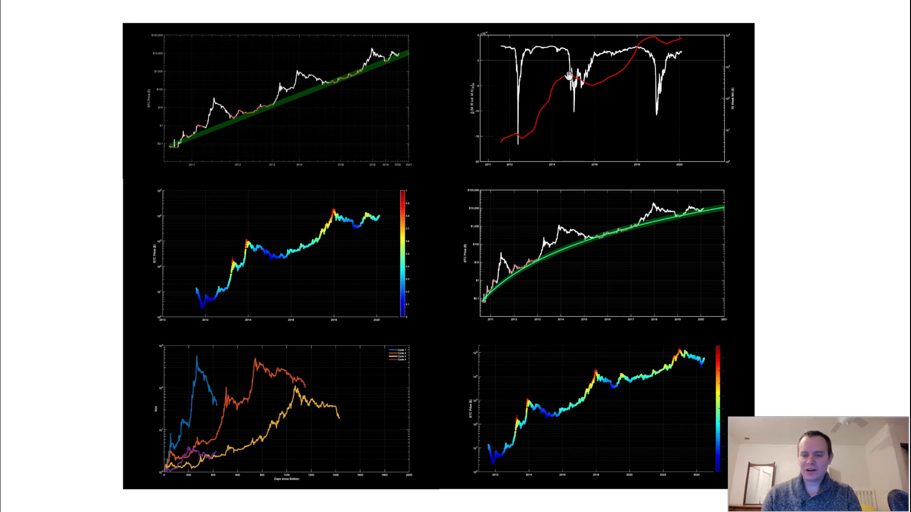
mouse_move(588, 89)
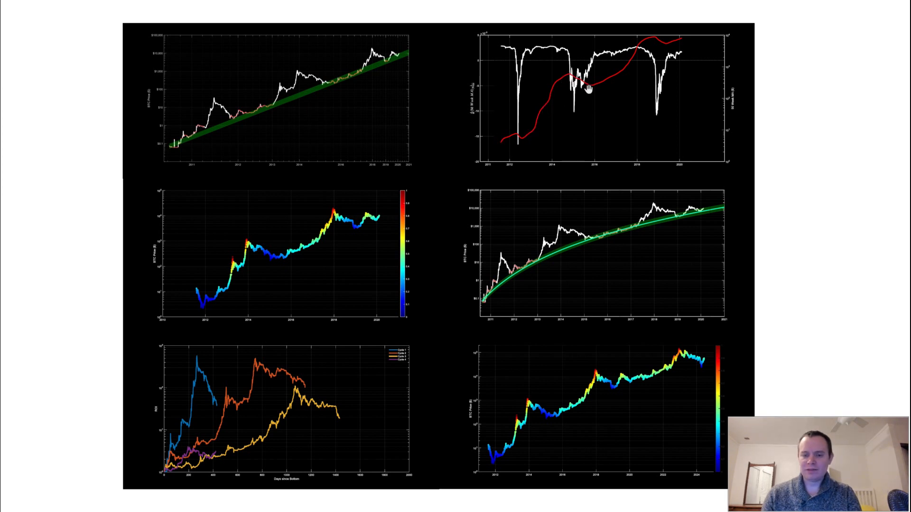
mouse_move(595, 84)
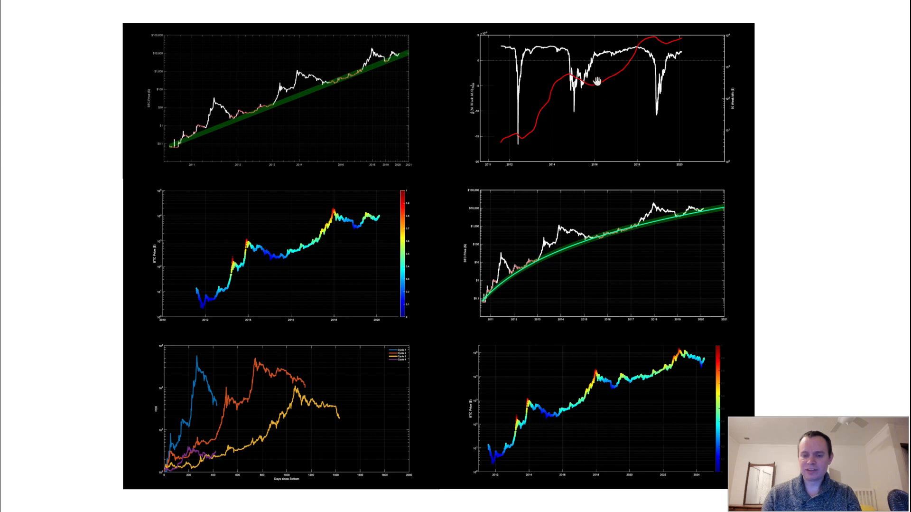
mouse_move(581, 78)
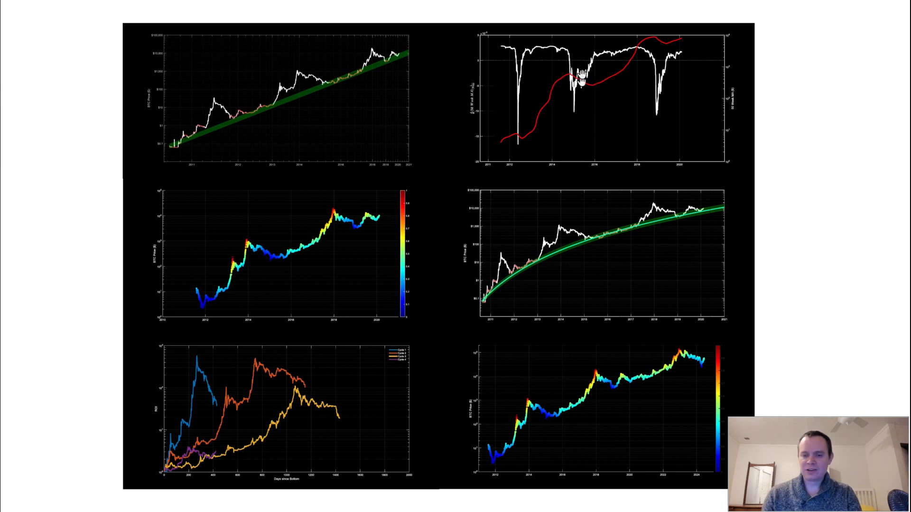
mouse_move(604, 83)
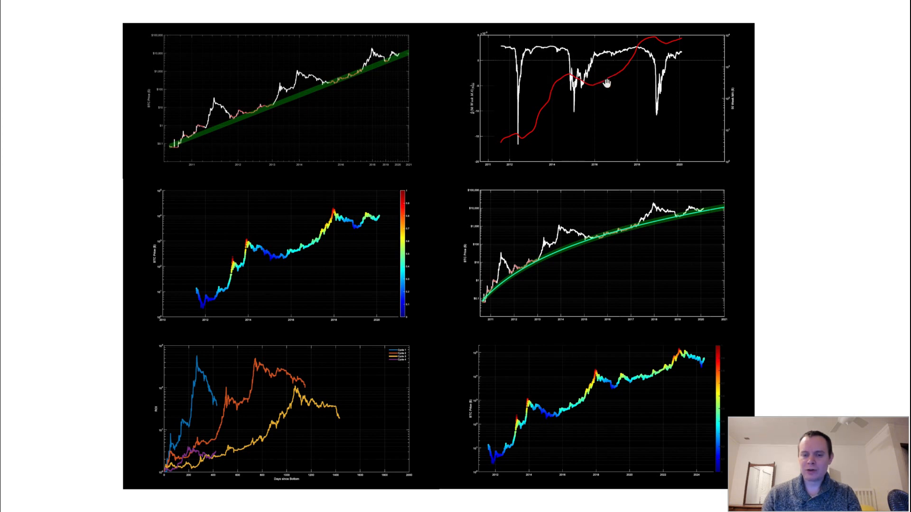
mouse_move(647, 58)
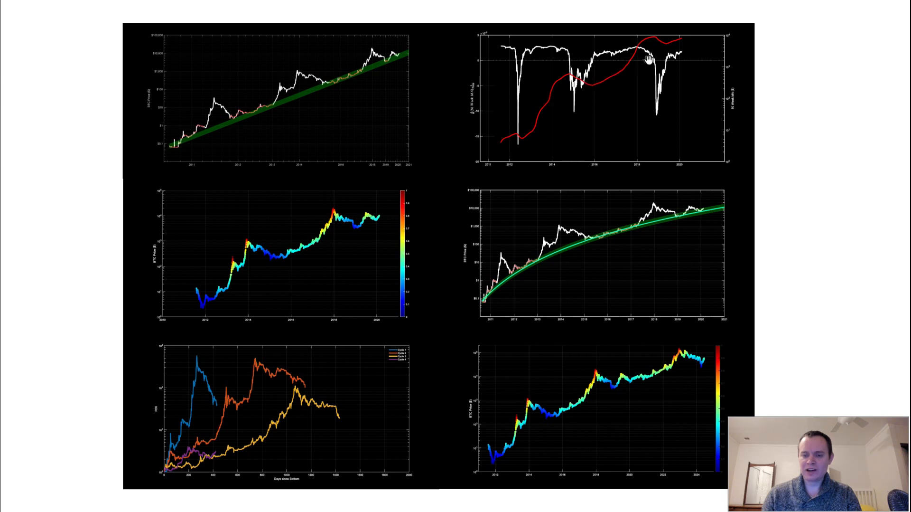
mouse_move(716, 55)
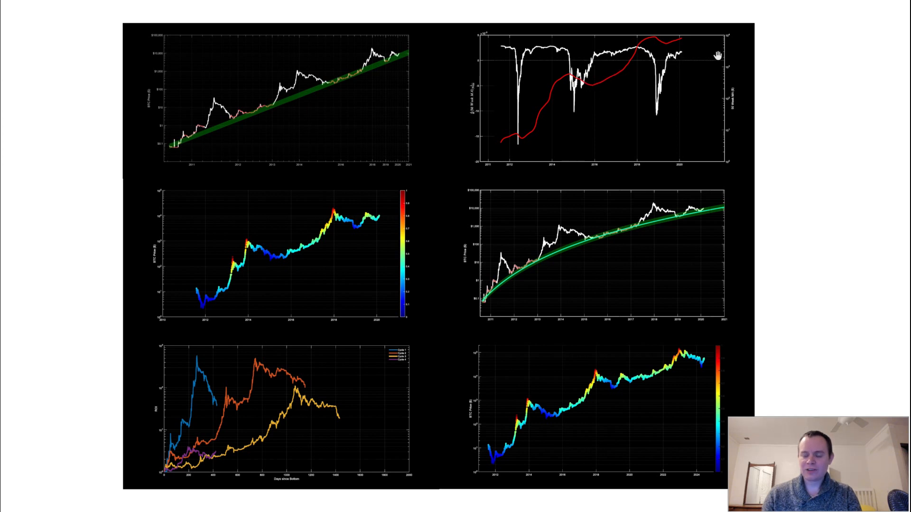
mouse_move(291, 401)
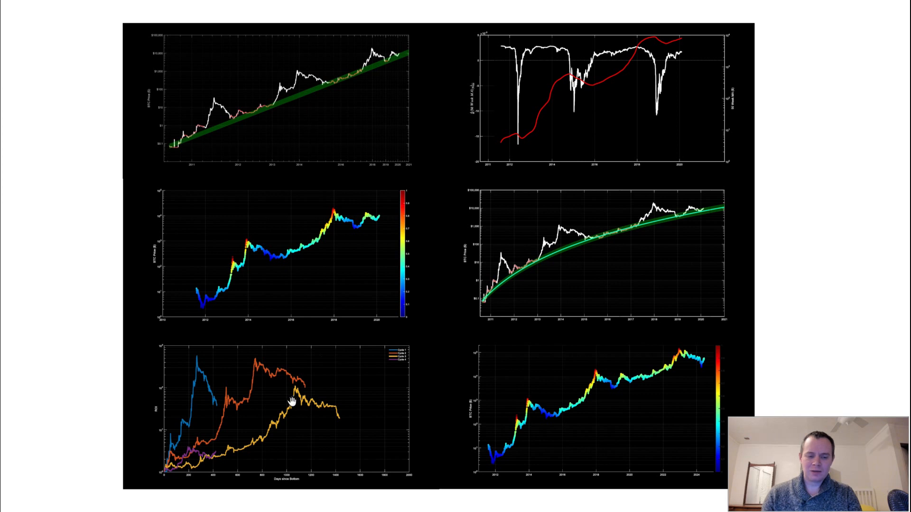
mouse_move(308, 413)
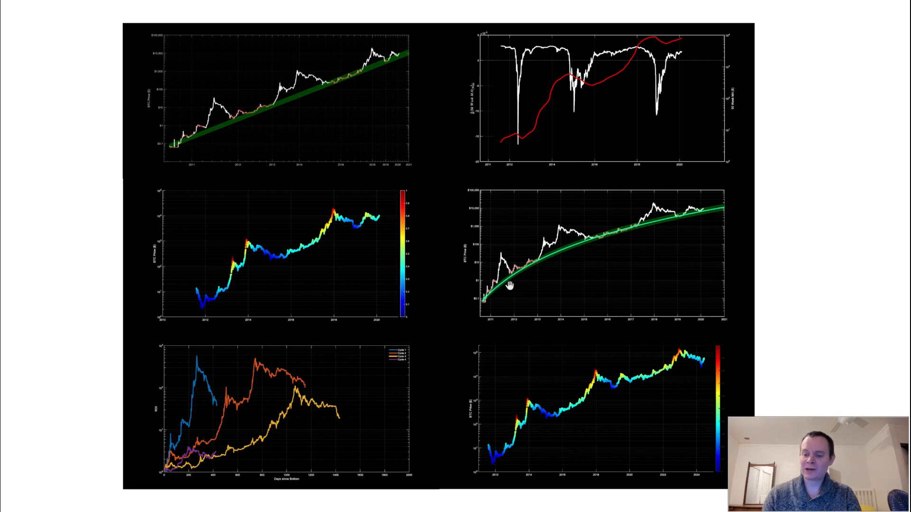
mouse_move(457, 308)
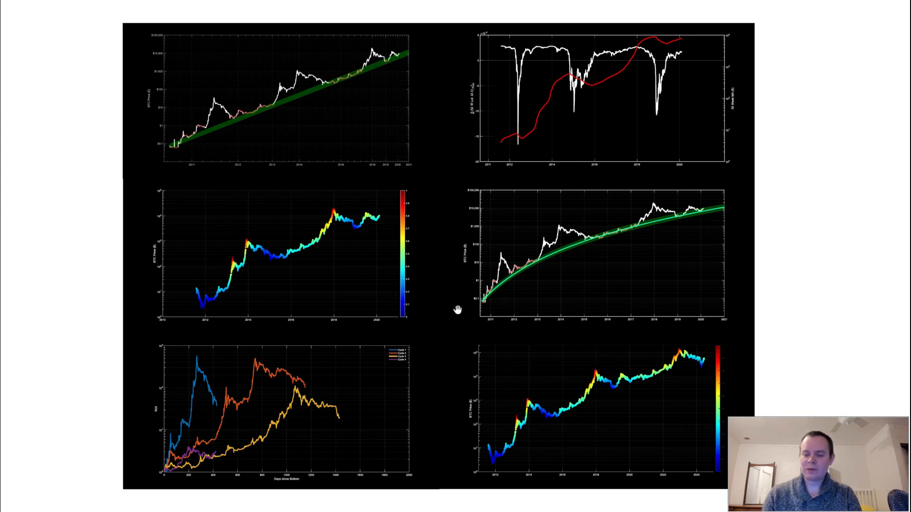
mouse_move(327, 243)
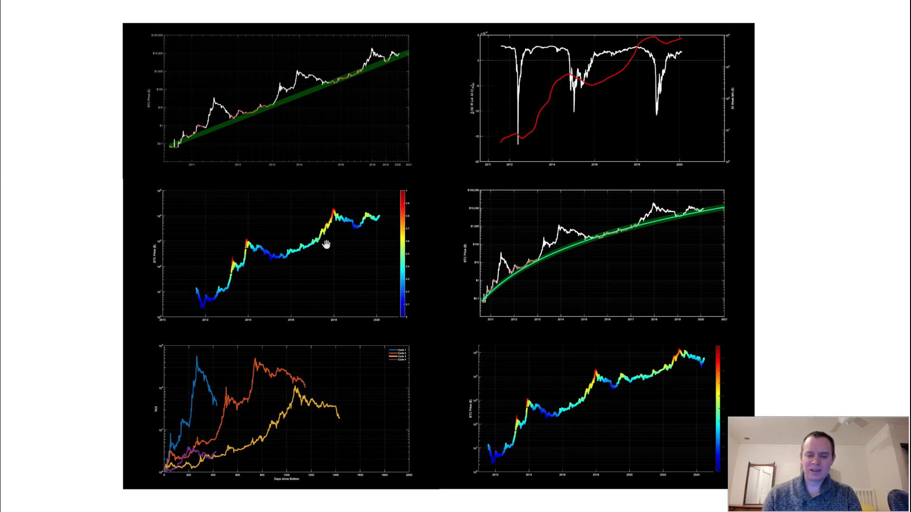
mouse_move(301, 198)
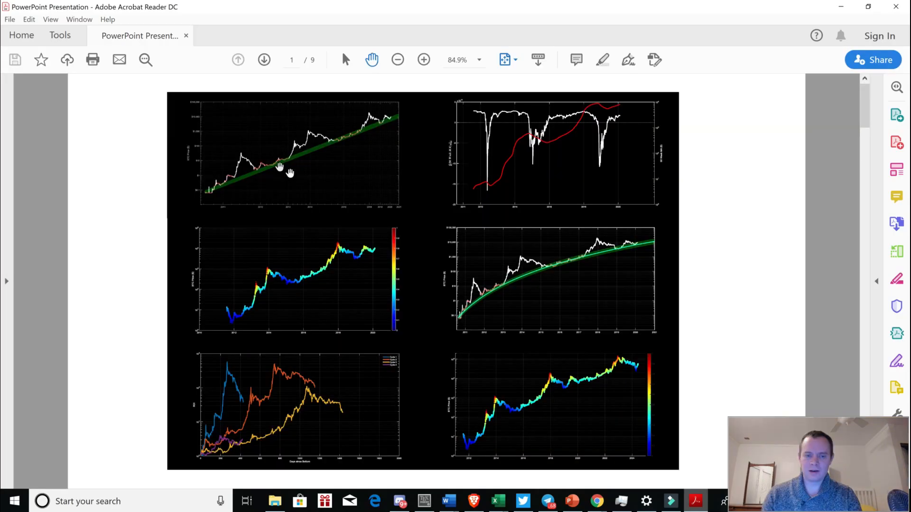
mouse_move(849, 8)
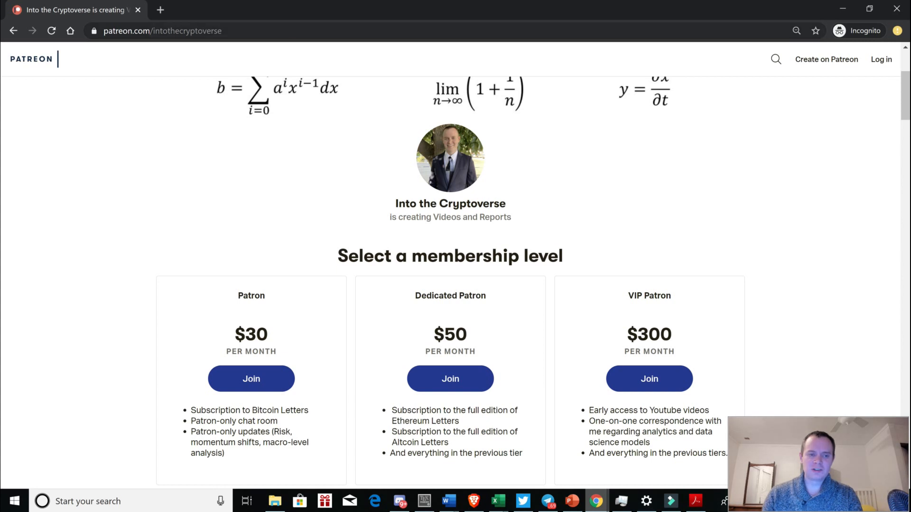
mouse_move(523, 323)
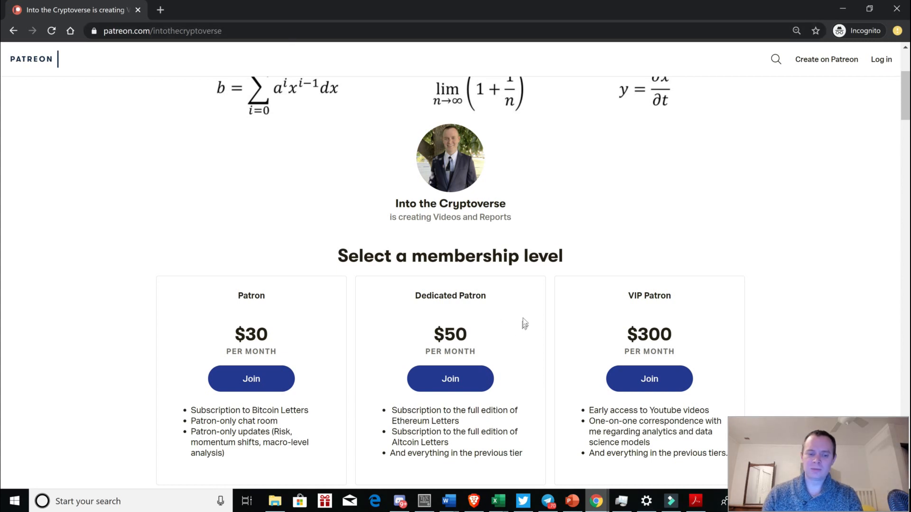
Step: Highlight the Patron chat room and Dedicated Patron Ethereum Letters perks on Patreon
double_click(215, 421)
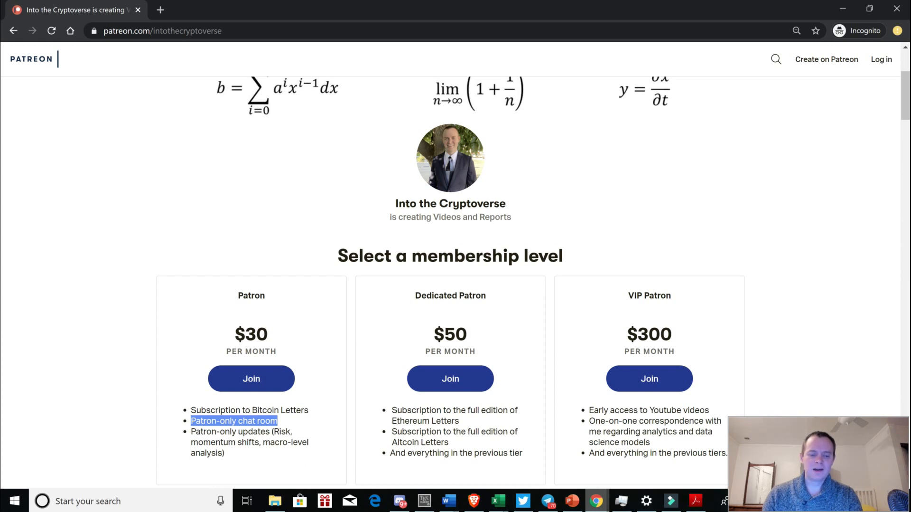
click(274, 431)
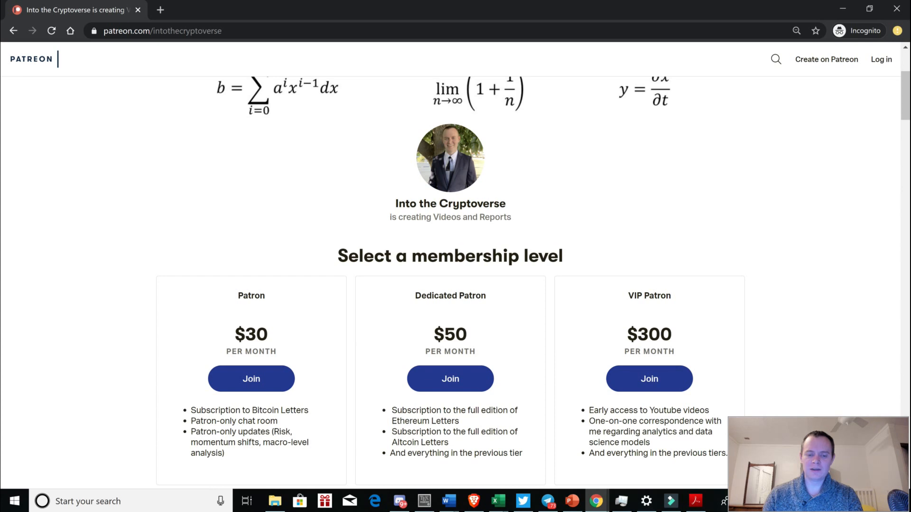
double_click(410, 421)
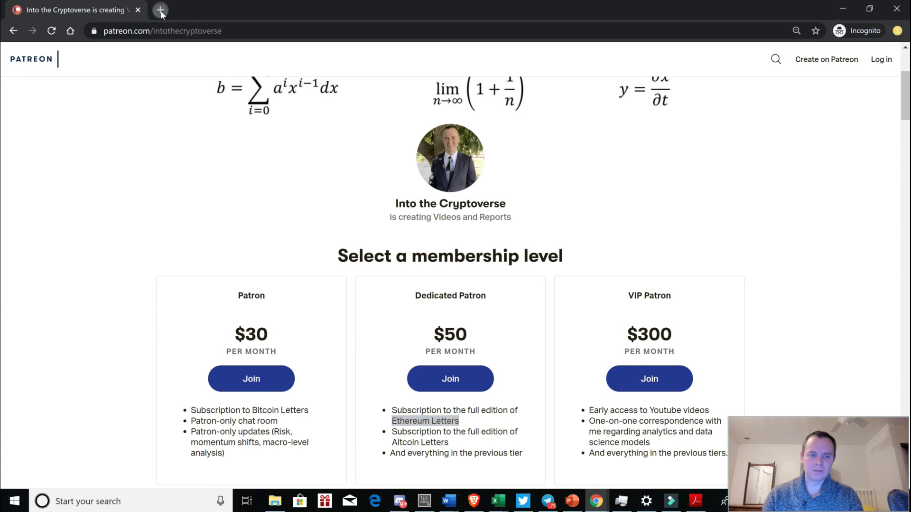
Step: Open intothecryptoverse.com in a new tab and go to the Bitcoin Letters report
click(161, 10)
text(intothecryptoverse.com)
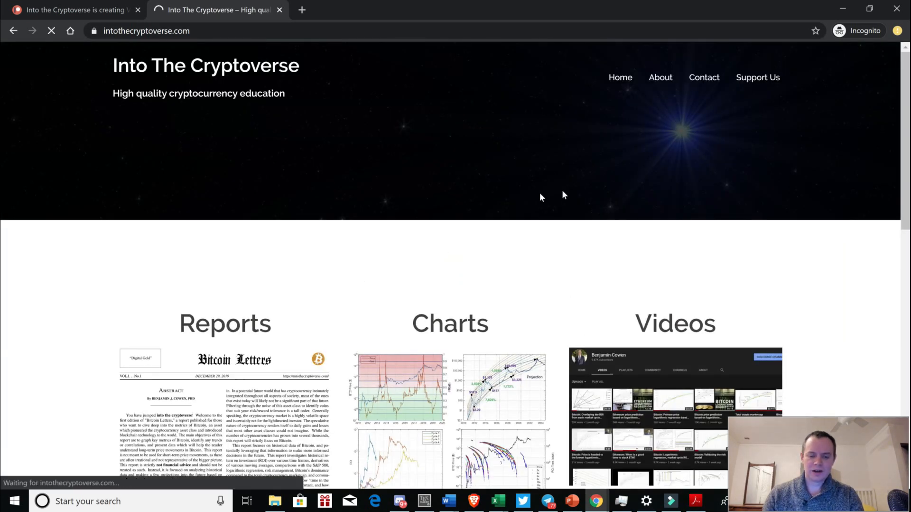
click(225, 323)
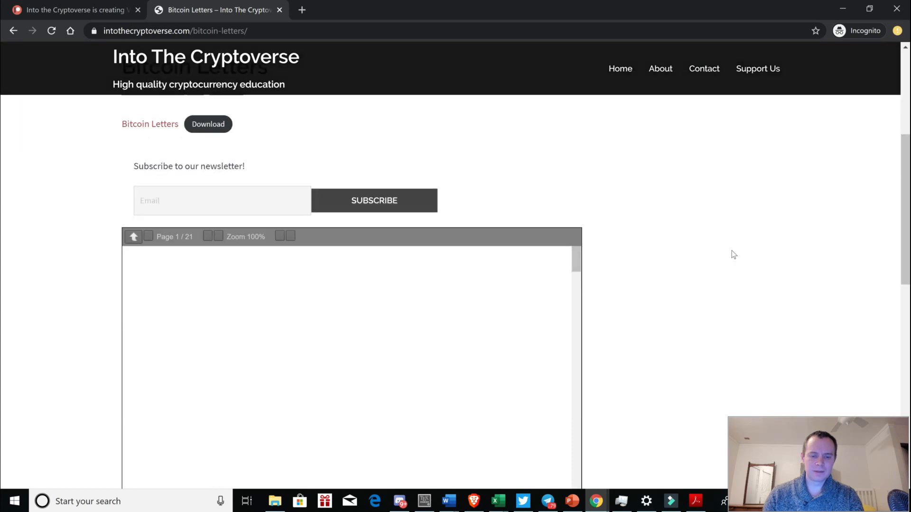
scroll(down, 3)
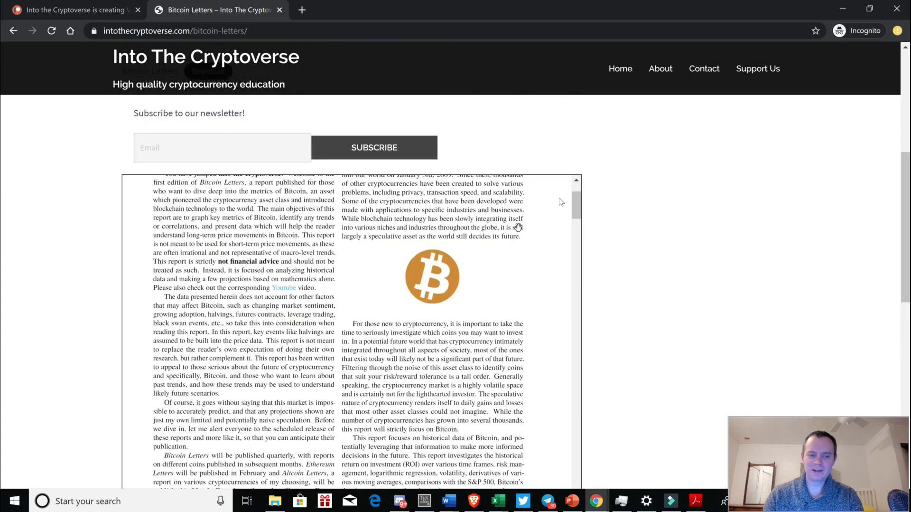
scroll(down, 3)
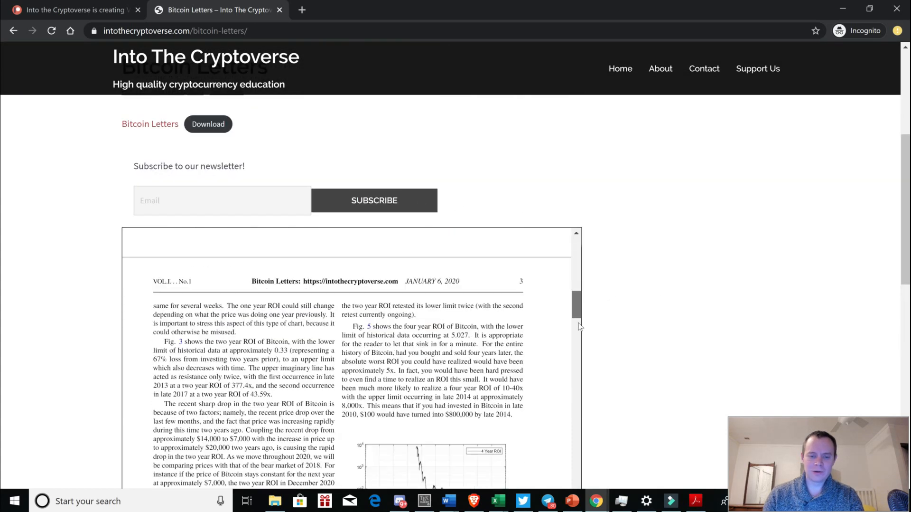
scroll(down, 3)
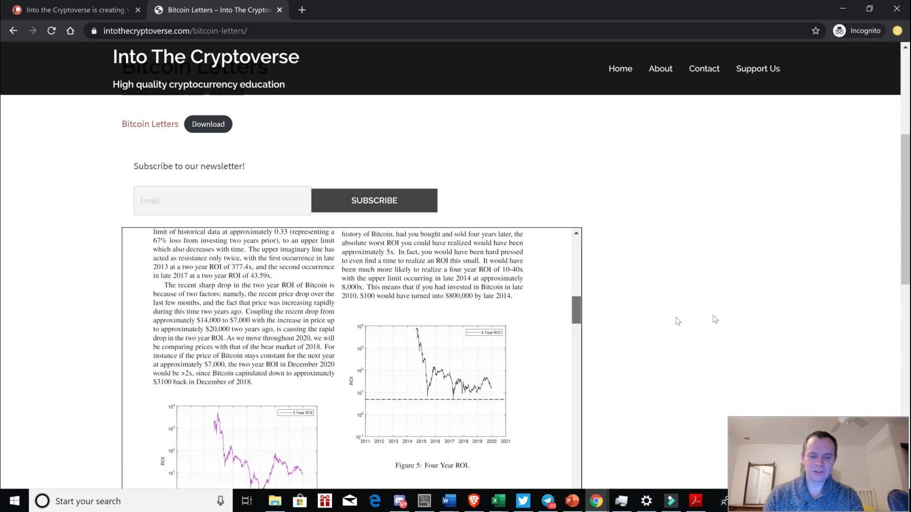
scroll(down, 3)
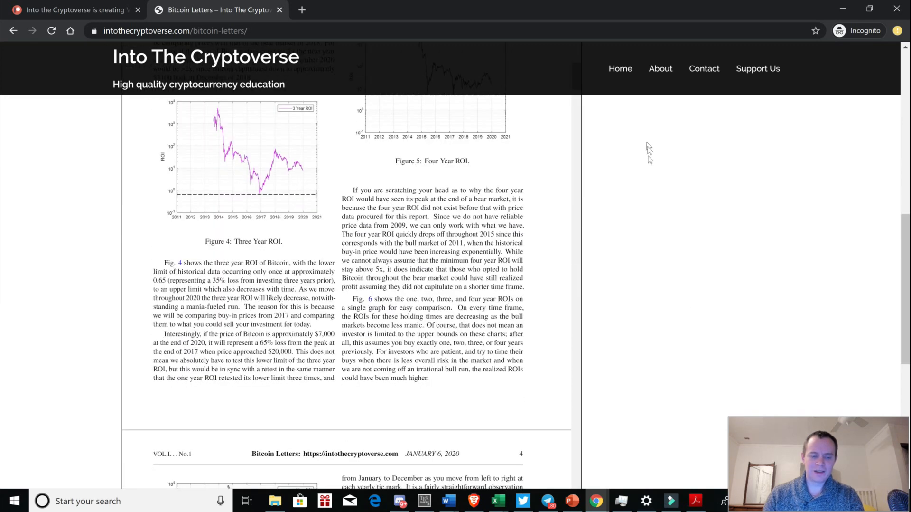
scroll(down, 3)
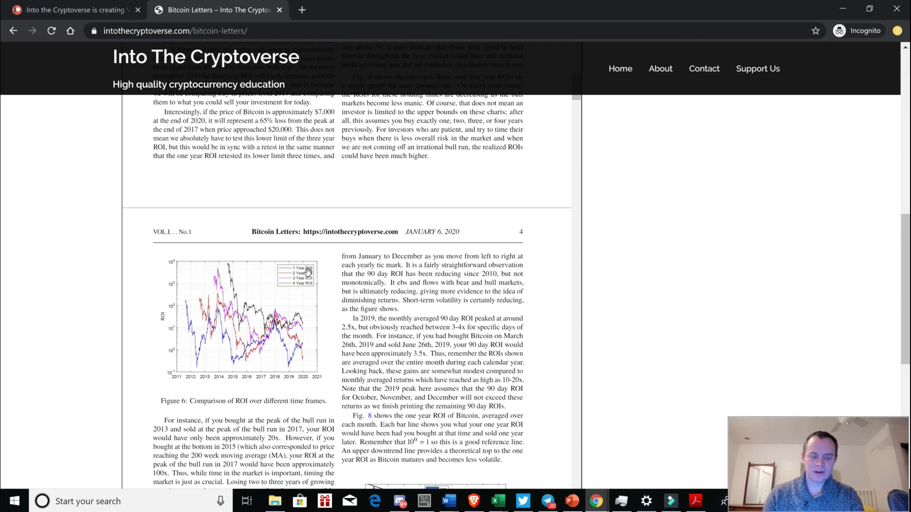
mouse_move(540, 302)
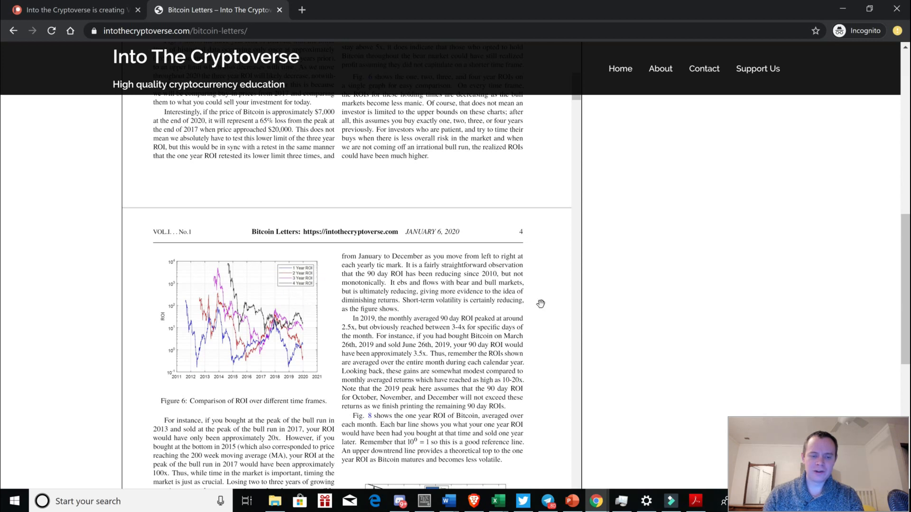
scroll(up, 3)
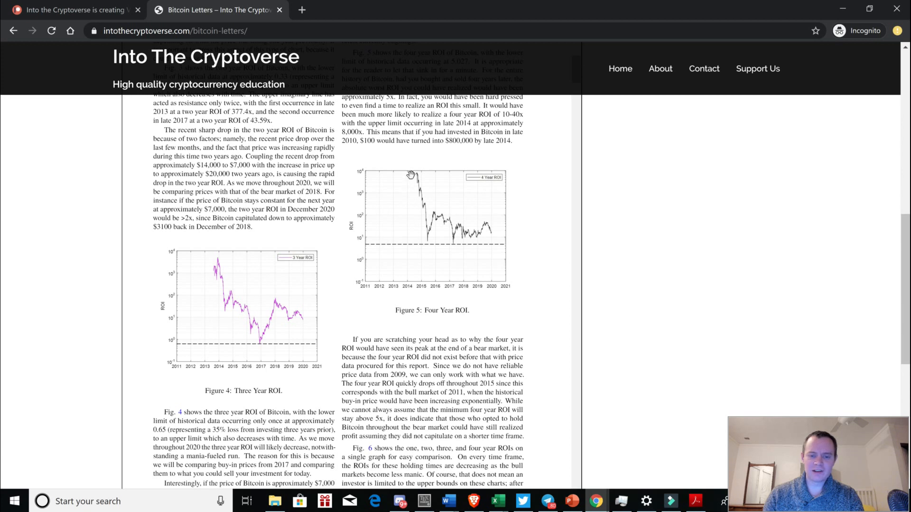
mouse_move(407, 235)
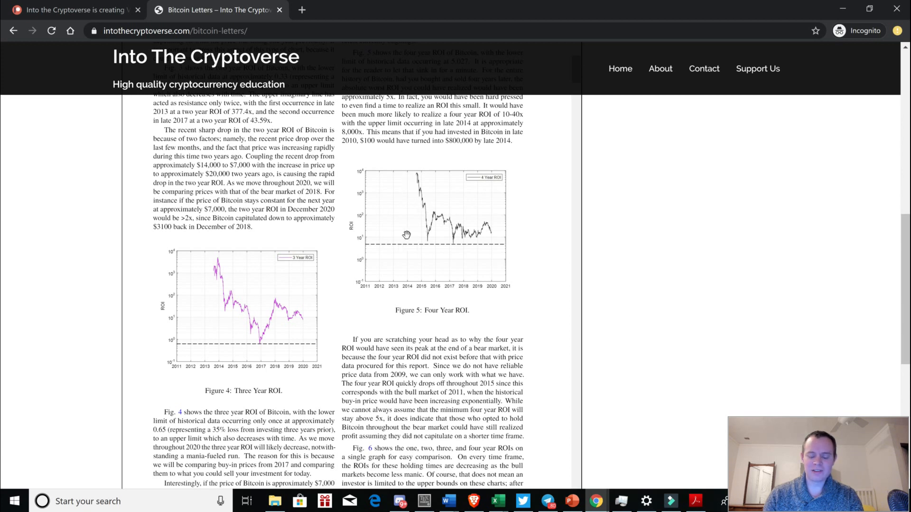
mouse_move(368, 233)
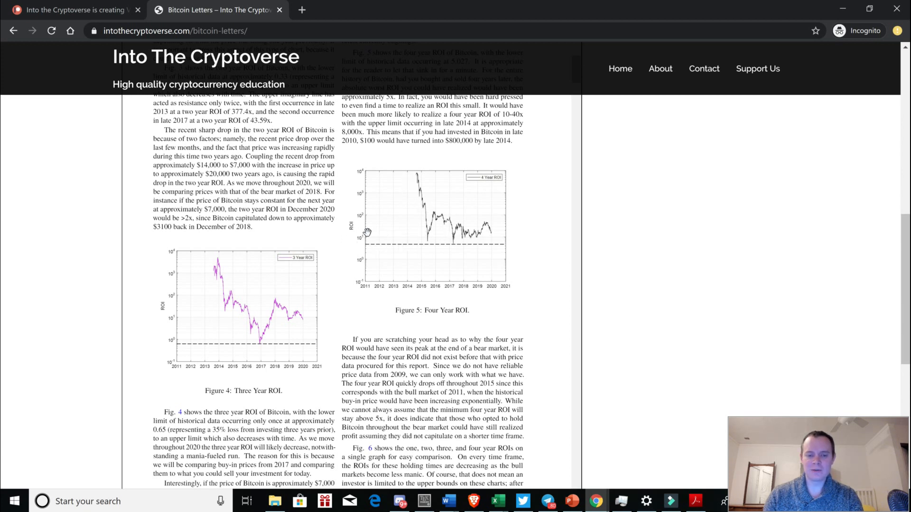
mouse_move(354, 244)
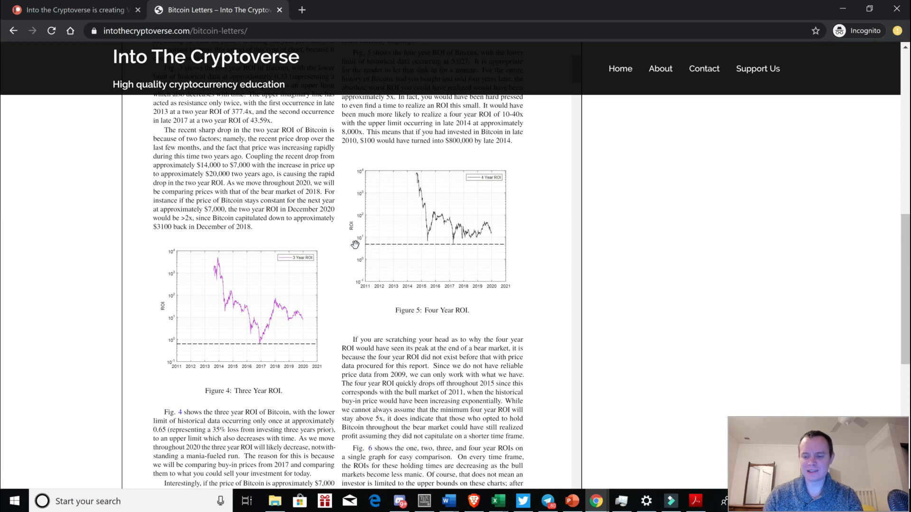
mouse_move(439, 234)
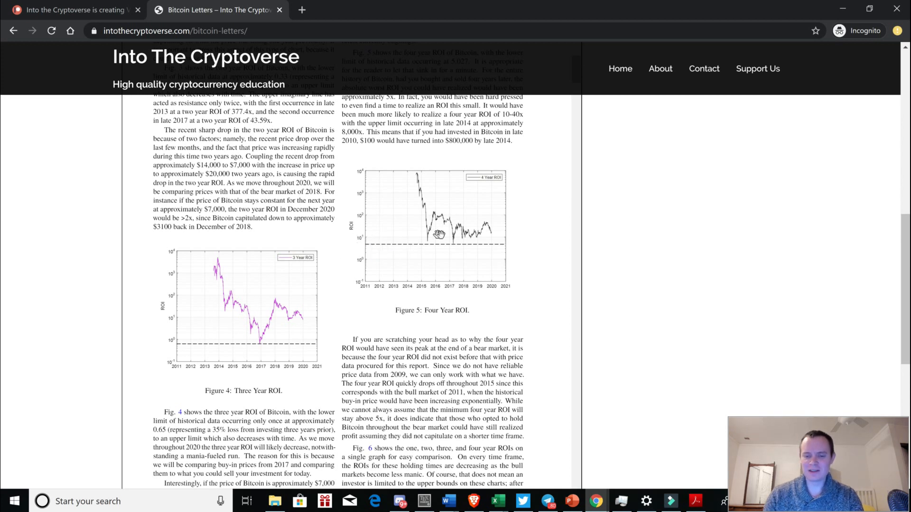
mouse_move(455, 243)
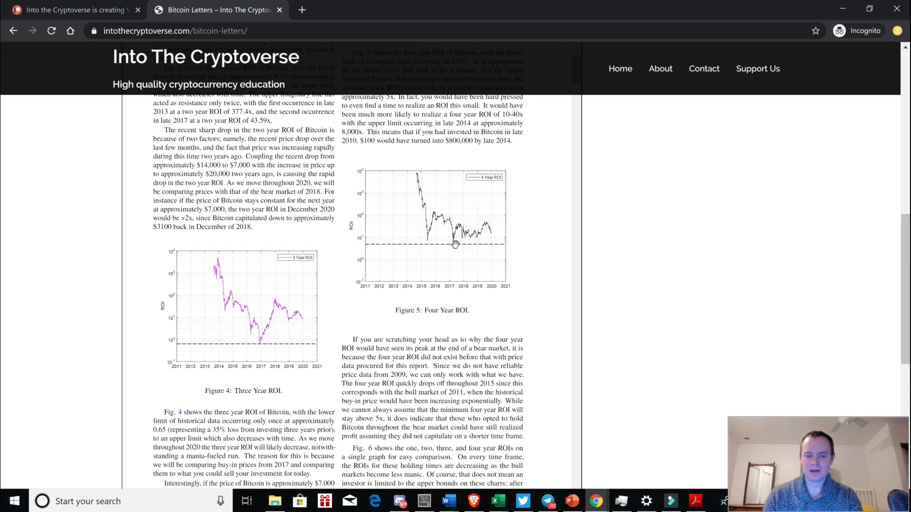
mouse_move(461, 267)
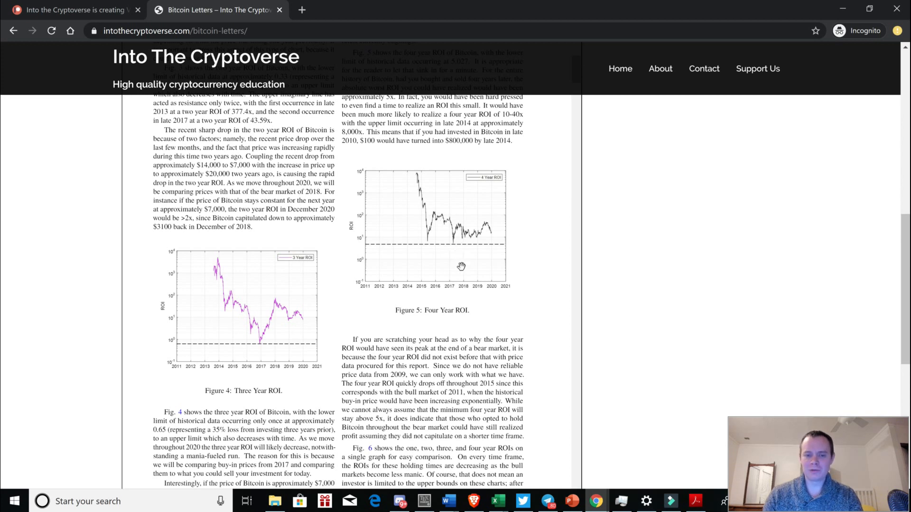
mouse_move(471, 245)
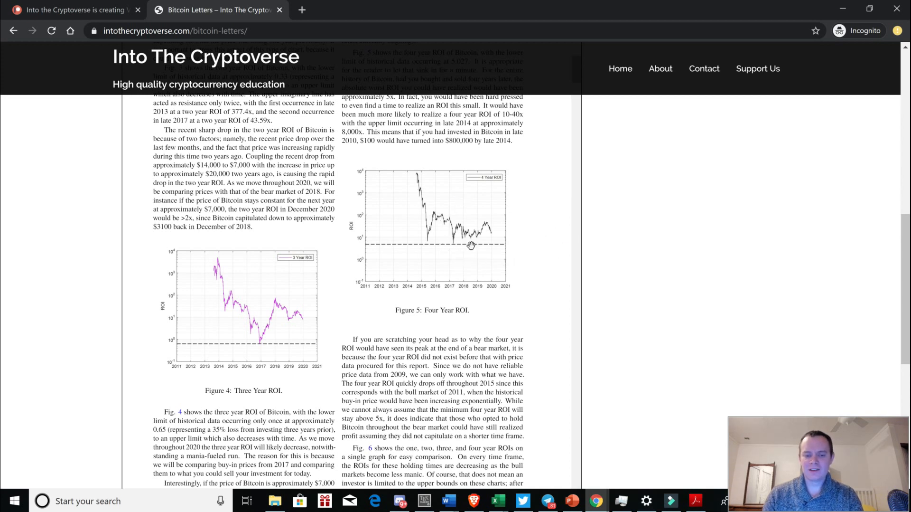
mouse_move(460, 240)
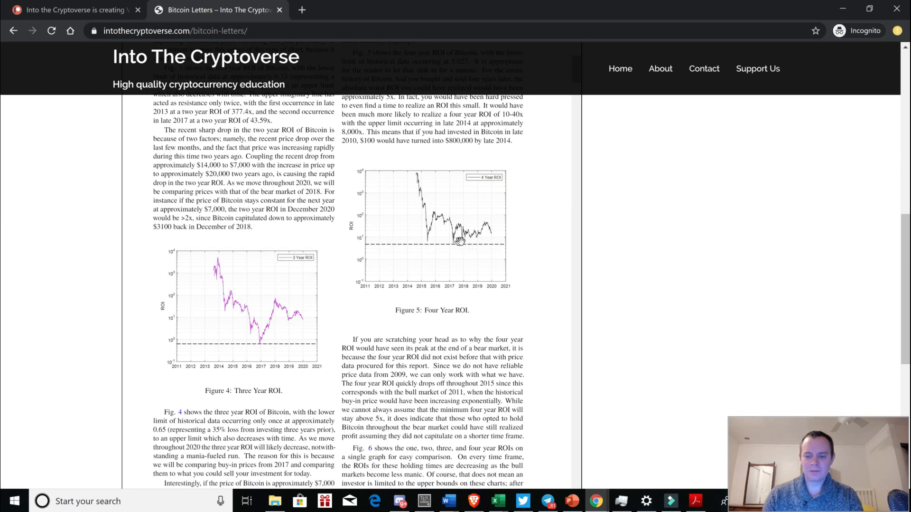
mouse_move(485, 244)
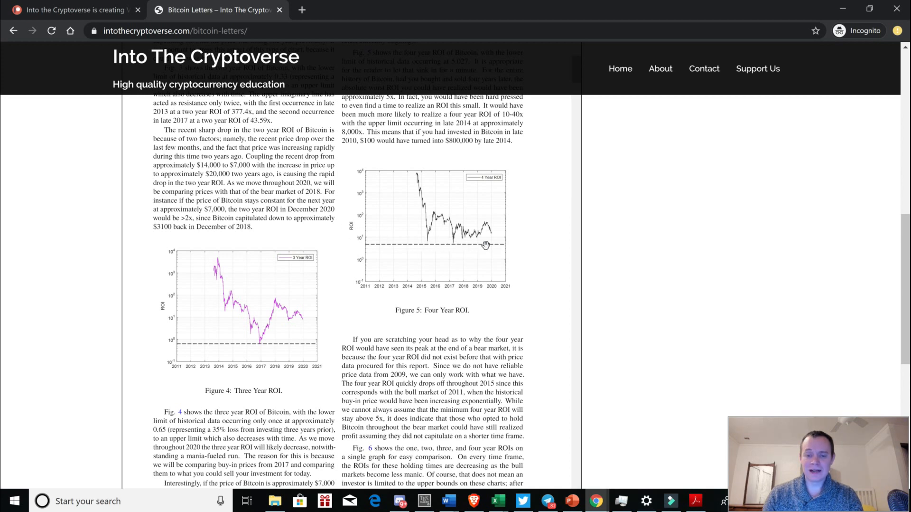
mouse_move(621, 265)
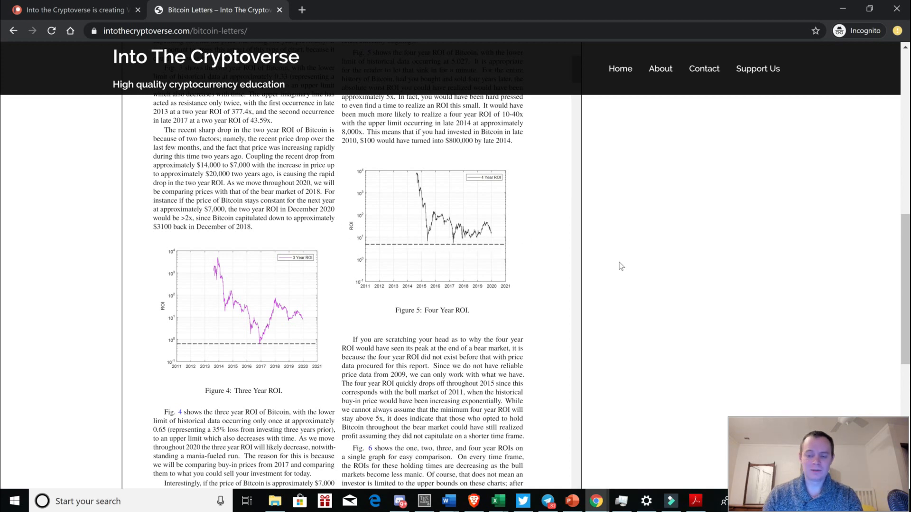
Step: Scroll the Bitcoin Letters PDF past Figures 39–45, covering crypto market cap and Twitter polls
scroll(down, 3)
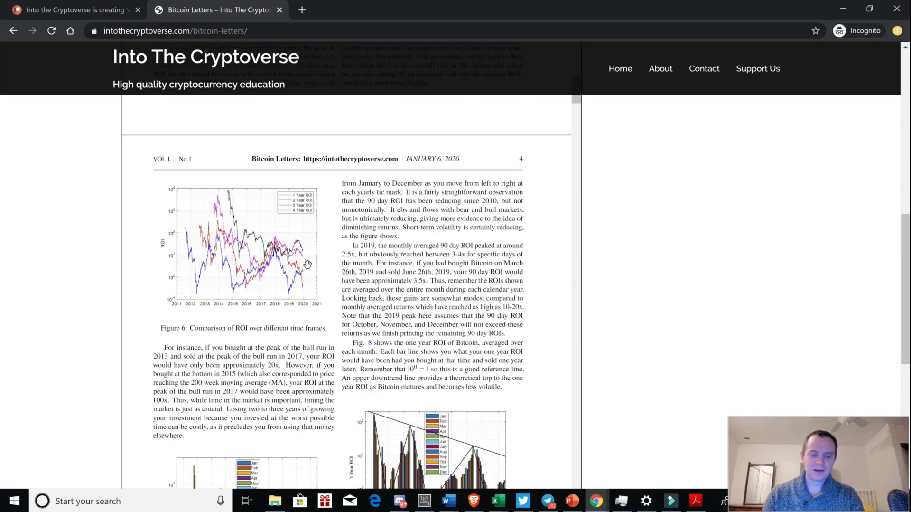
scroll(down, 3)
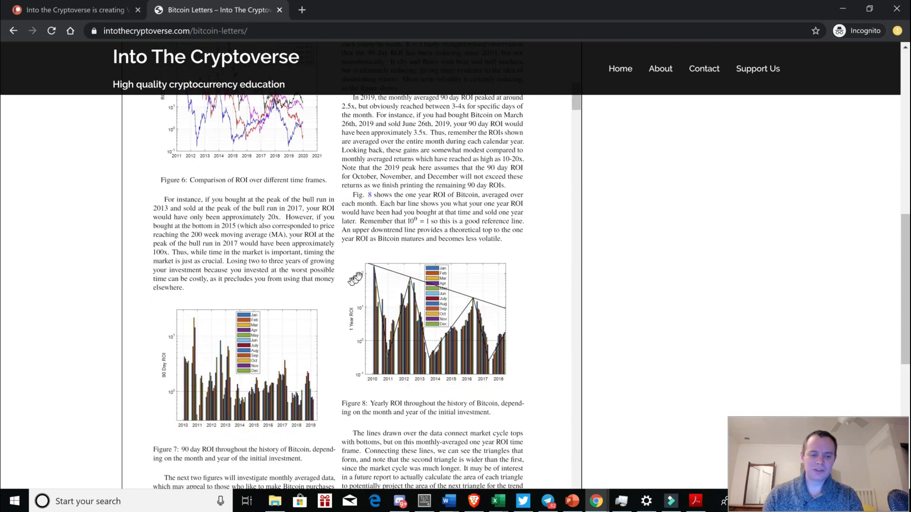
scroll(down, 3)
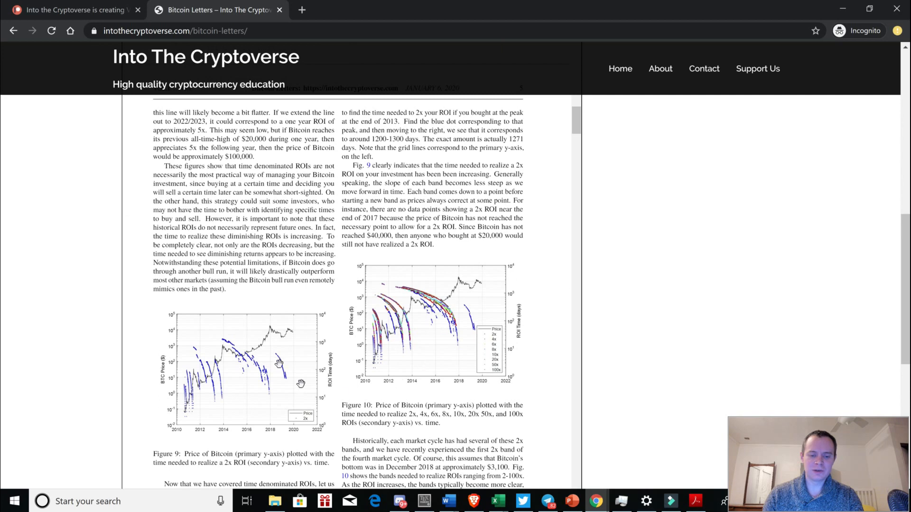
mouse_move(321, 351)
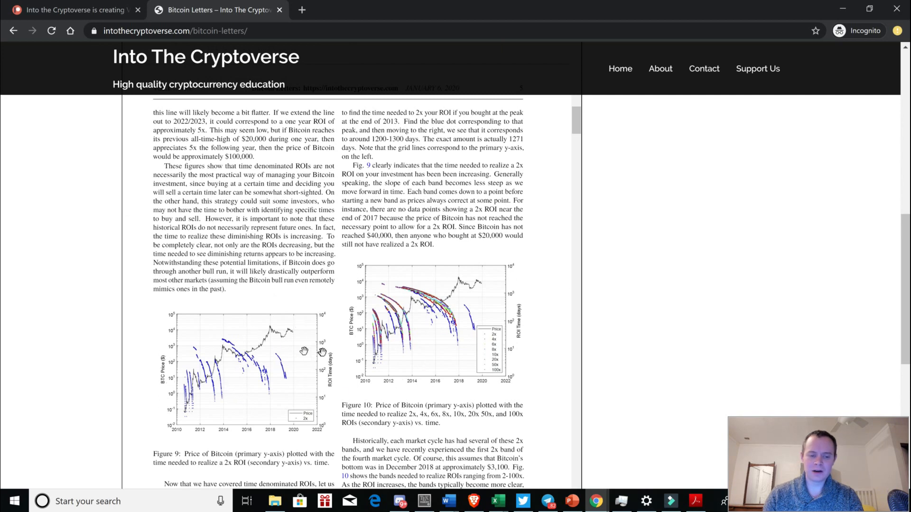
scroll(down, 3)
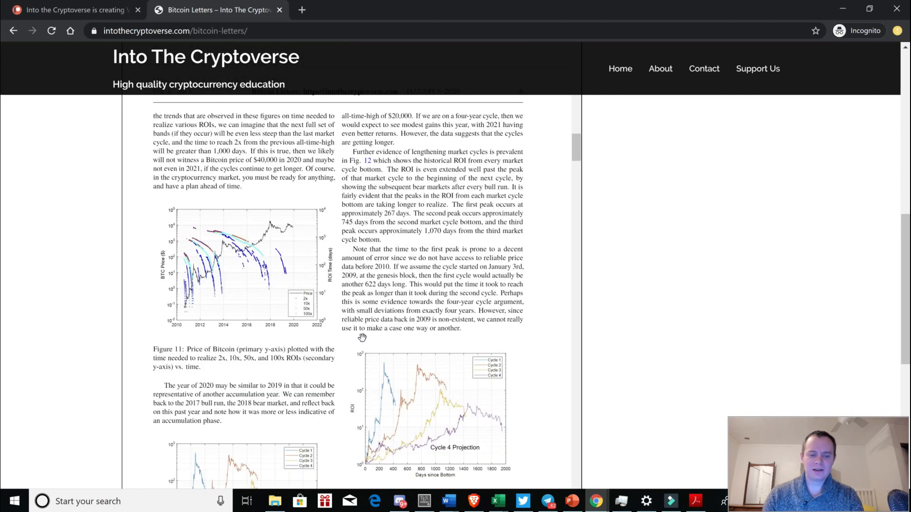
scroll(down, 3)
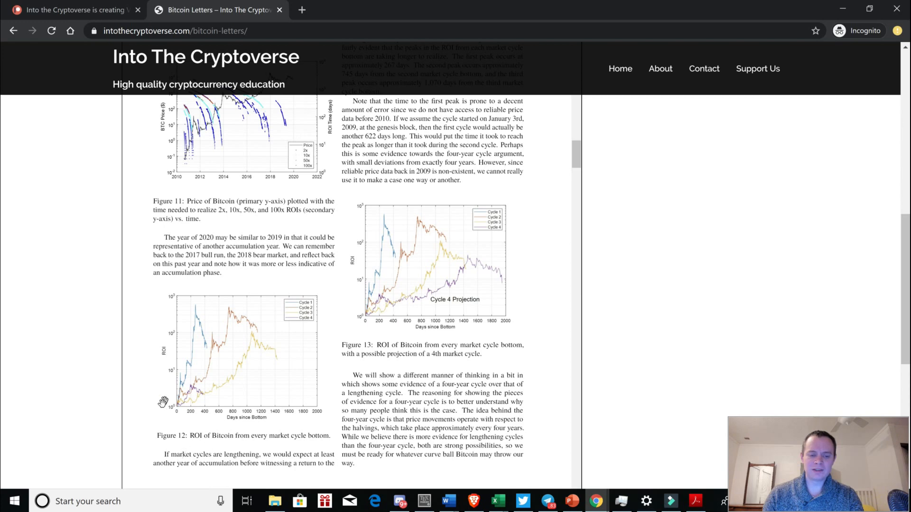
scroll(down, 3)
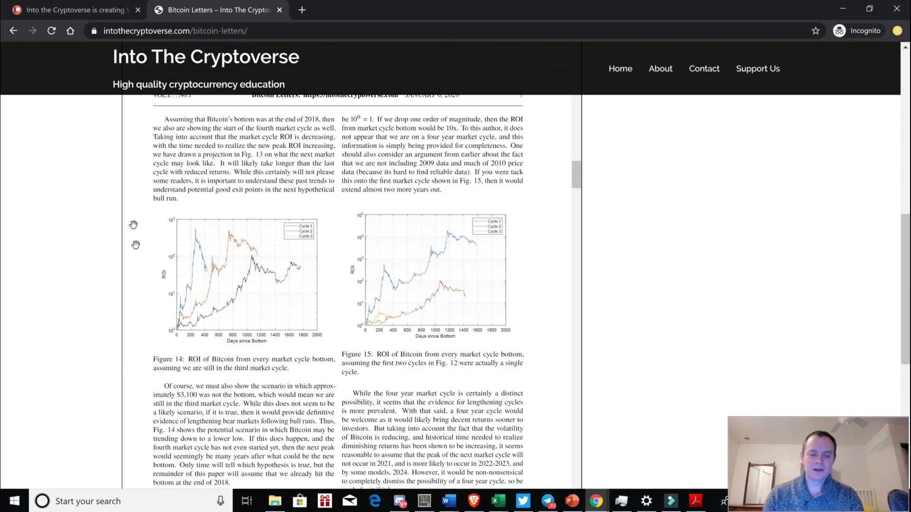
scroll(down, 3)
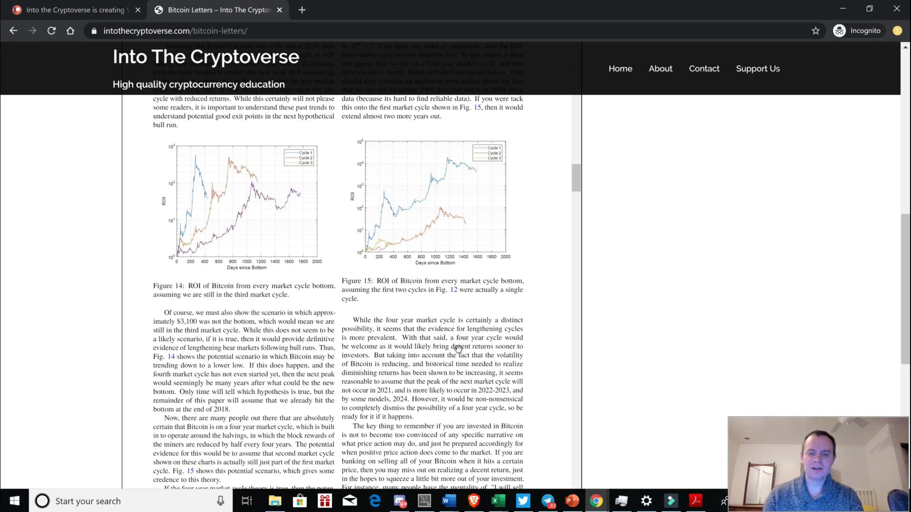
scroll(down, 3)
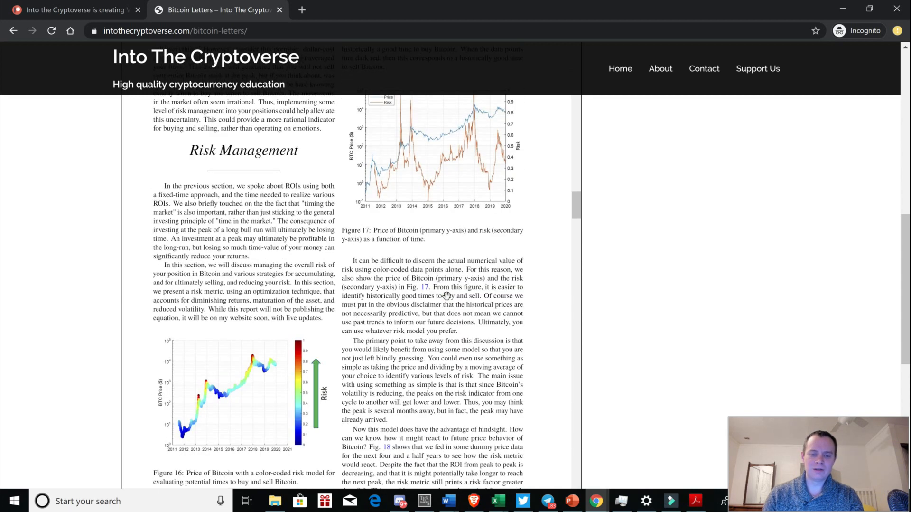
scroll(down, 3)
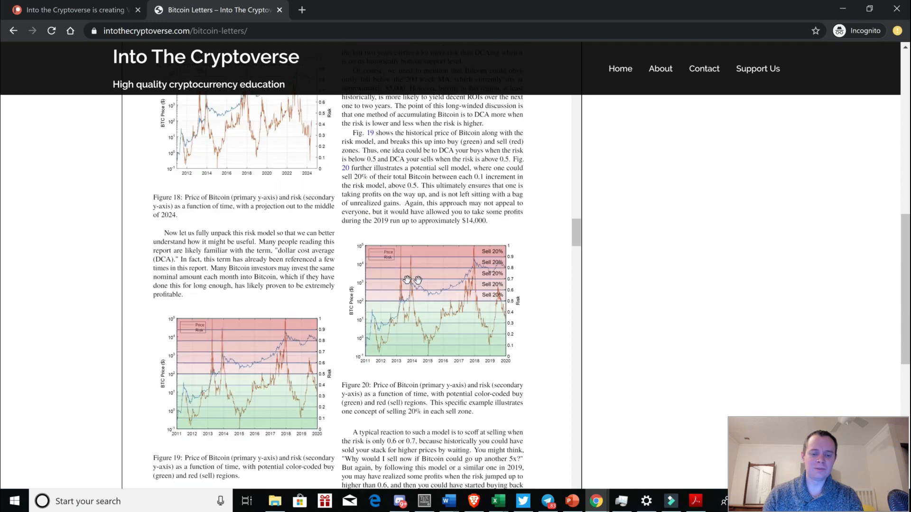
mouse_move(456, 316)
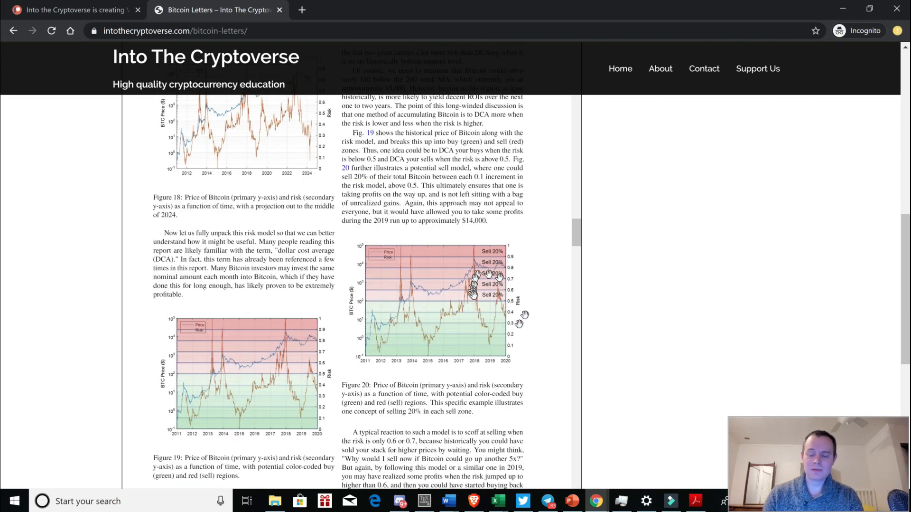
scroll(down, 3)
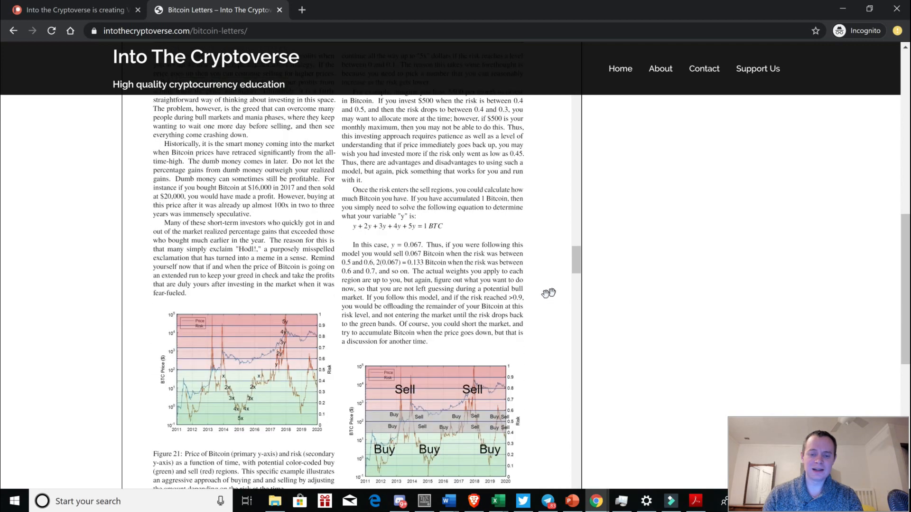
scroll(down, 3)
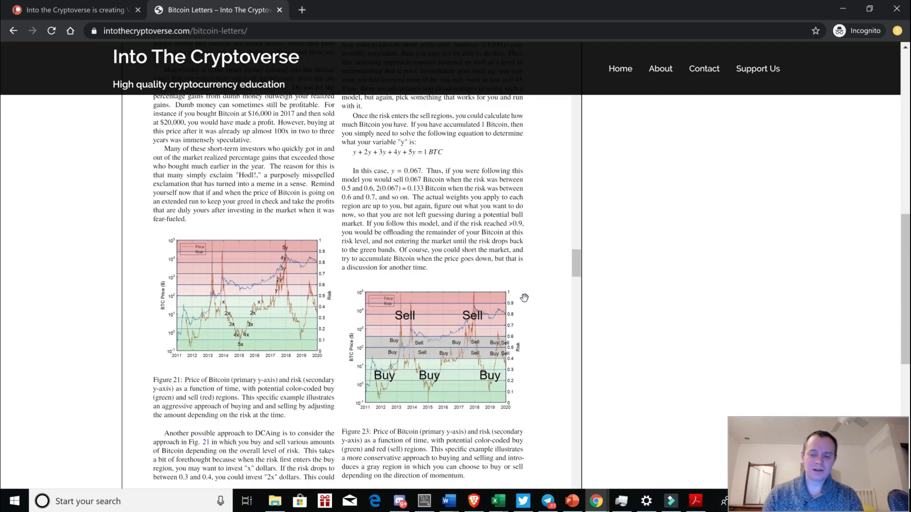
scroll(down, 3)
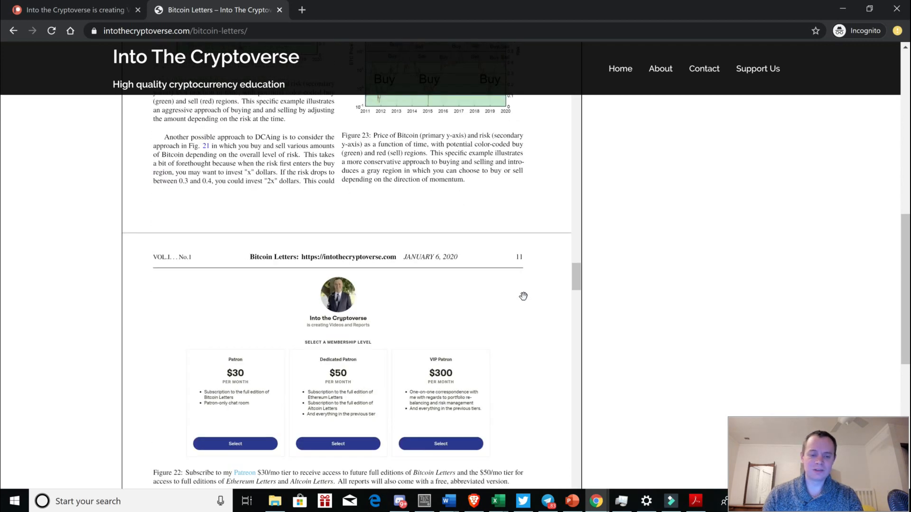
scroll(down, 3)
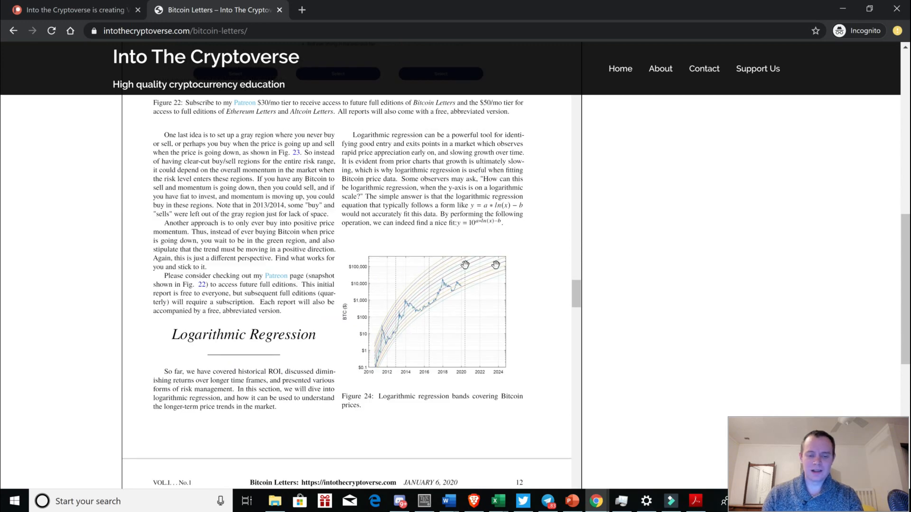
scroll(down, 3)
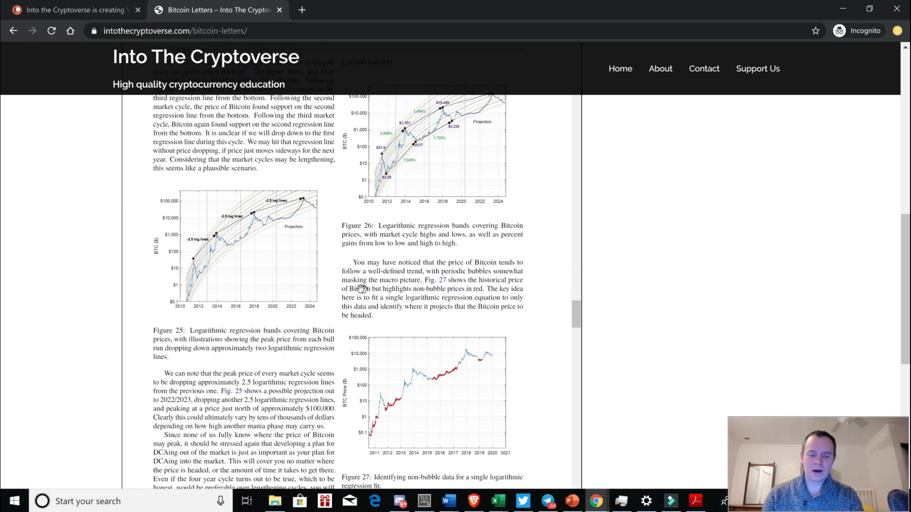
mouse_move(263, 212)
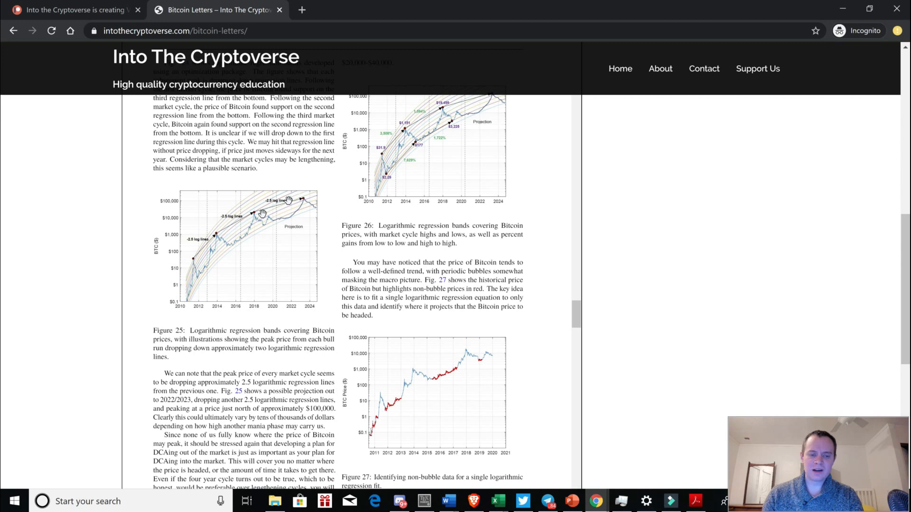
mouse_move(489, 352)
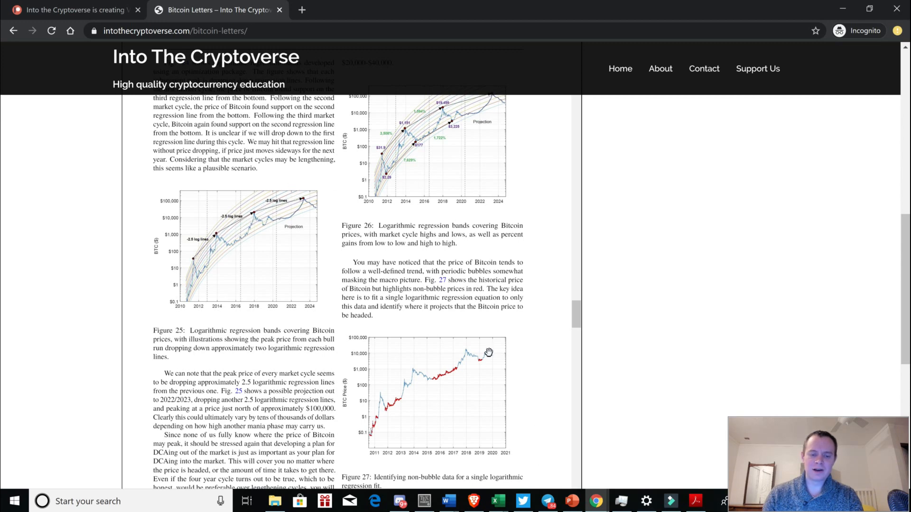
scroll(down, 3)
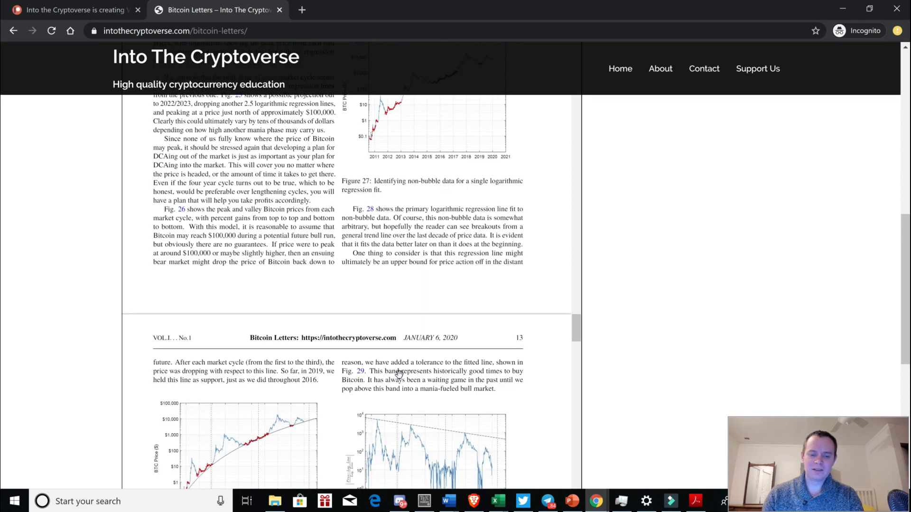
scroll(down, 3)
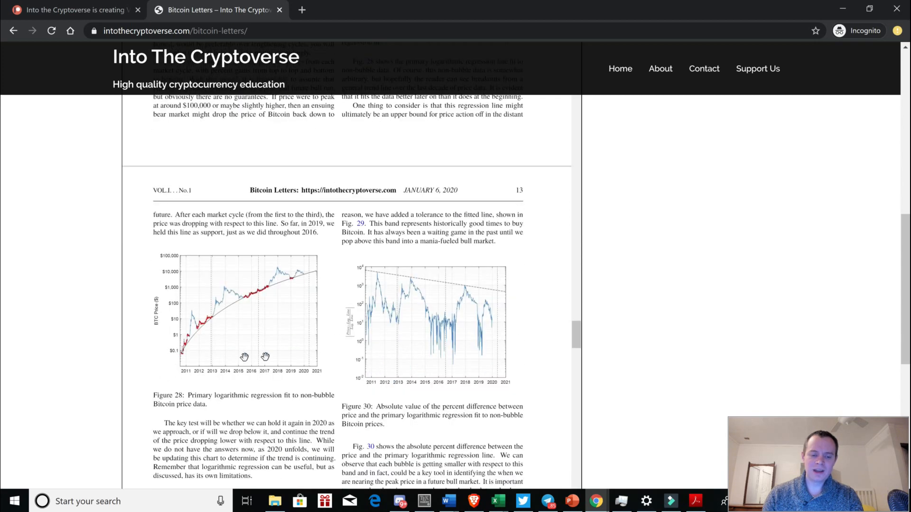
mouse_move(366, 278)
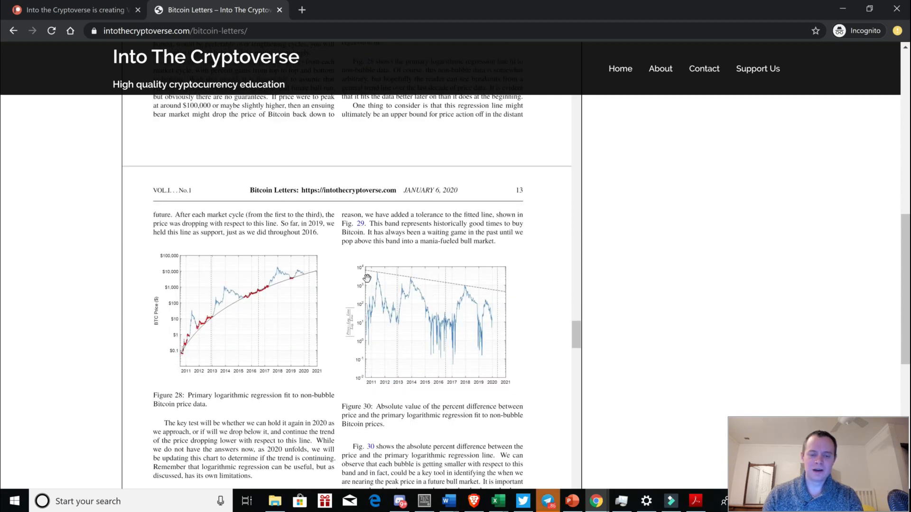
mouse_move(170, 288)
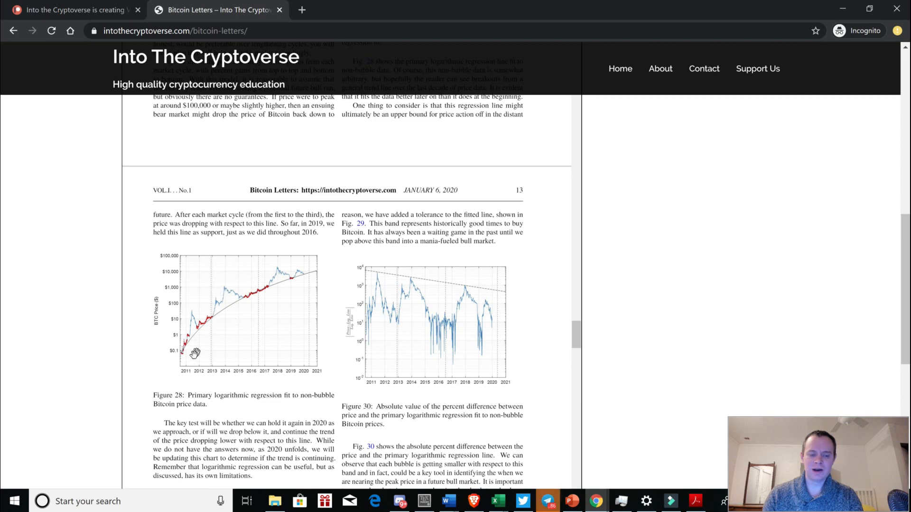
scroll(down, 3)
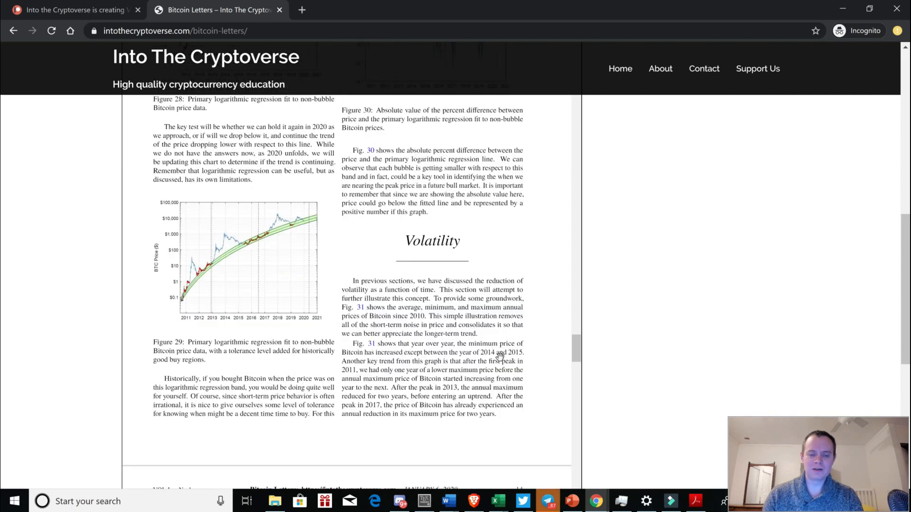
scroll(down, 3)
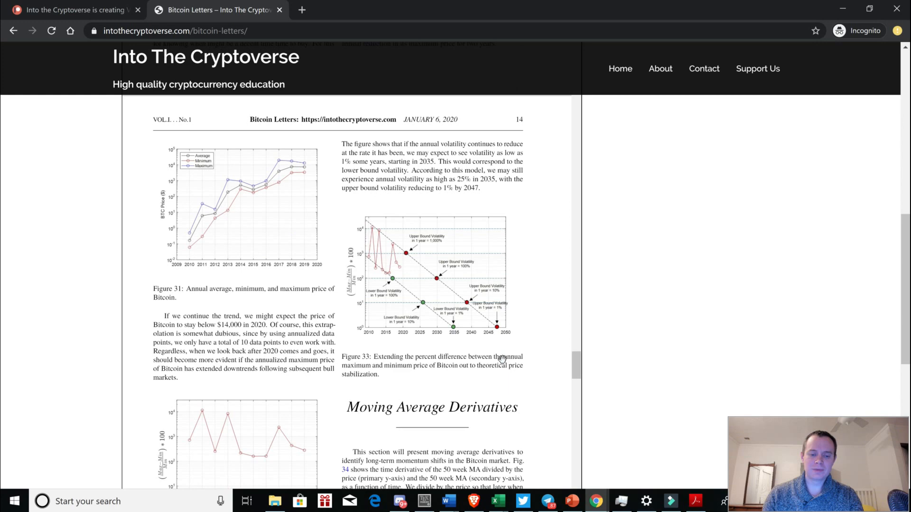
scroll(down, 3)
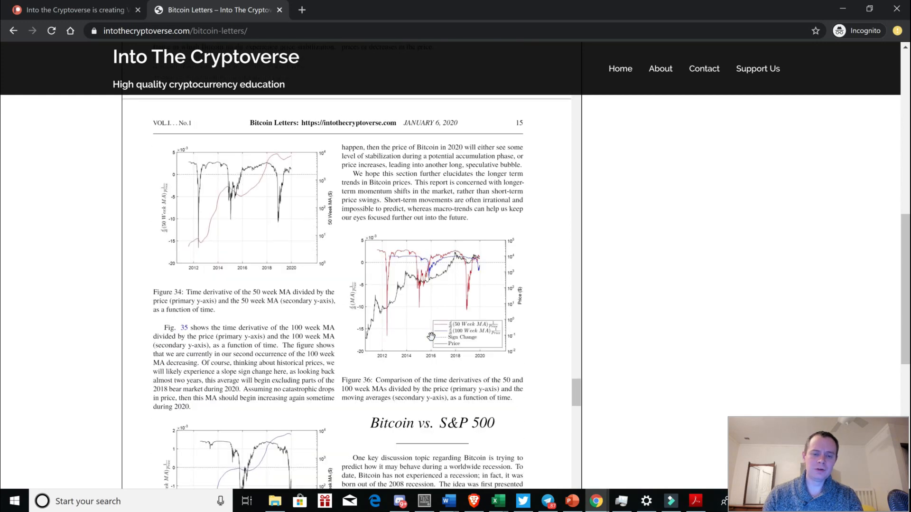
scroll(down, 3)
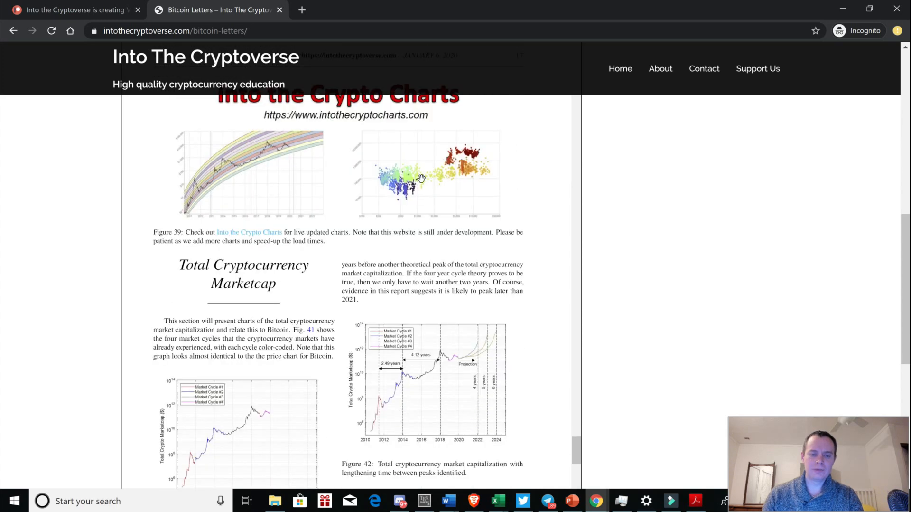
scroll(up, 3)
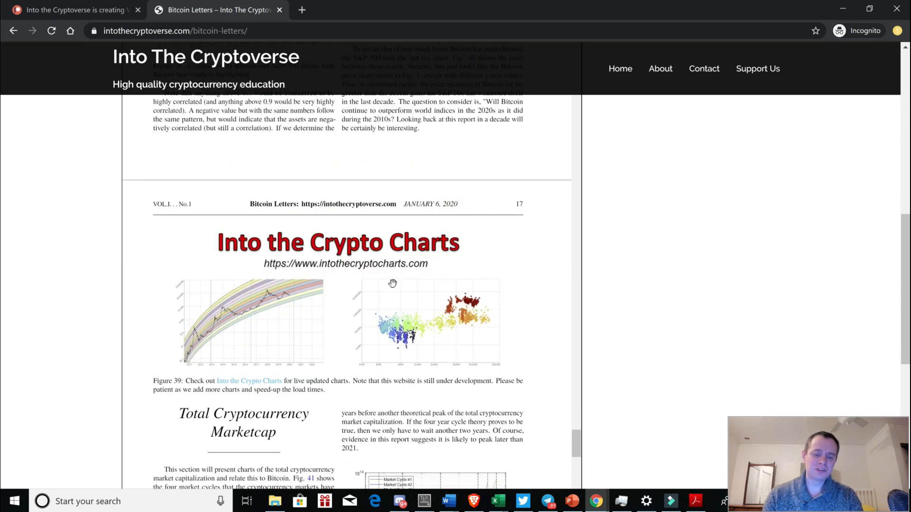
mouse_move(393, 272)
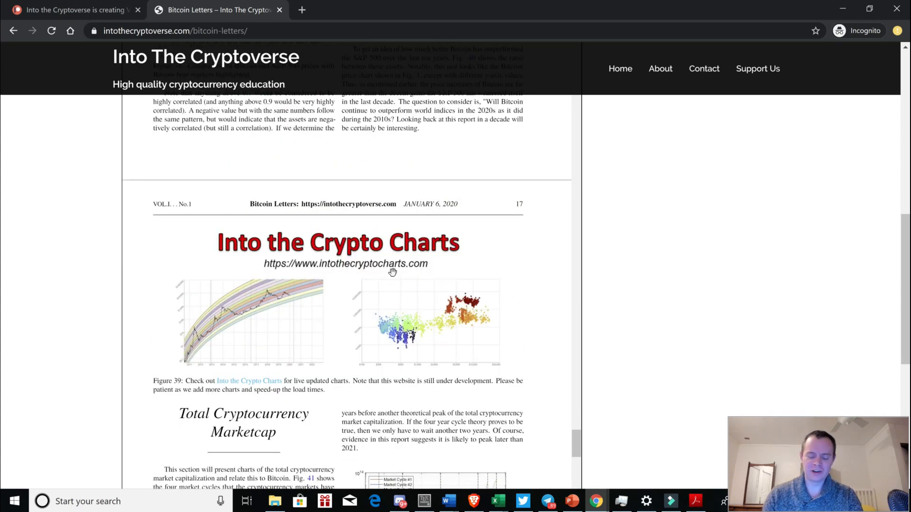
scroll(down, 3)
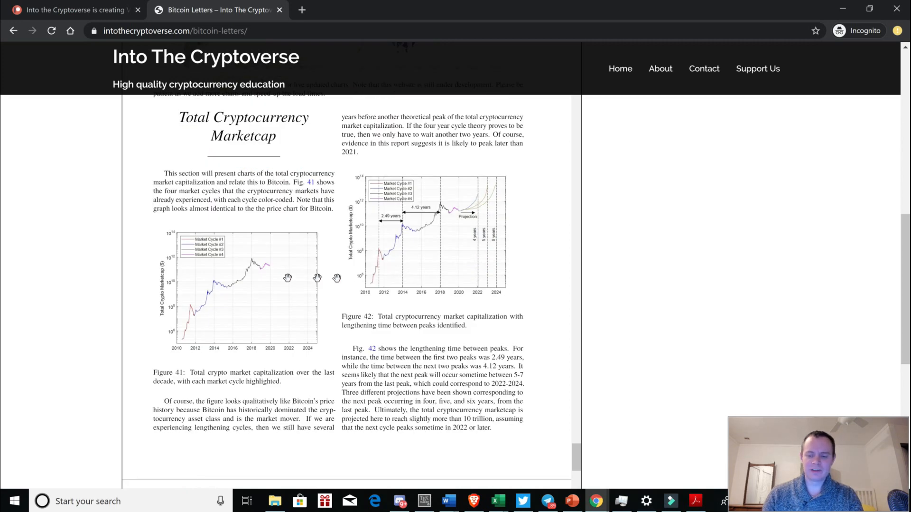
mouse_move(453, 323)
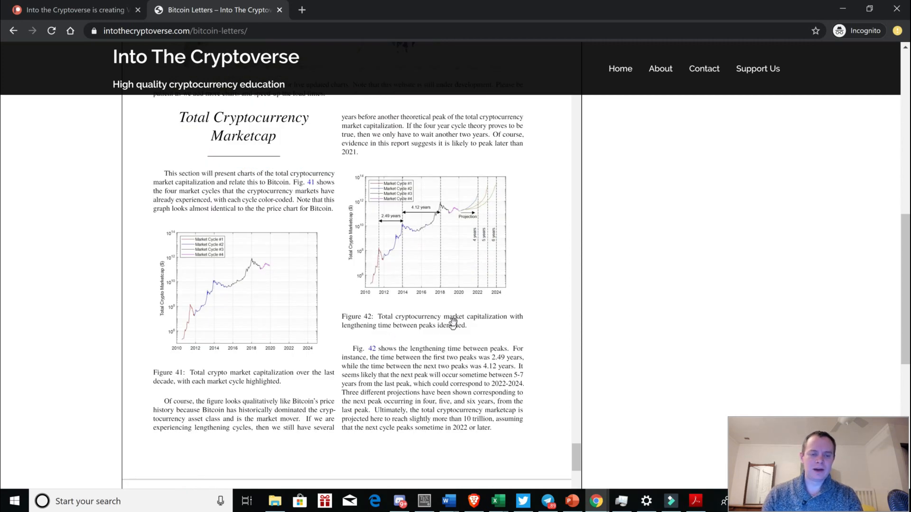
scroll(down, 3)
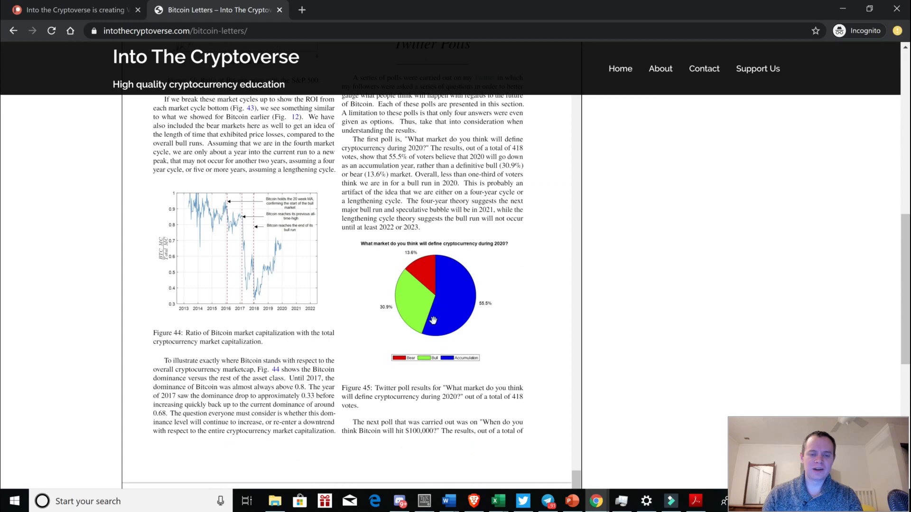
scroll(down, 3)
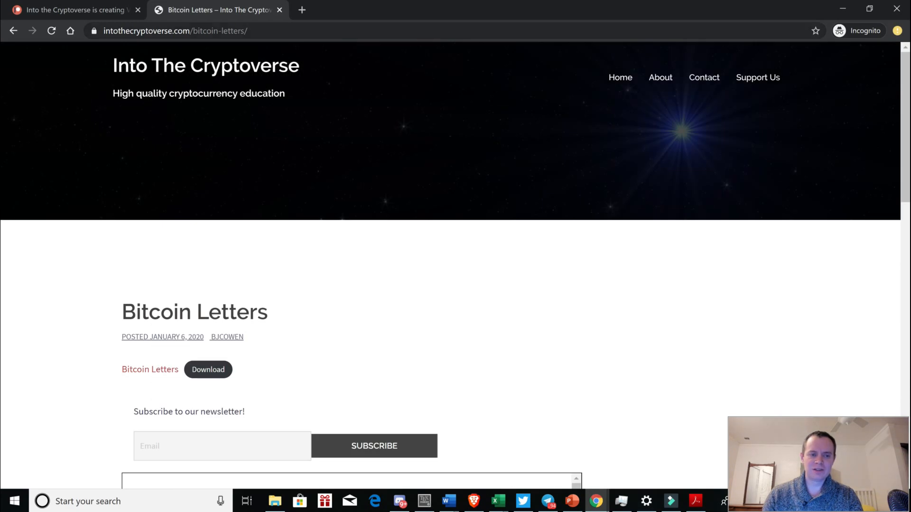
mouse_move(215, 183)
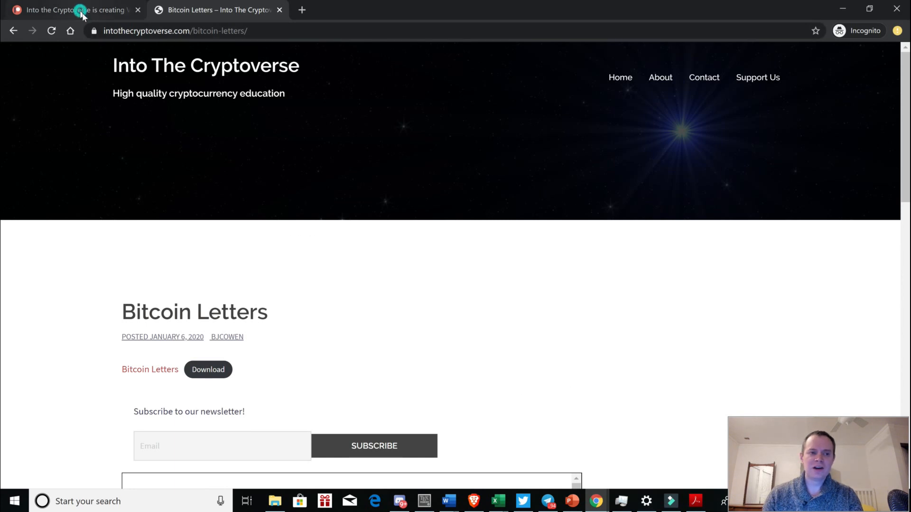
Step: Return to Patreon tiers and highlight the Ethereum, Altcoin ($50) and Bitcoin ($30) Letters perks
click(70, 10)
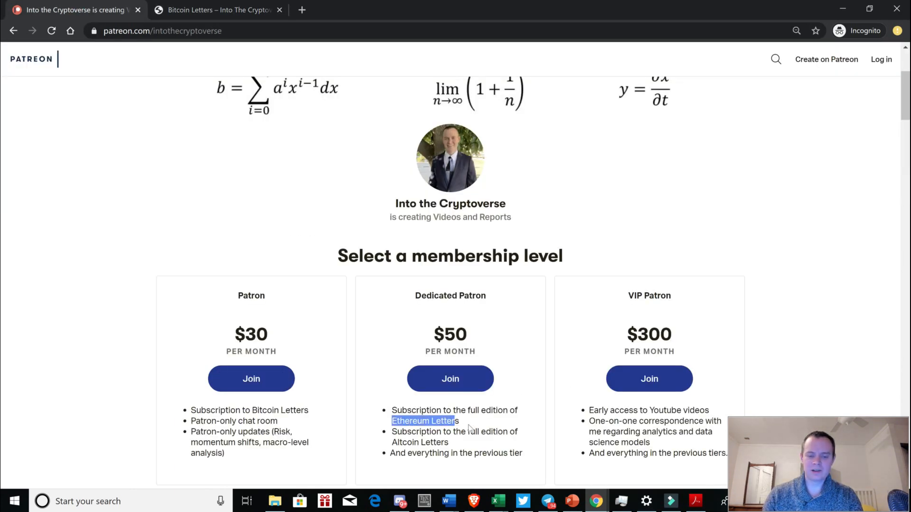
mouse_move(218, 10)
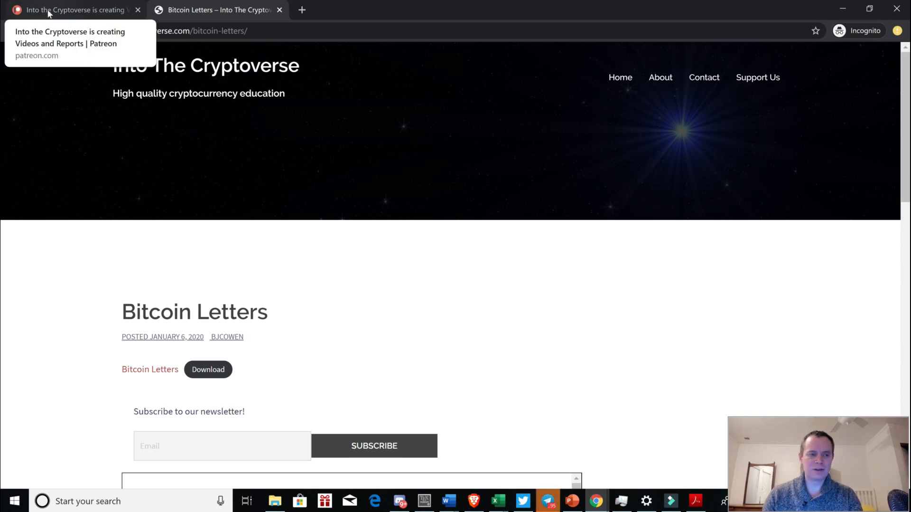
click(70, 10)
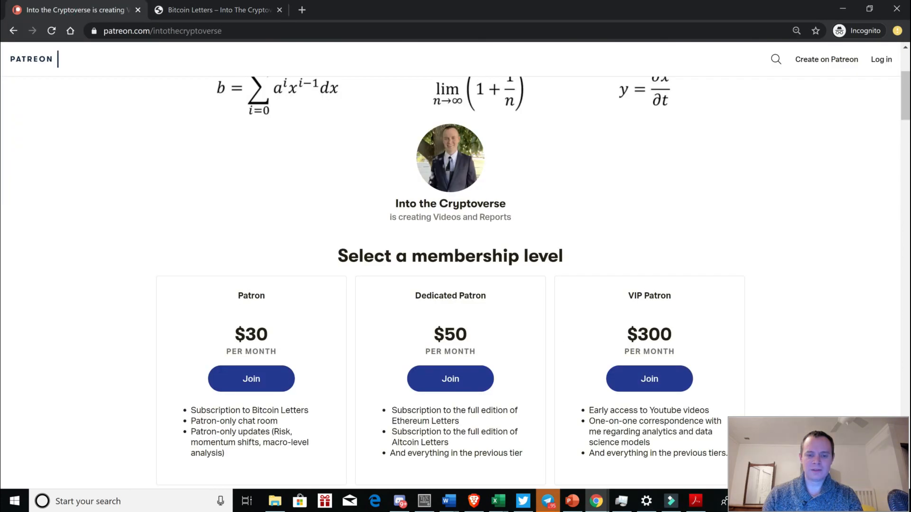
double_click(450, 334)
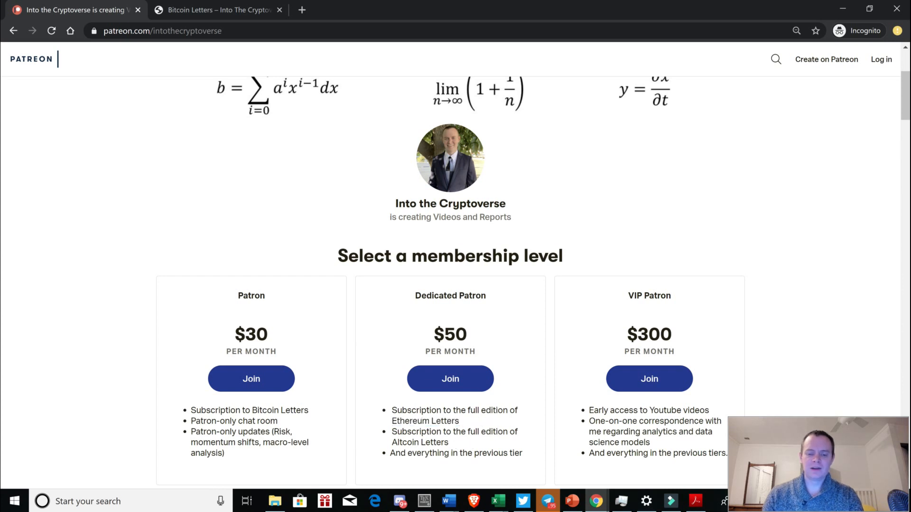
double_click(422, 441)
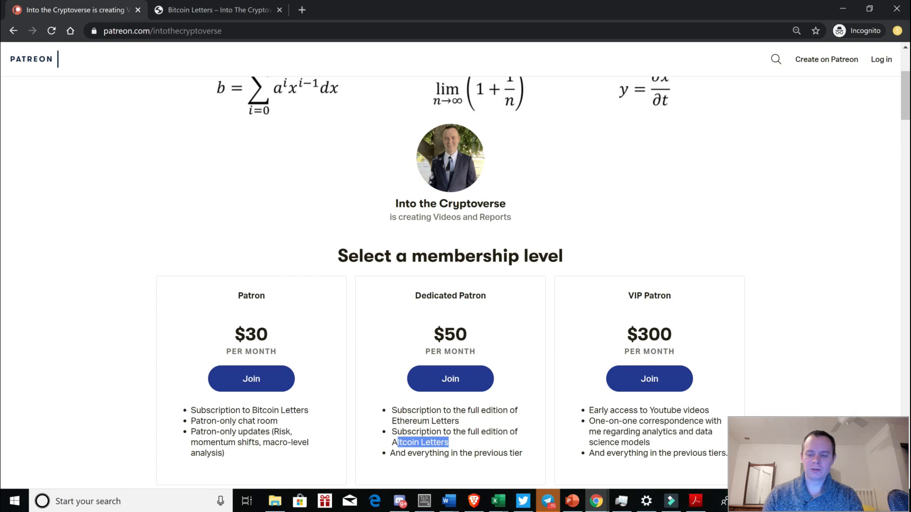
mouse_move(389, 424)
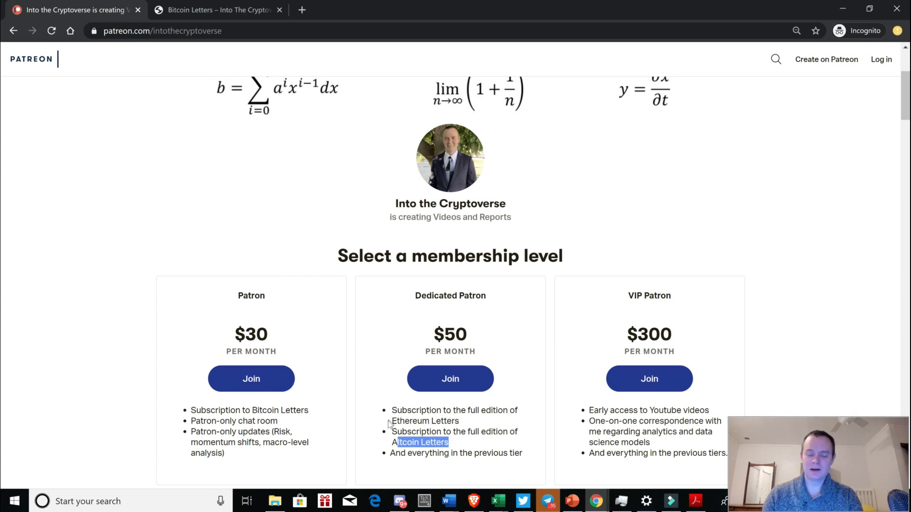
mouse_move(444, 465)
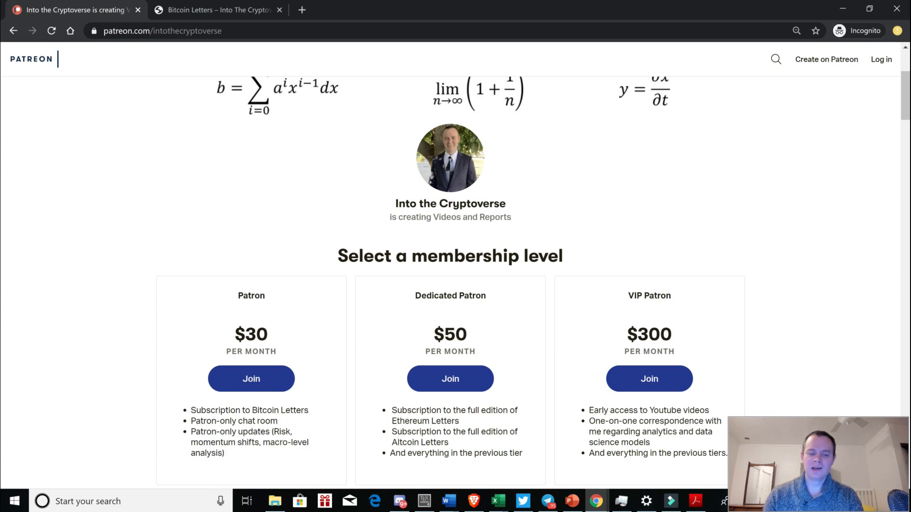
double_click(234, 419)
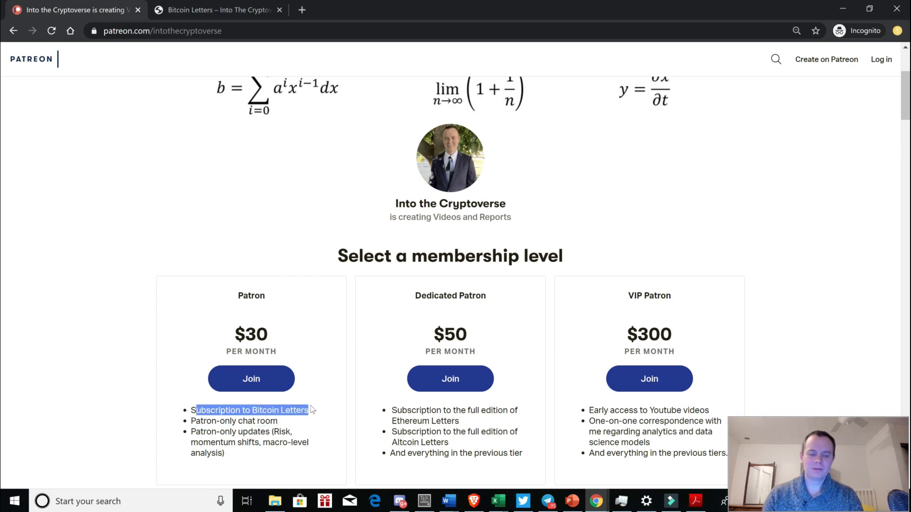
mouse_move(303, 419)
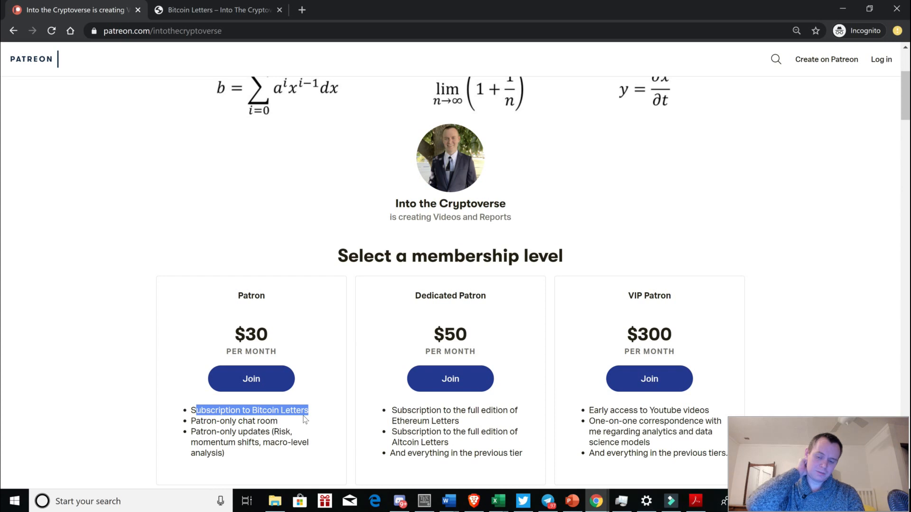
mouse_move(453, 284)
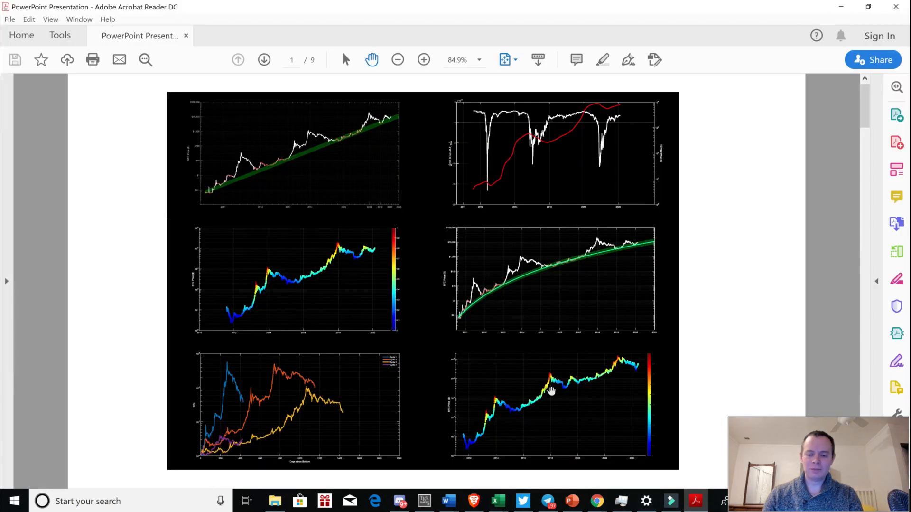
mouse_move(541, 375)
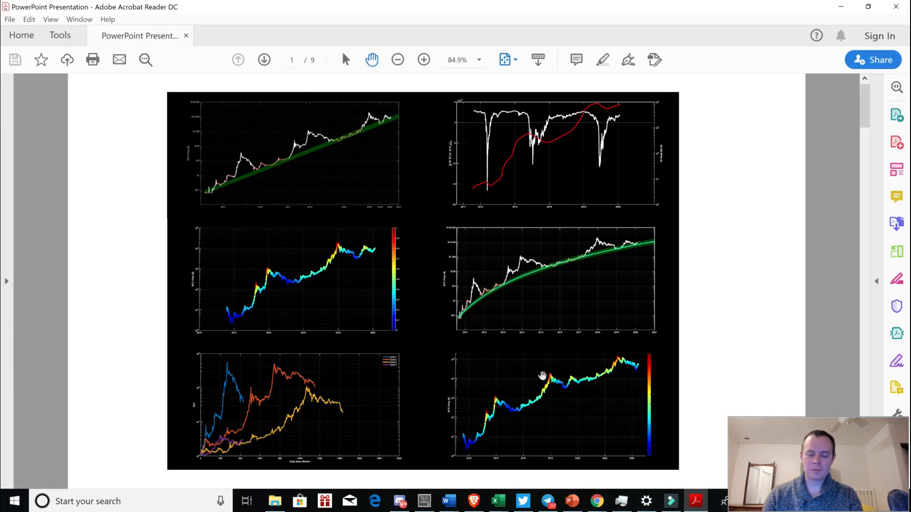
mouse_move(535, 380)
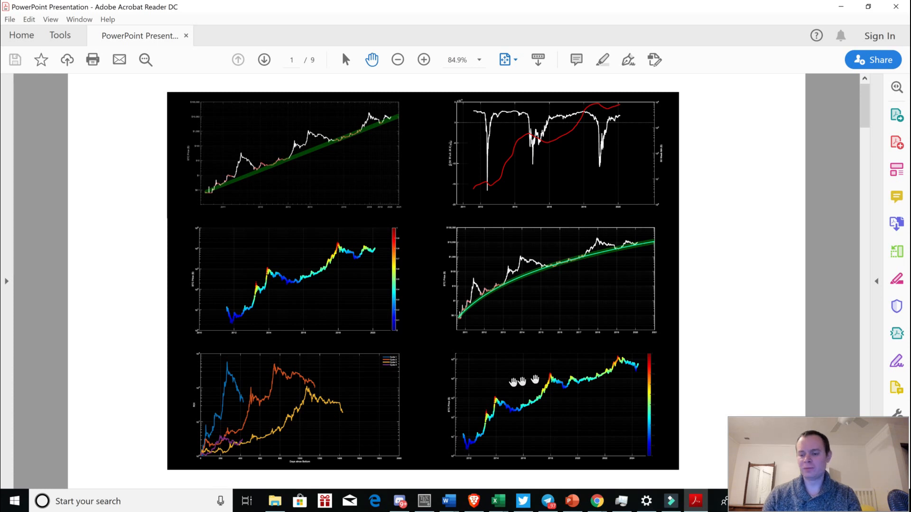
mouse_move(503, 390)
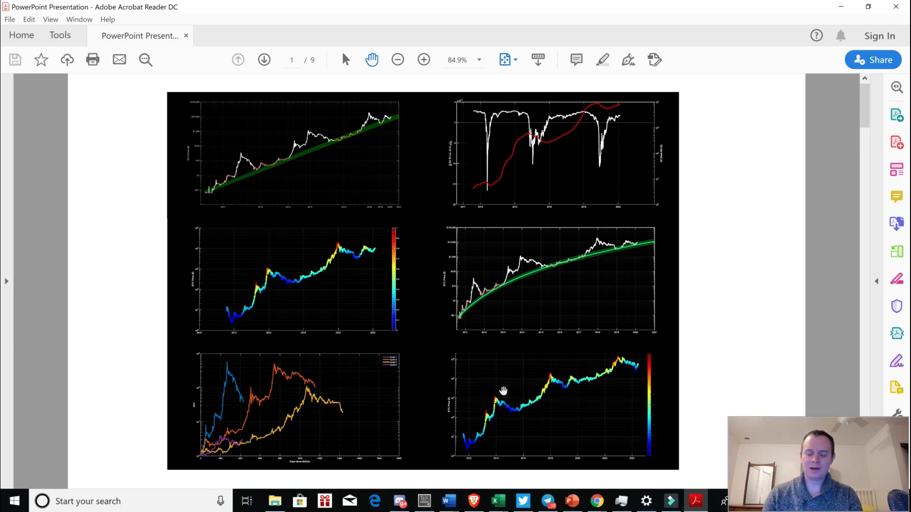
mouse_move(492, 398)
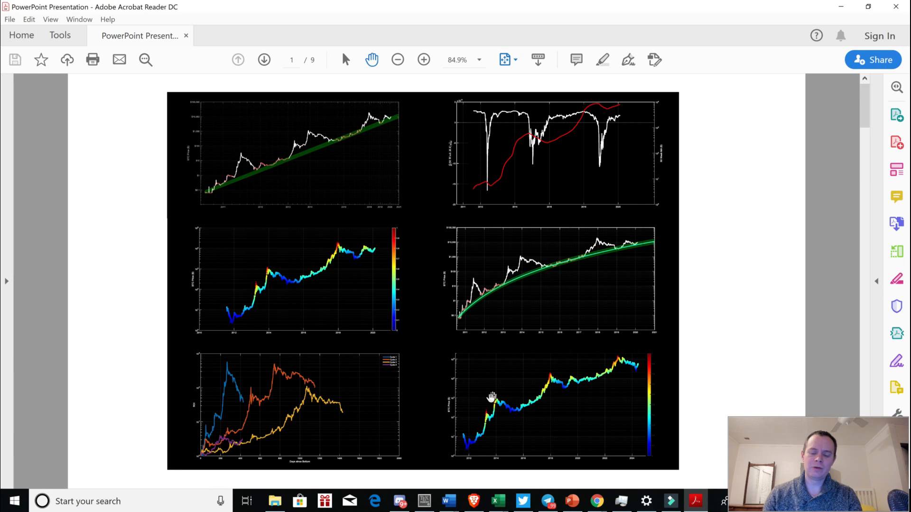
mouse_move(492, 404)
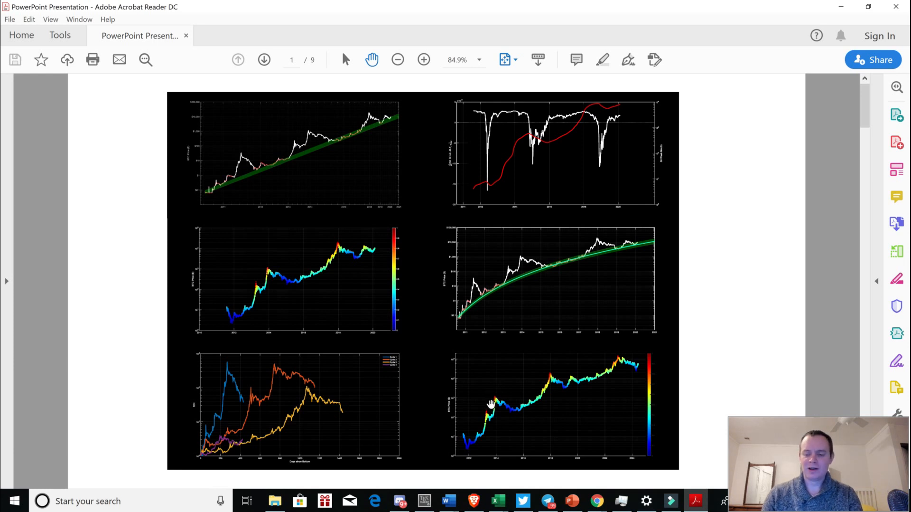
mouse_move(383, 289)
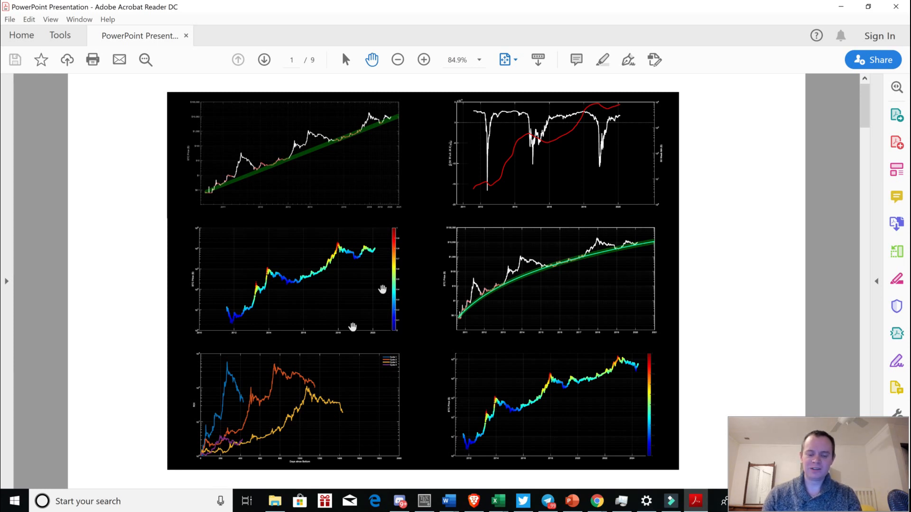
mouse_move(378, 313)
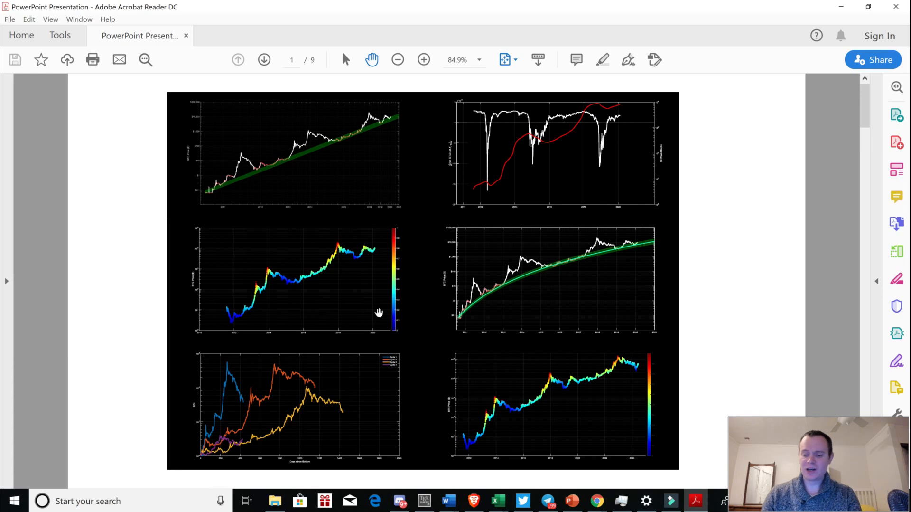
mouse_move(389, 338)
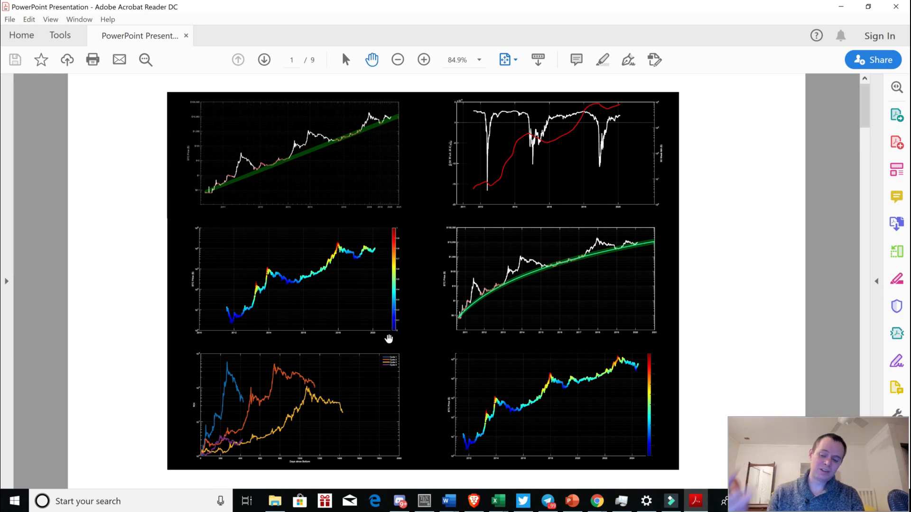
mouse_move(355, 351)
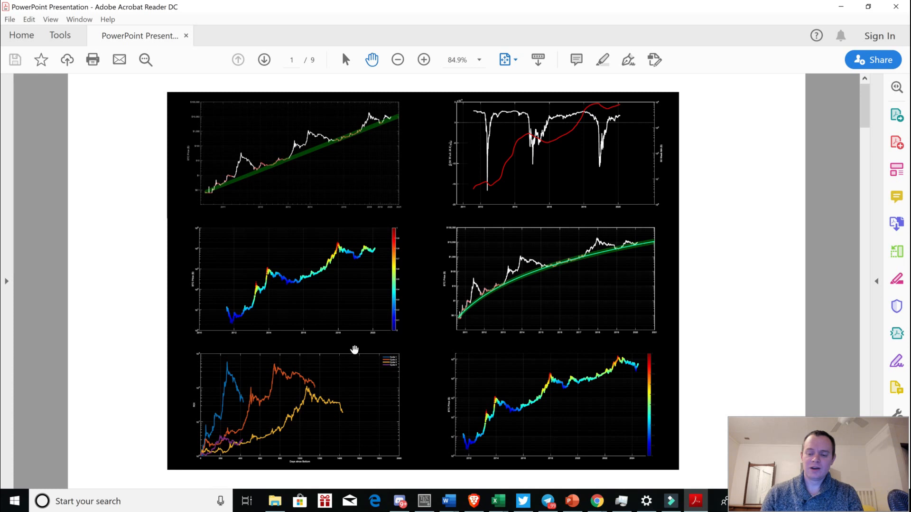
mouse_move(355, 344)
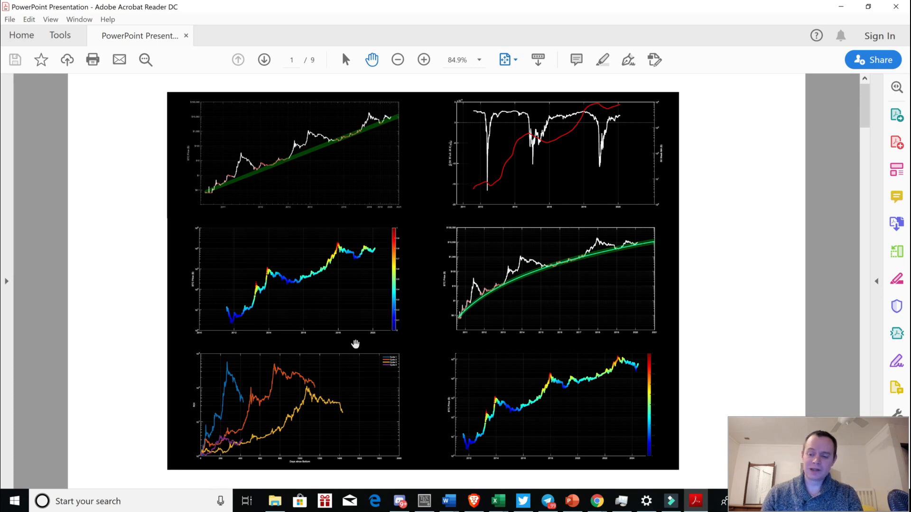